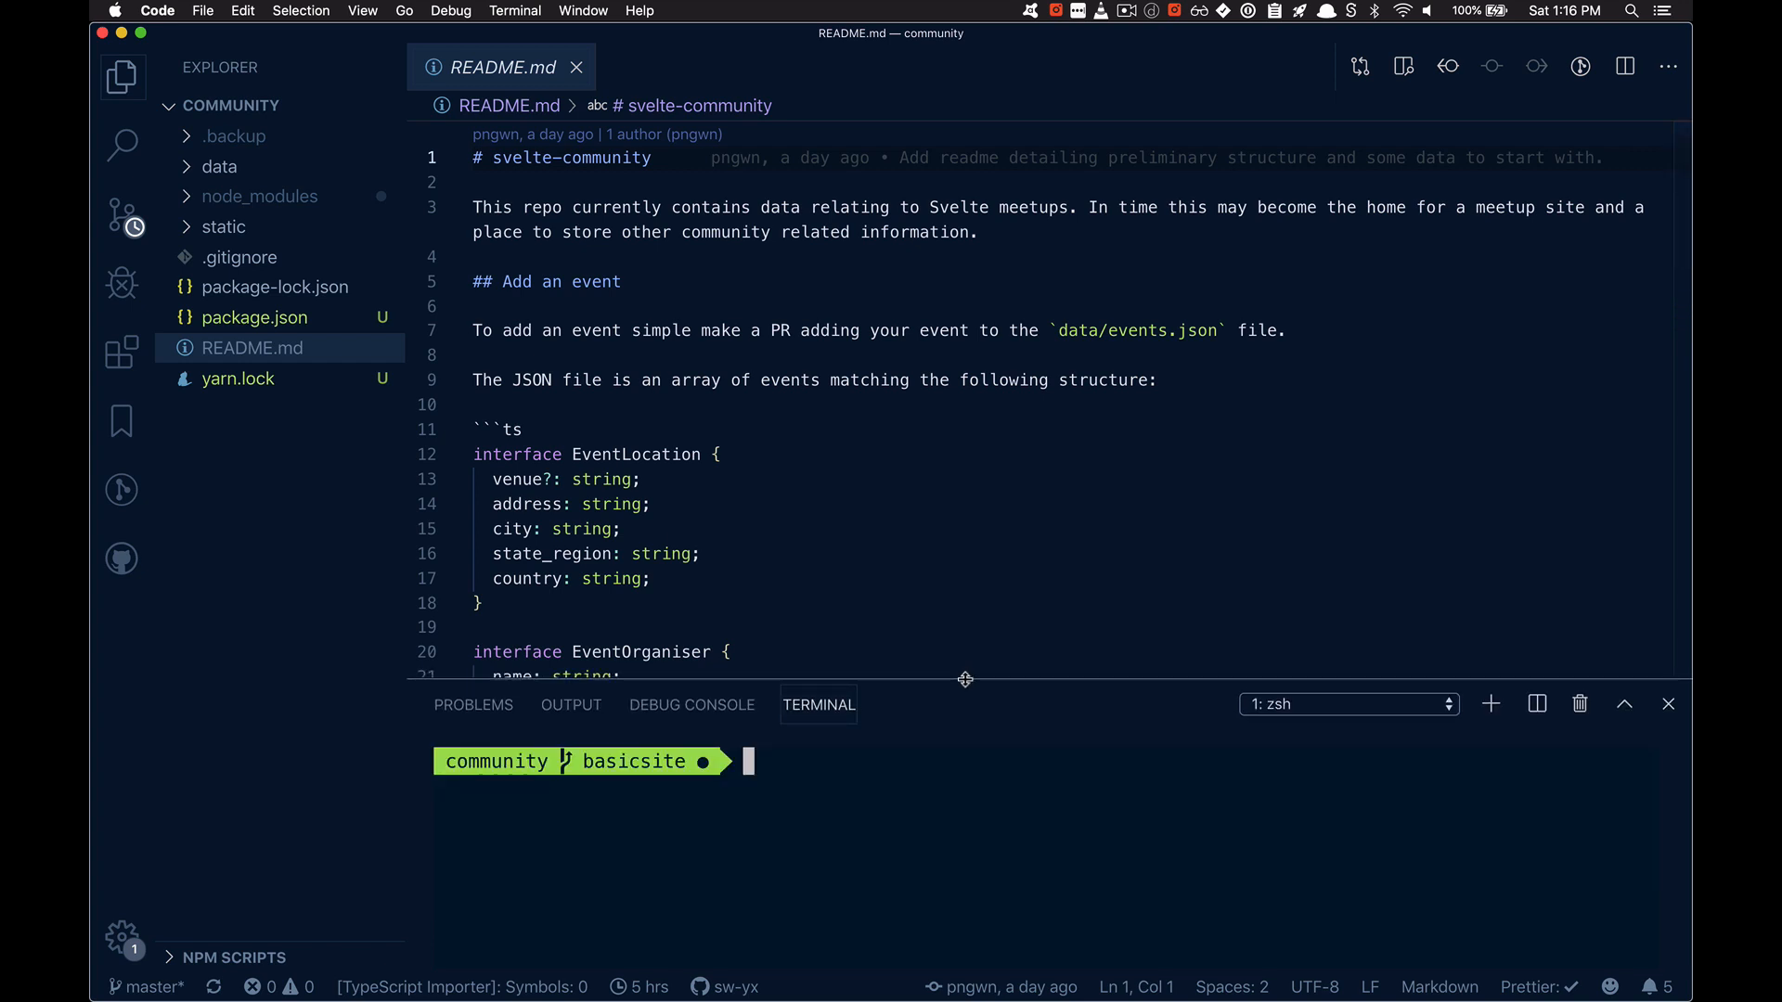
mouse_move(768, 334)
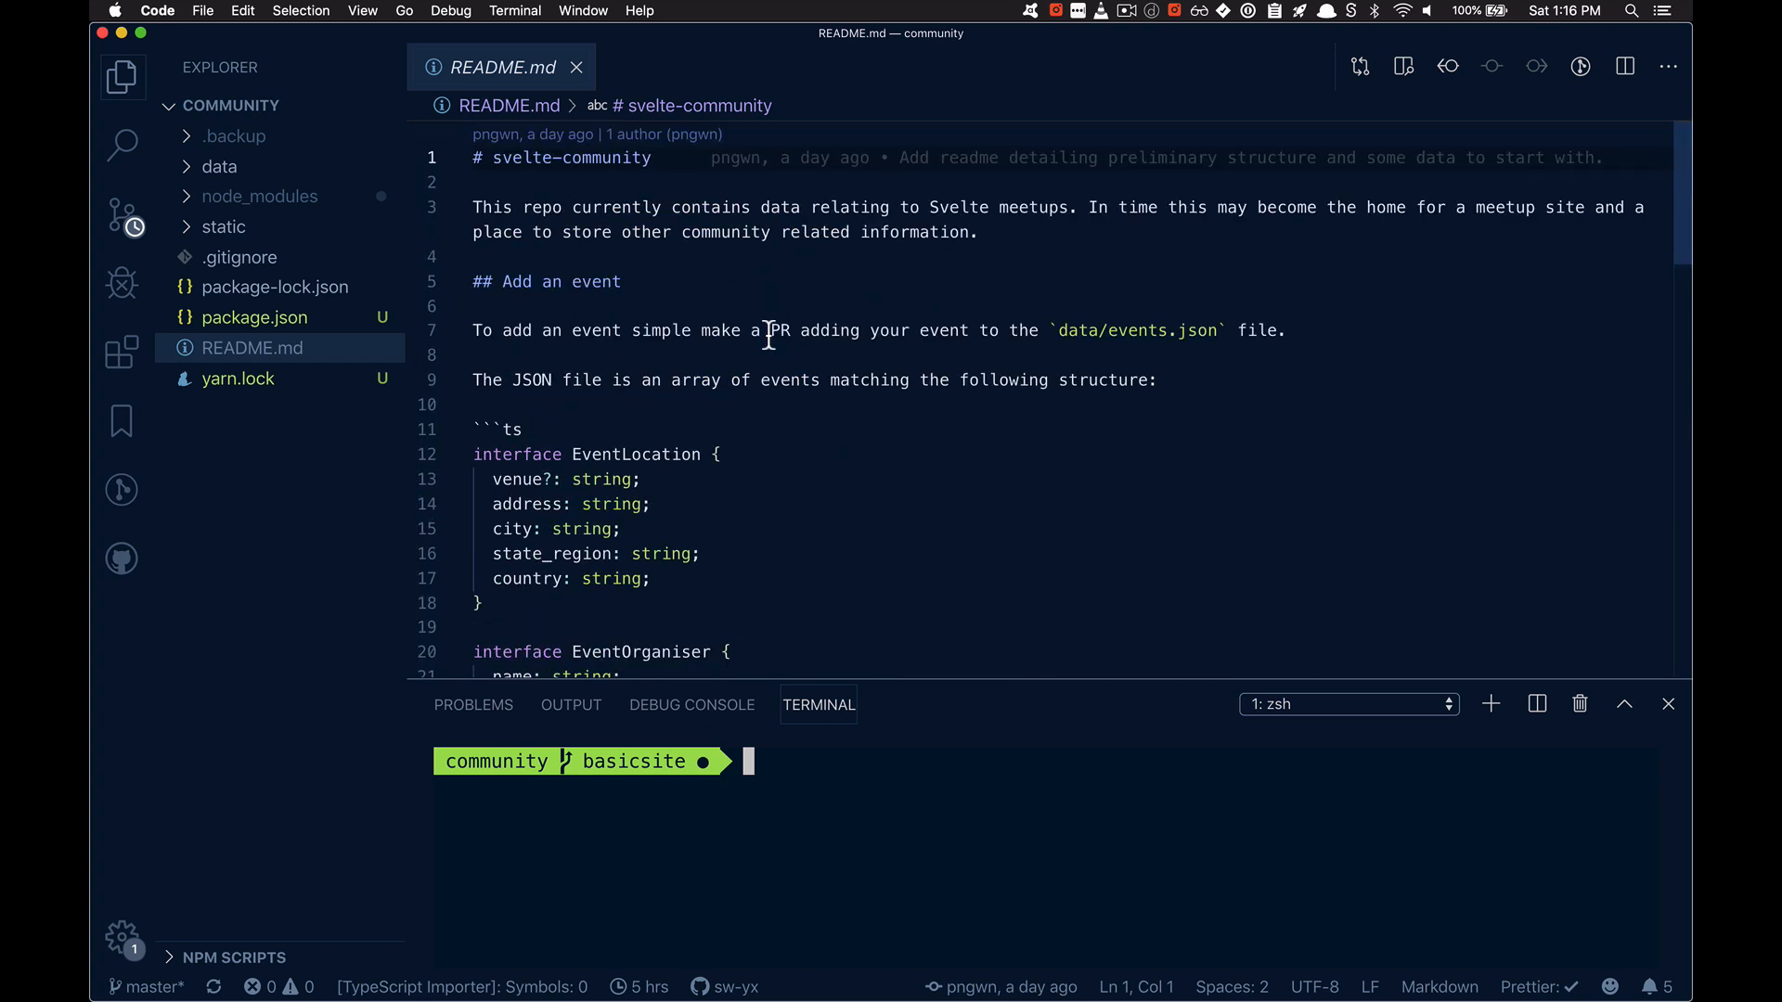
mouse_move(630, 331)
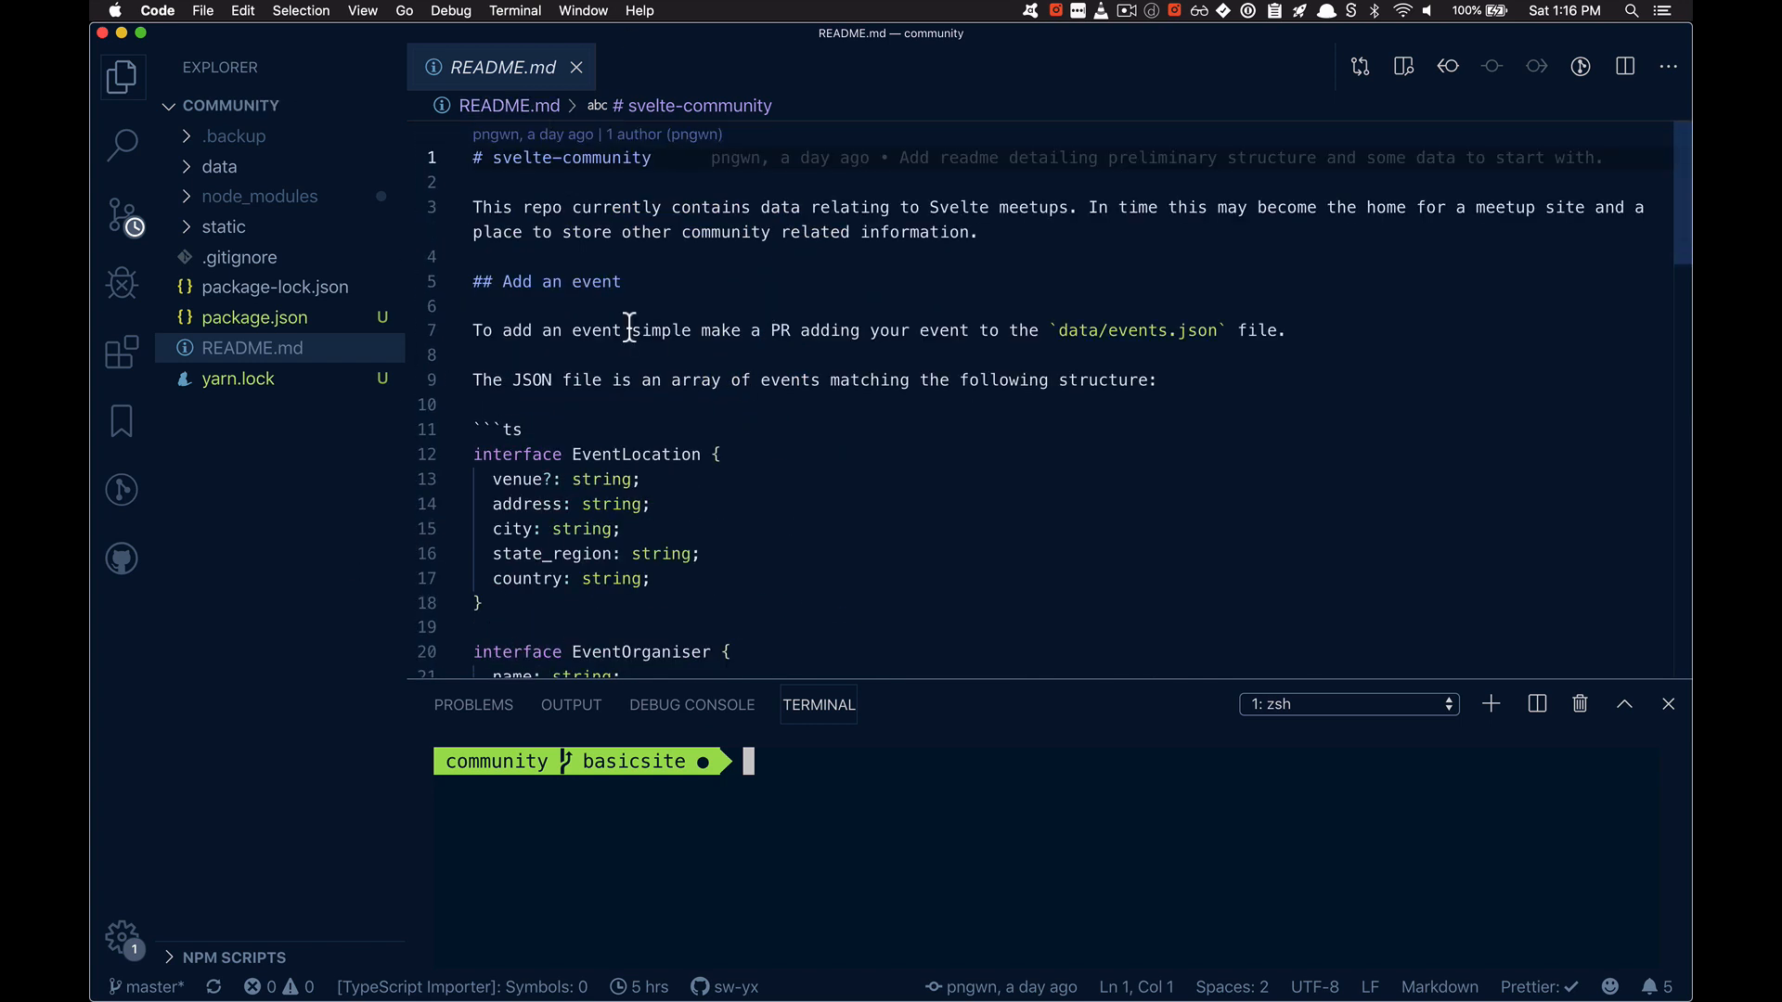
mouse_move(219, 167)
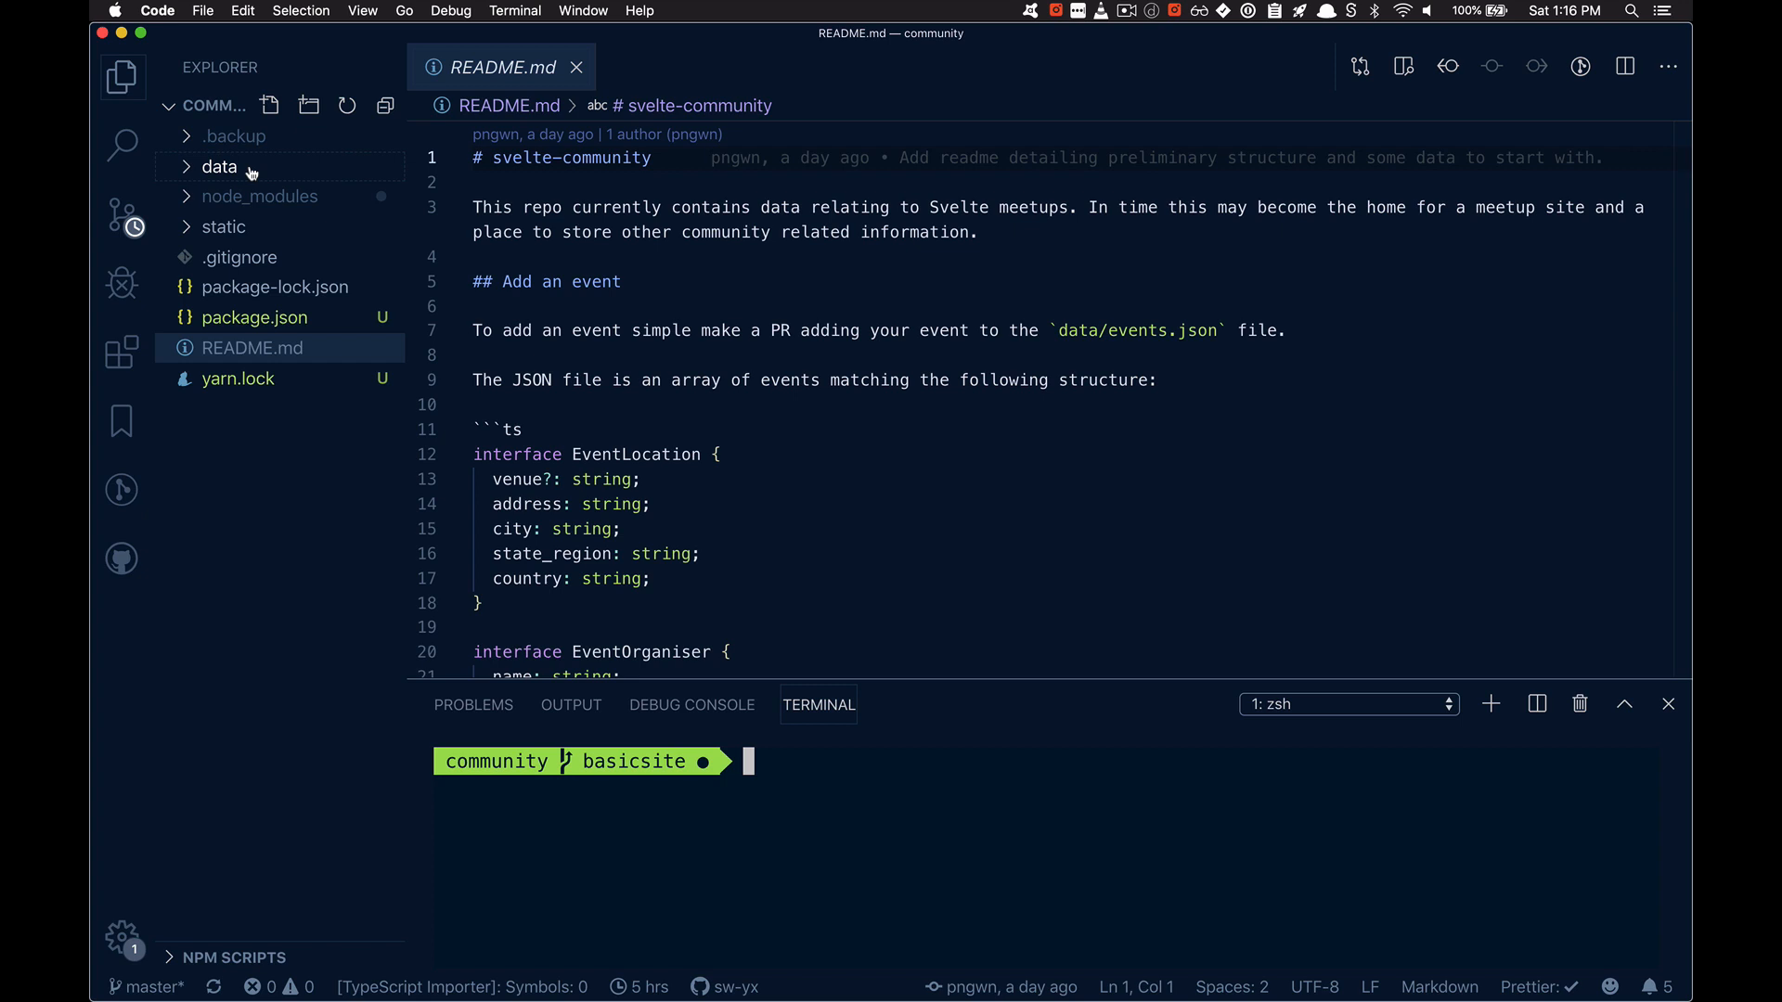
Step: Browse README.md, the static folder and data/events.json, ending on package.json with its site-kit dependency
click(255, 317)
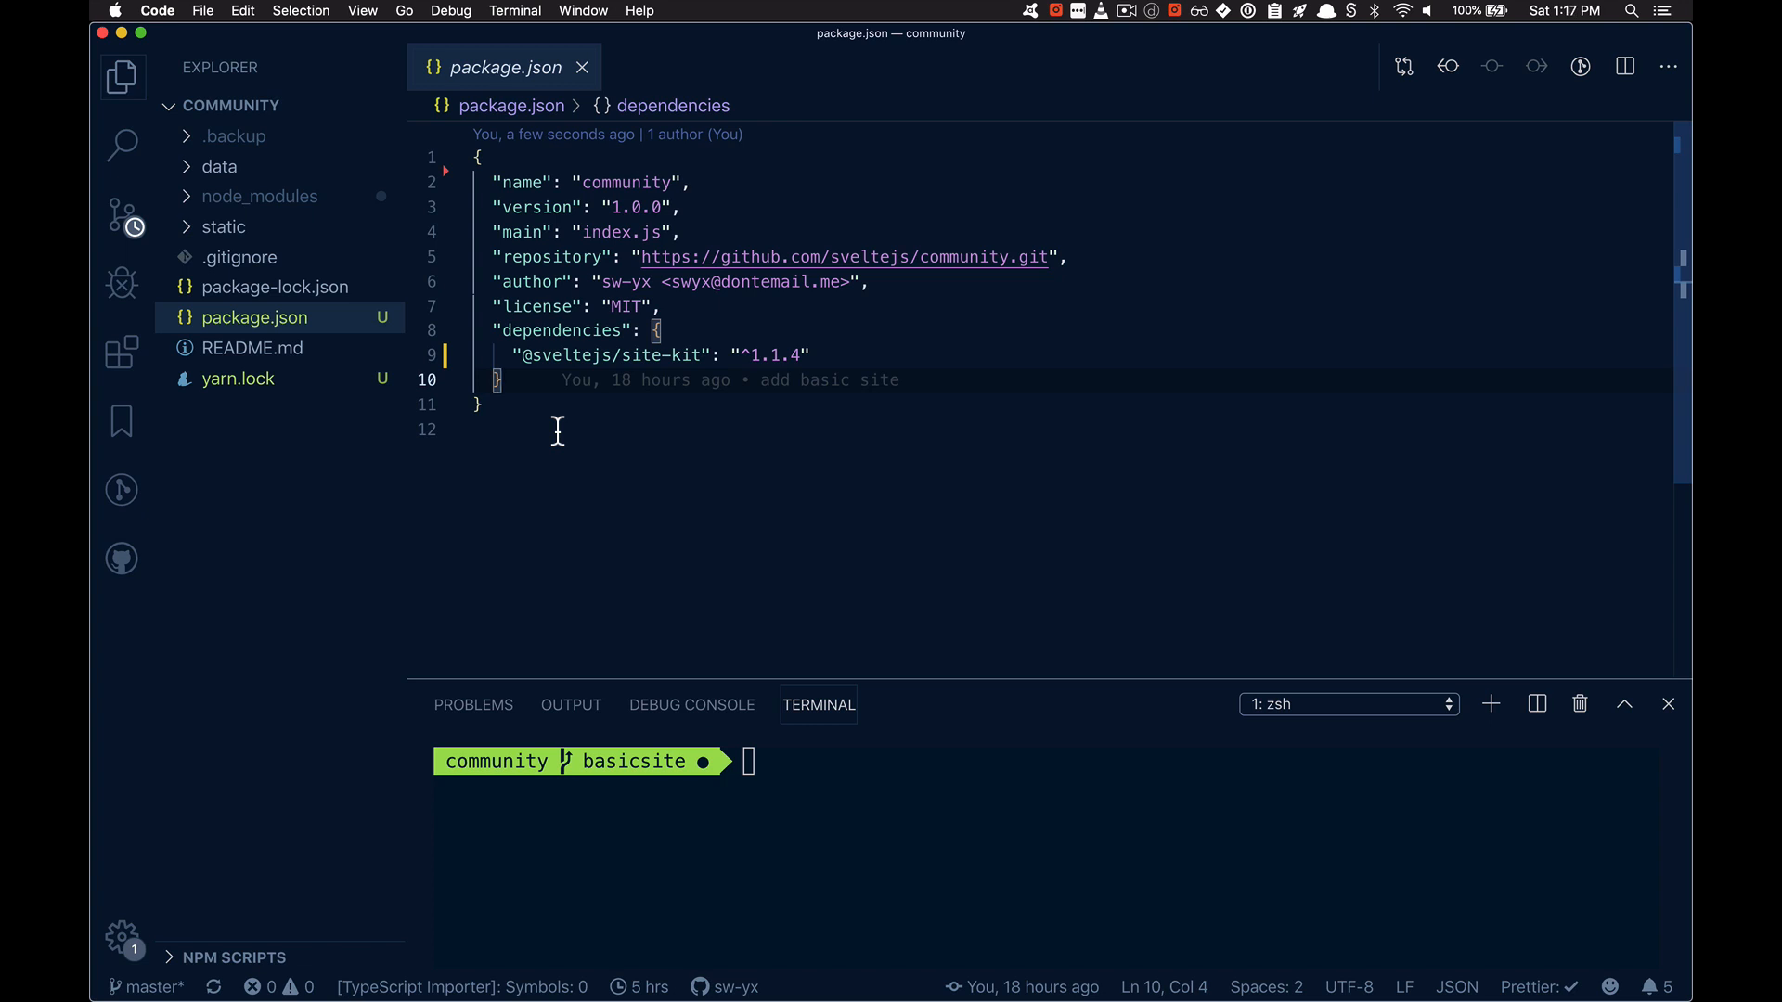
click(225, 227)
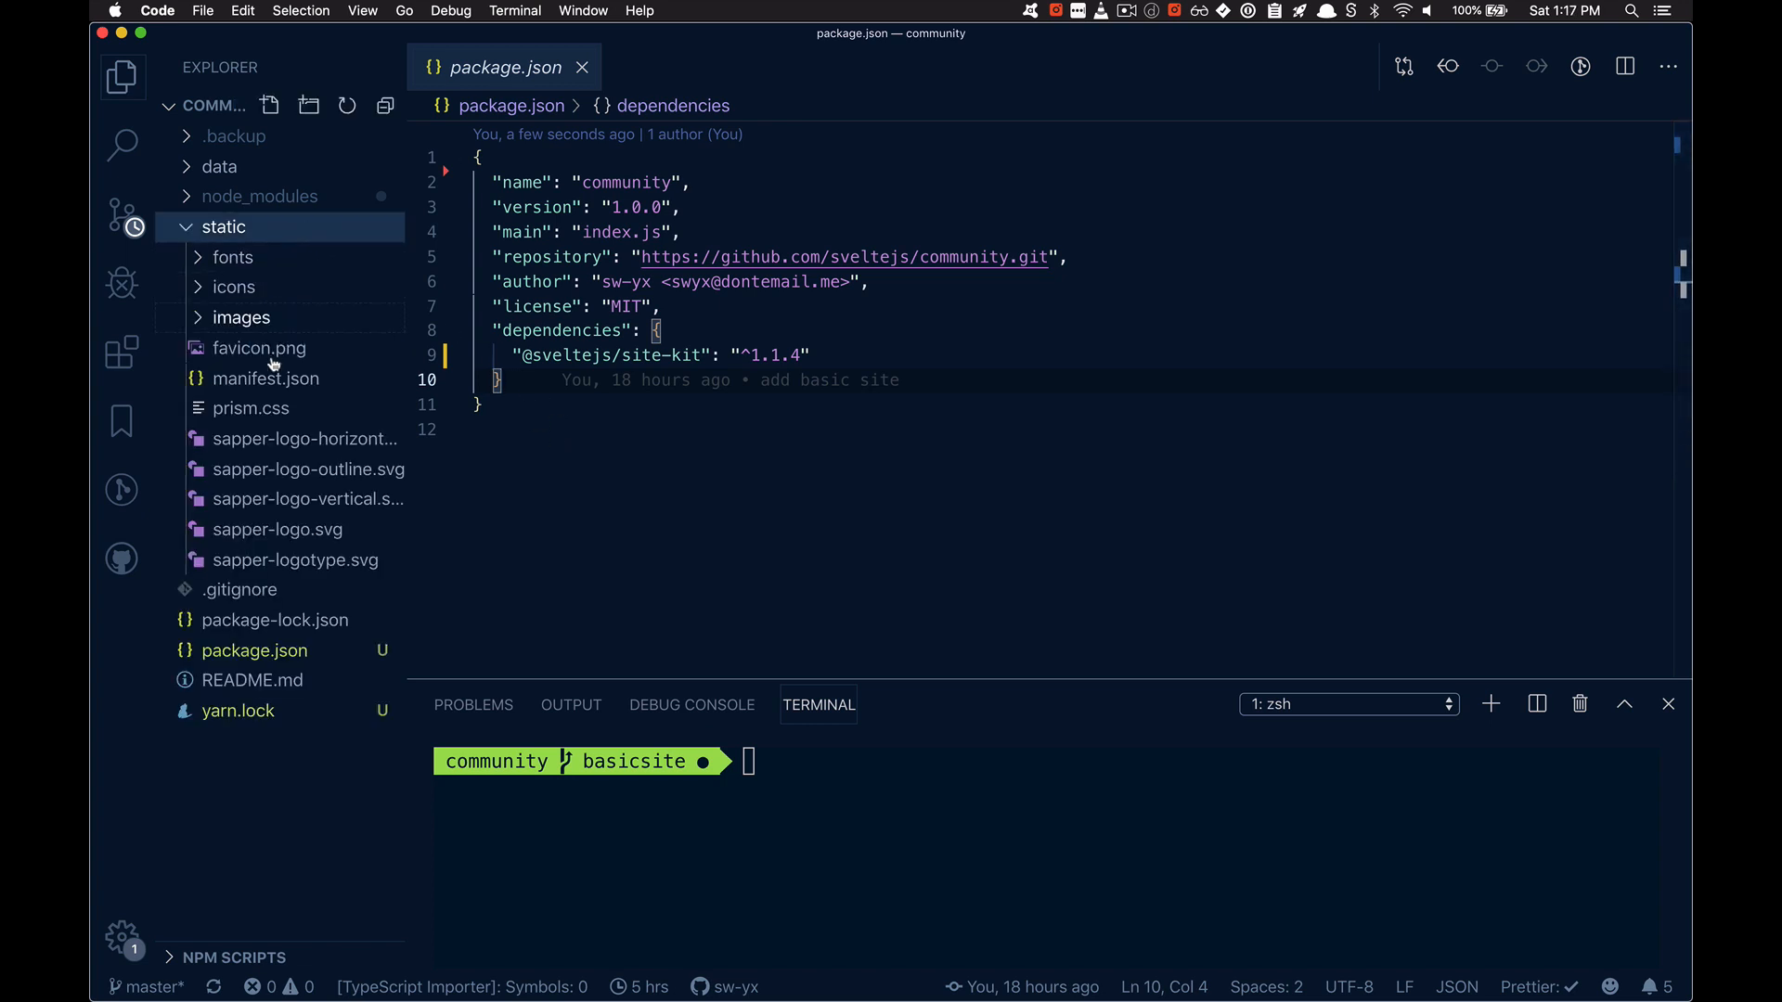
click(219, 166)
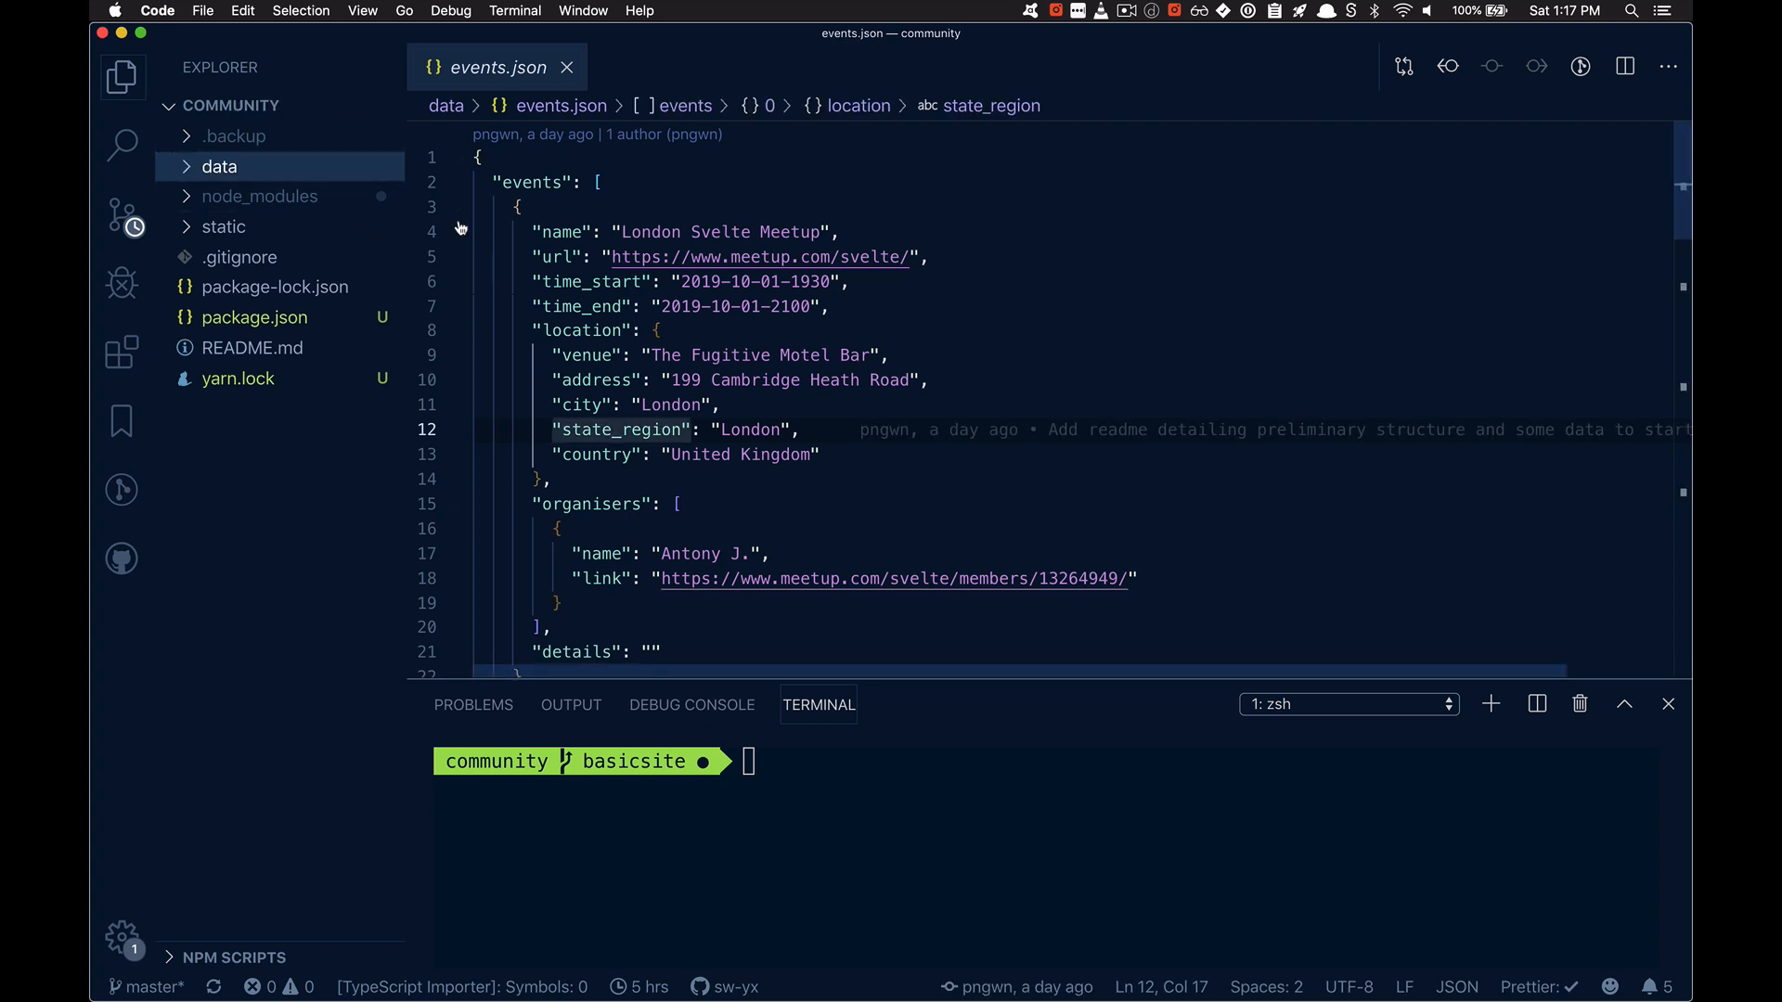
click(566, 67)
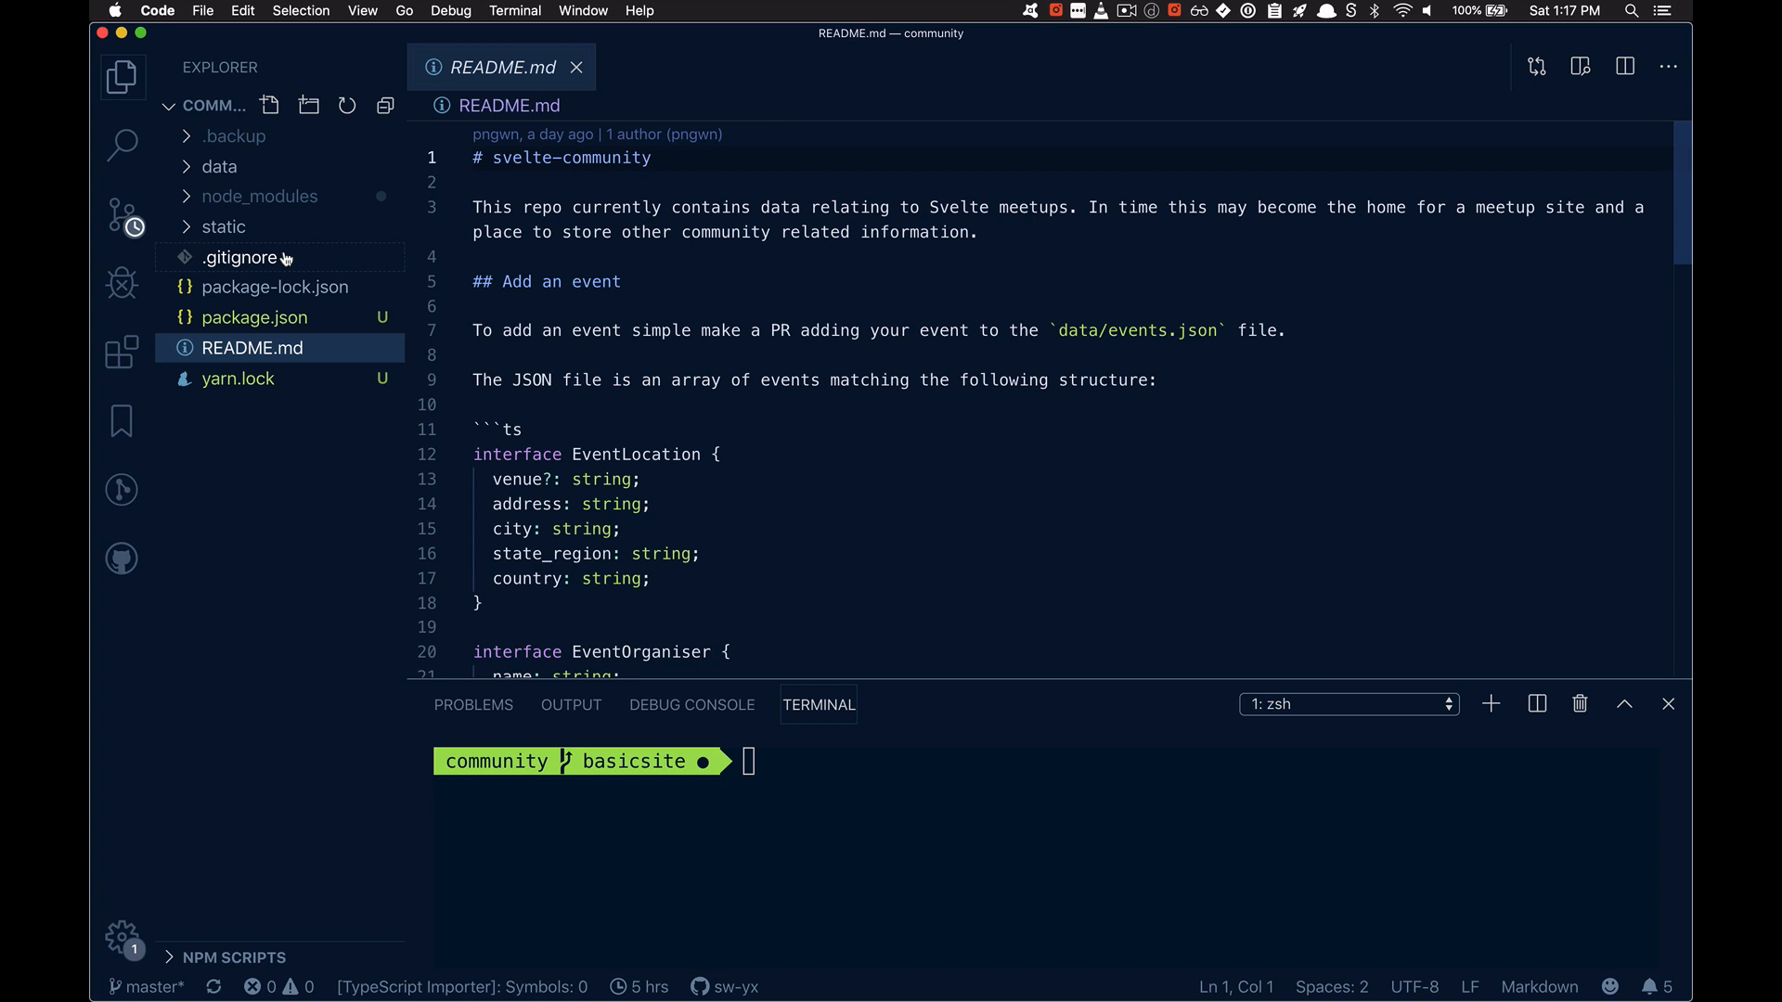
click(250, 347)
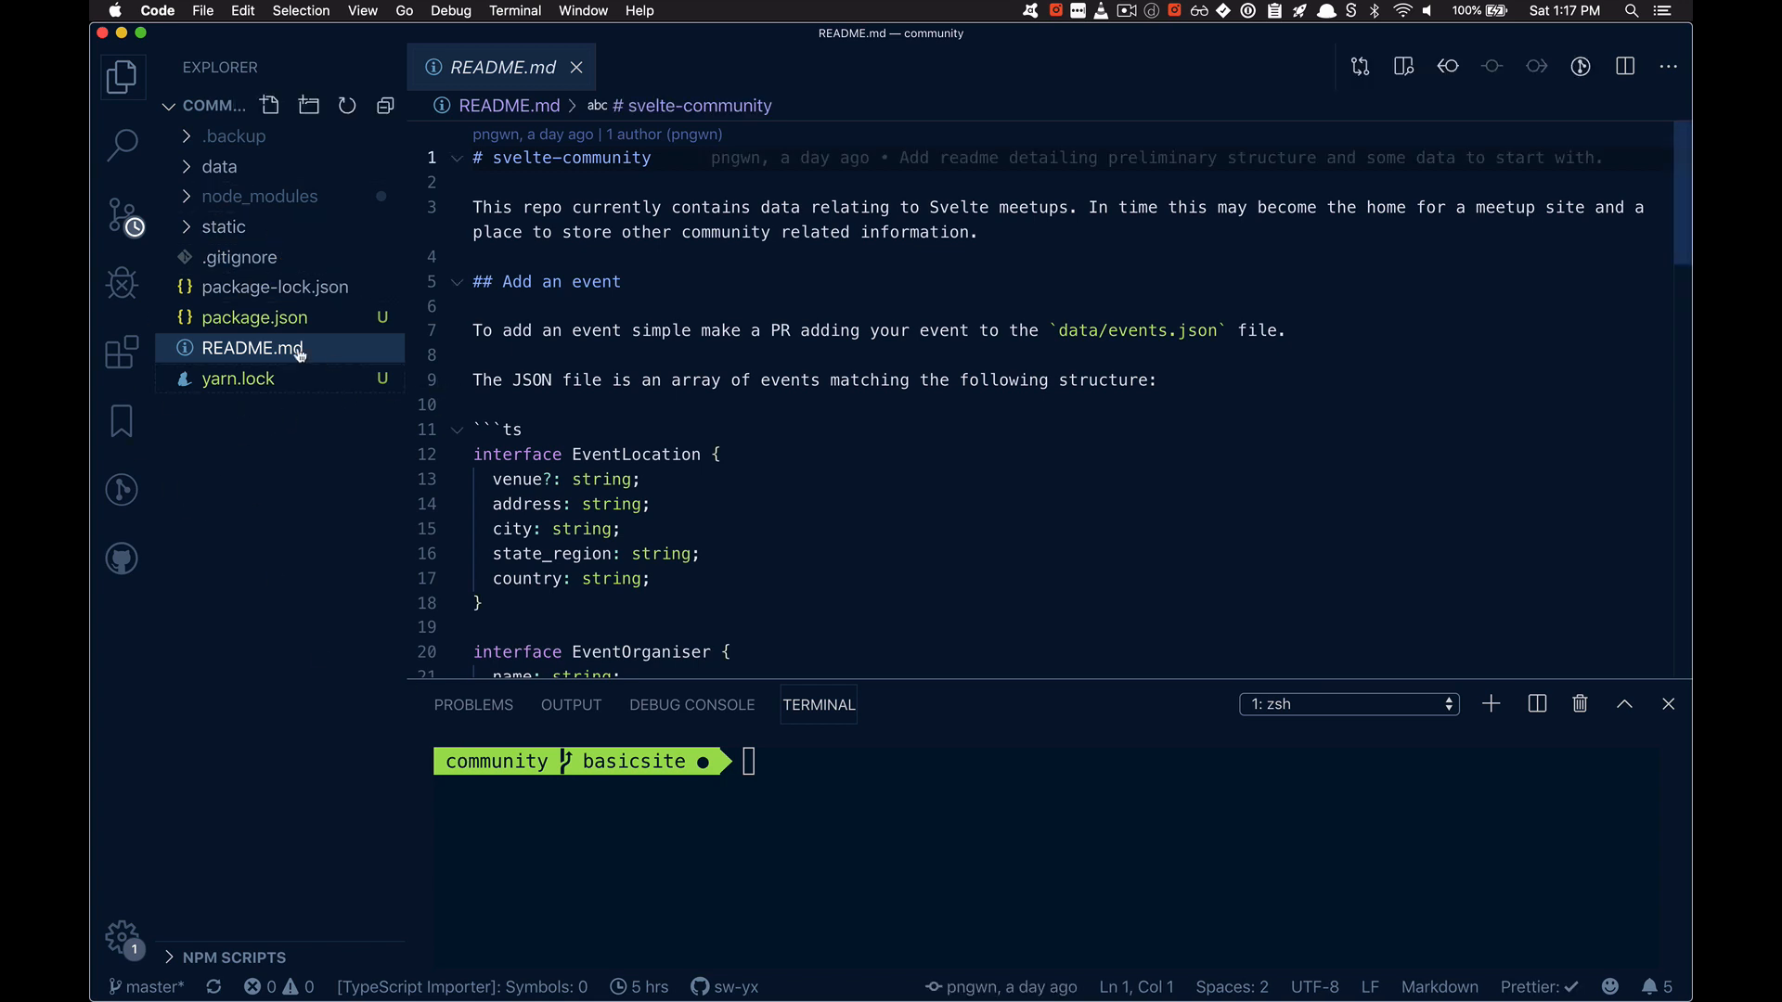
click(253, 318)
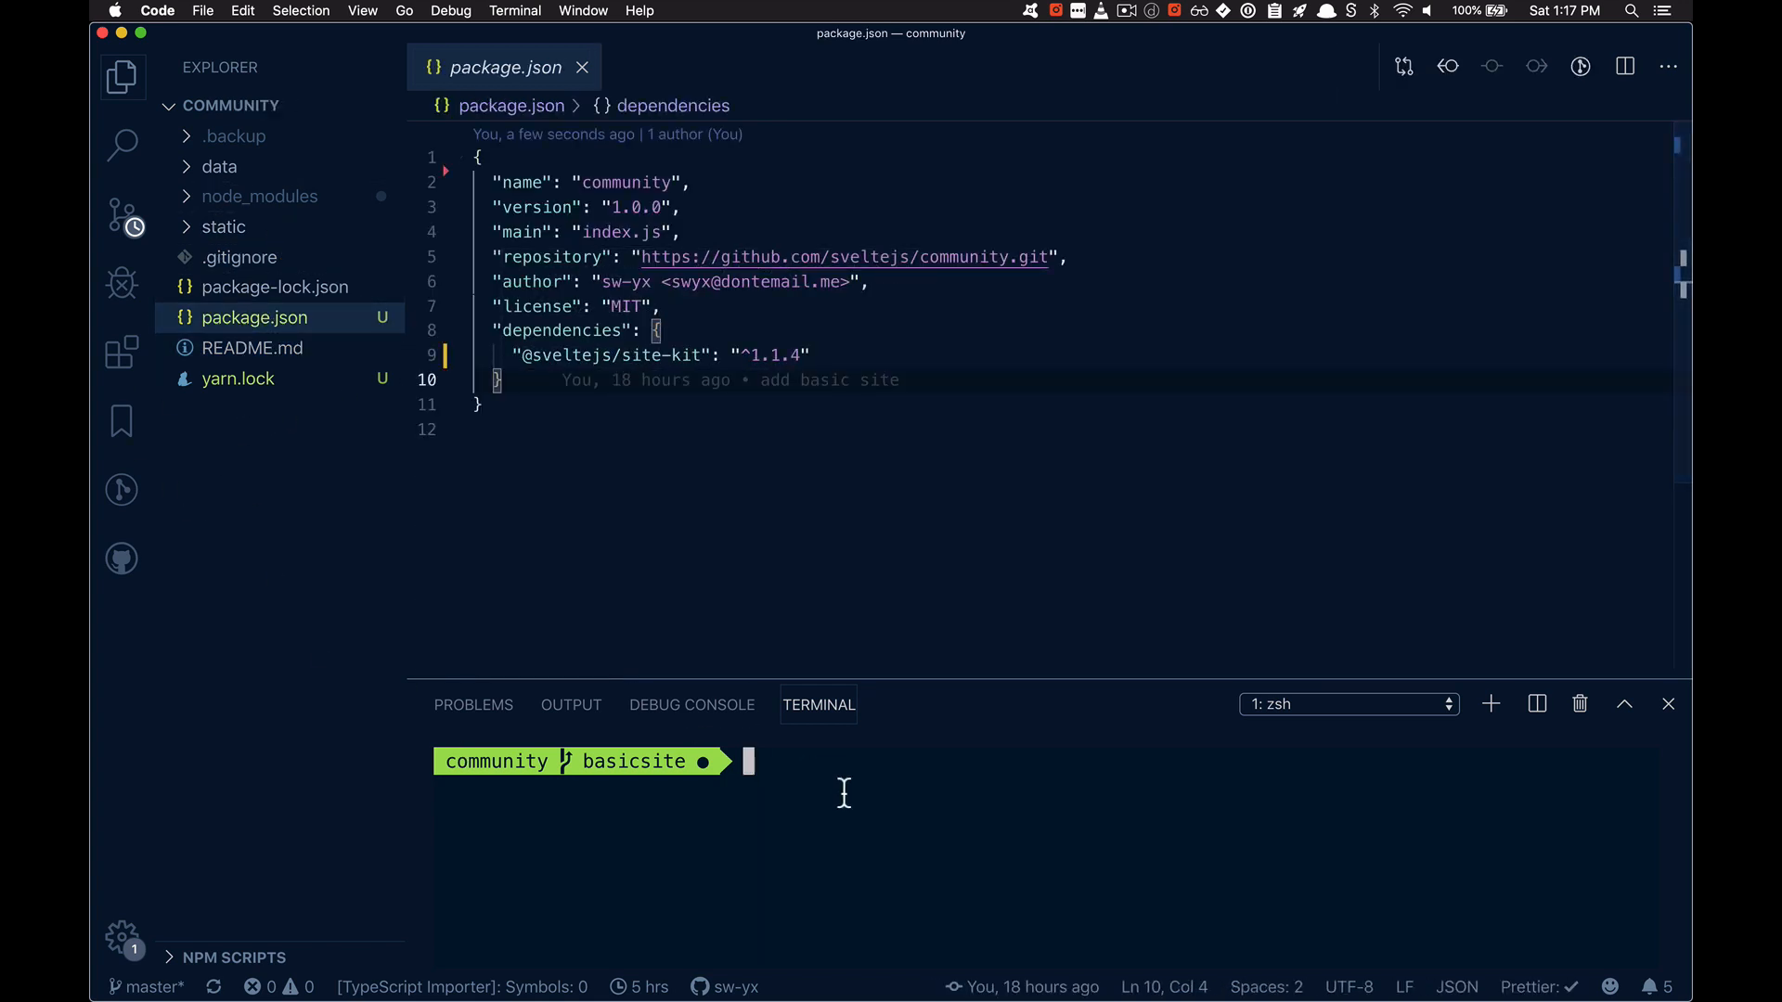
Step: Run yarn add for the ssg package in the integrated terminal and let it install
text(yarn s)
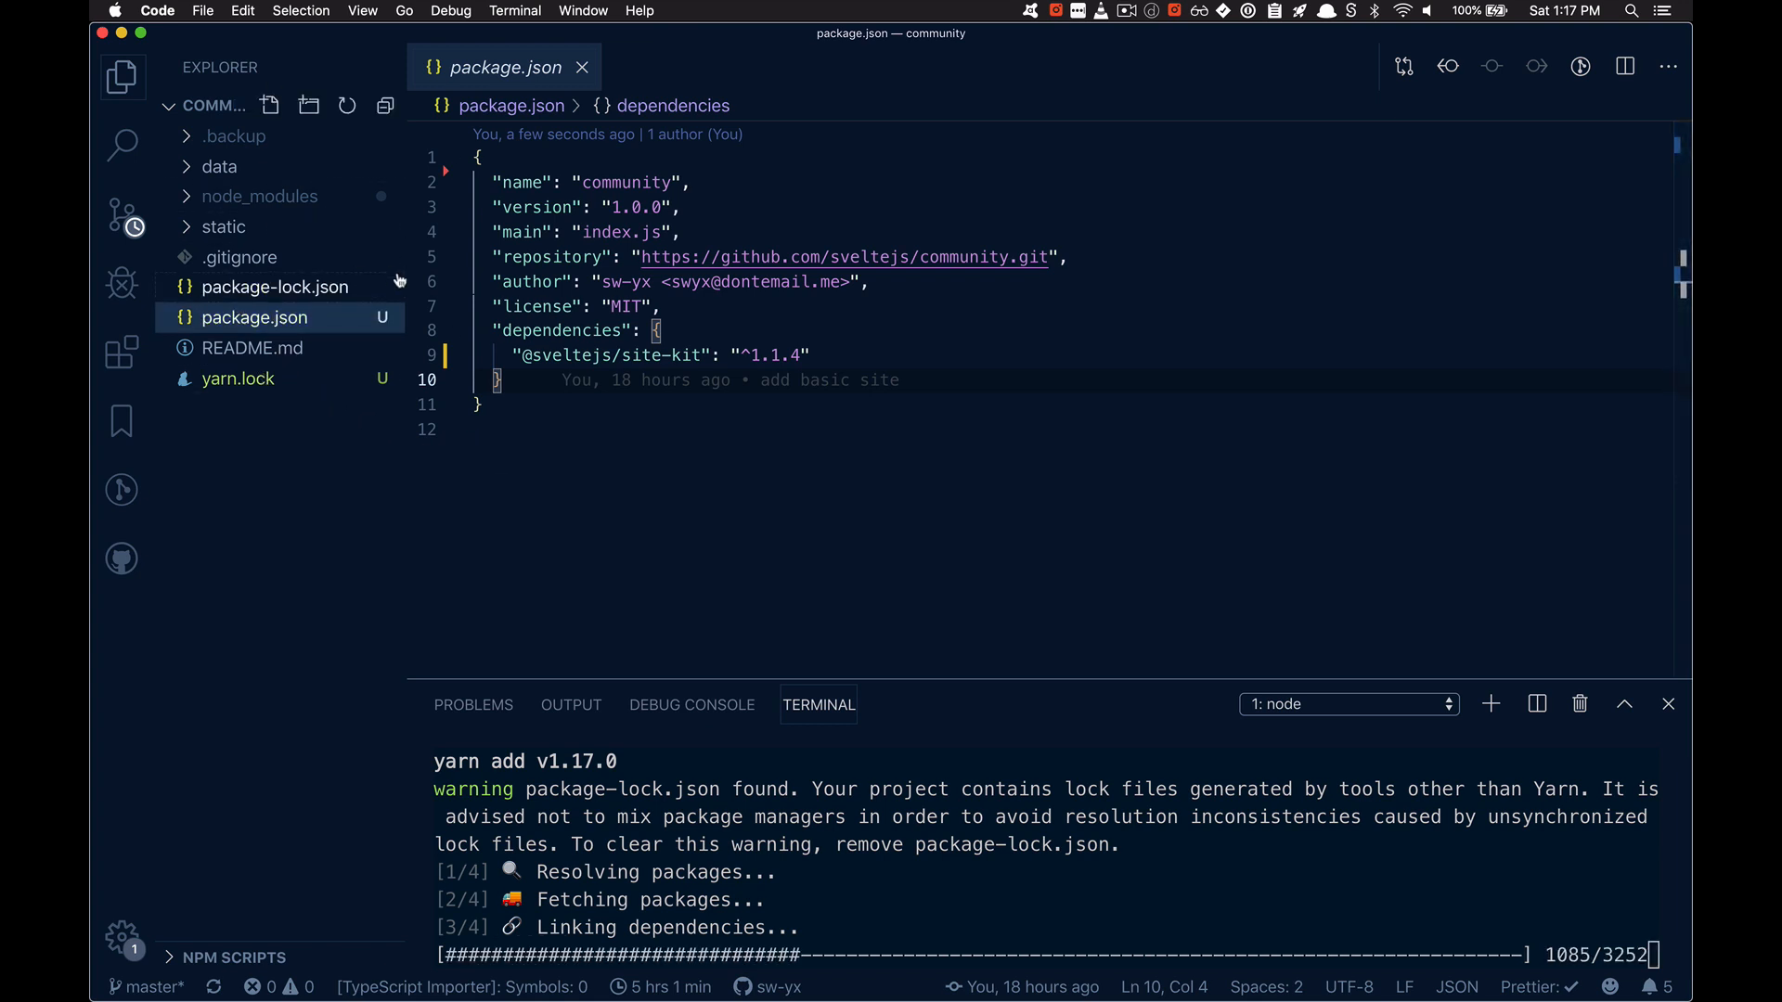
click(271, 104)
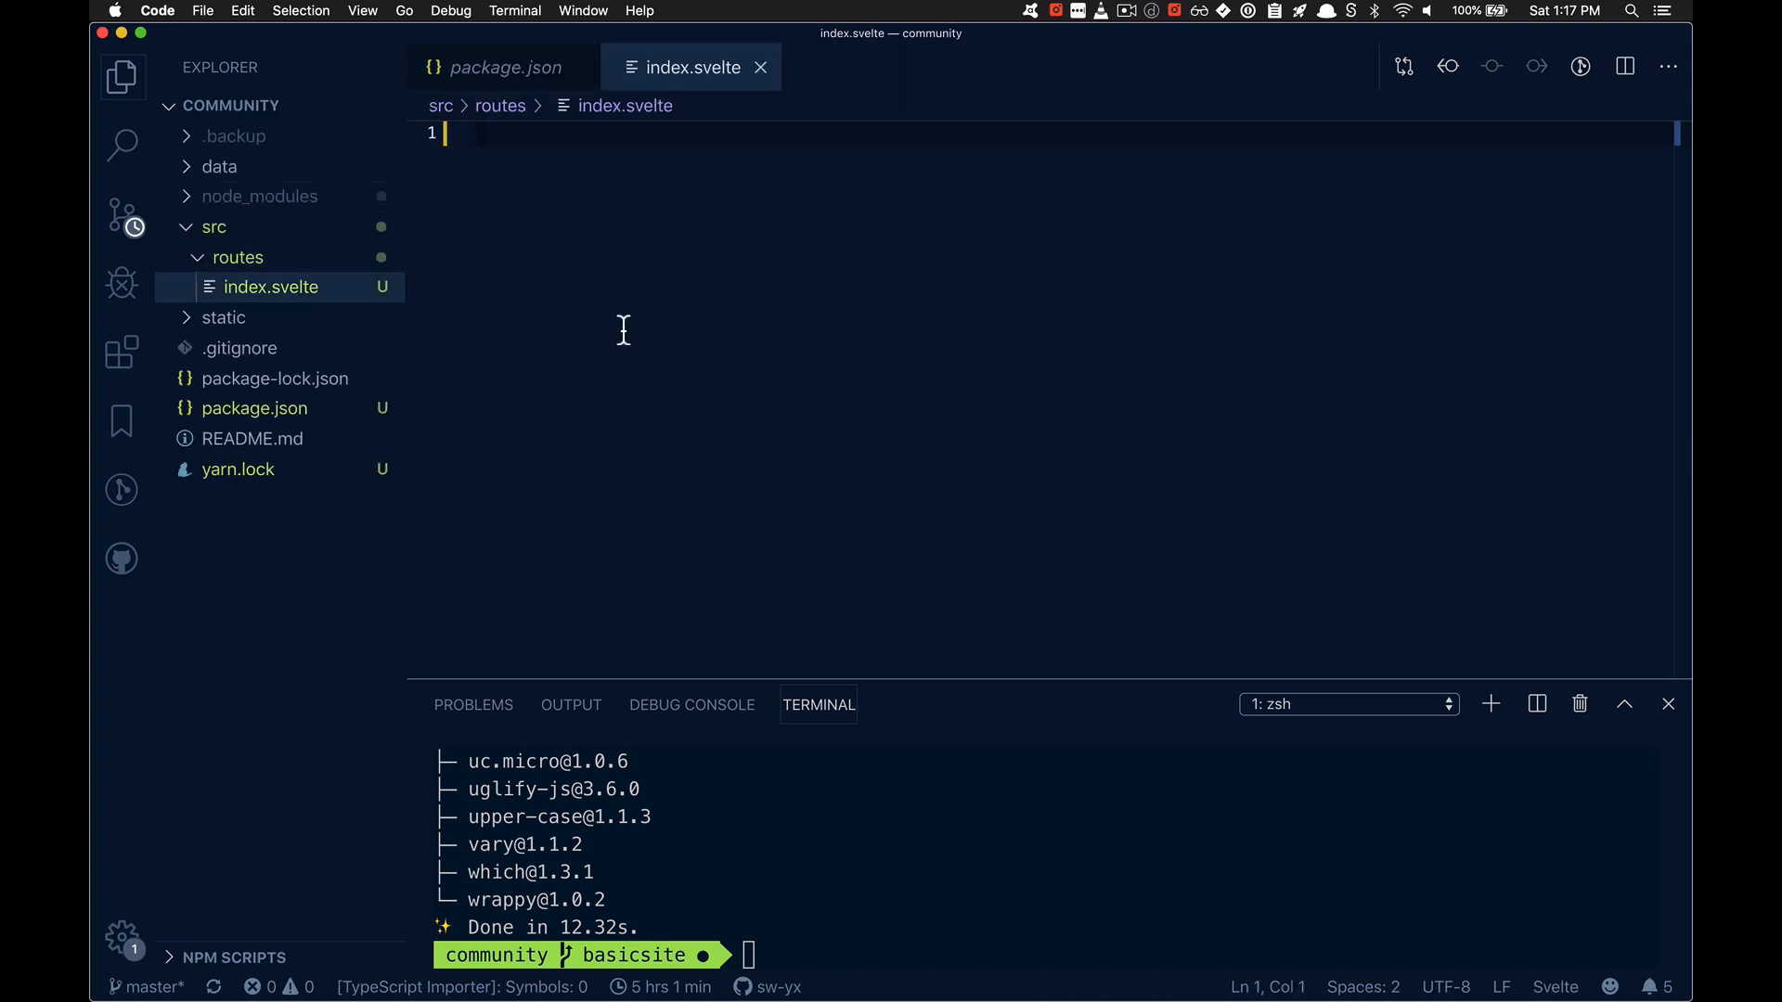
Step: Write <h1>hello world</h1> in src/routes/index.svelte and check the ssg dependency in package.json
text(<h1>h)
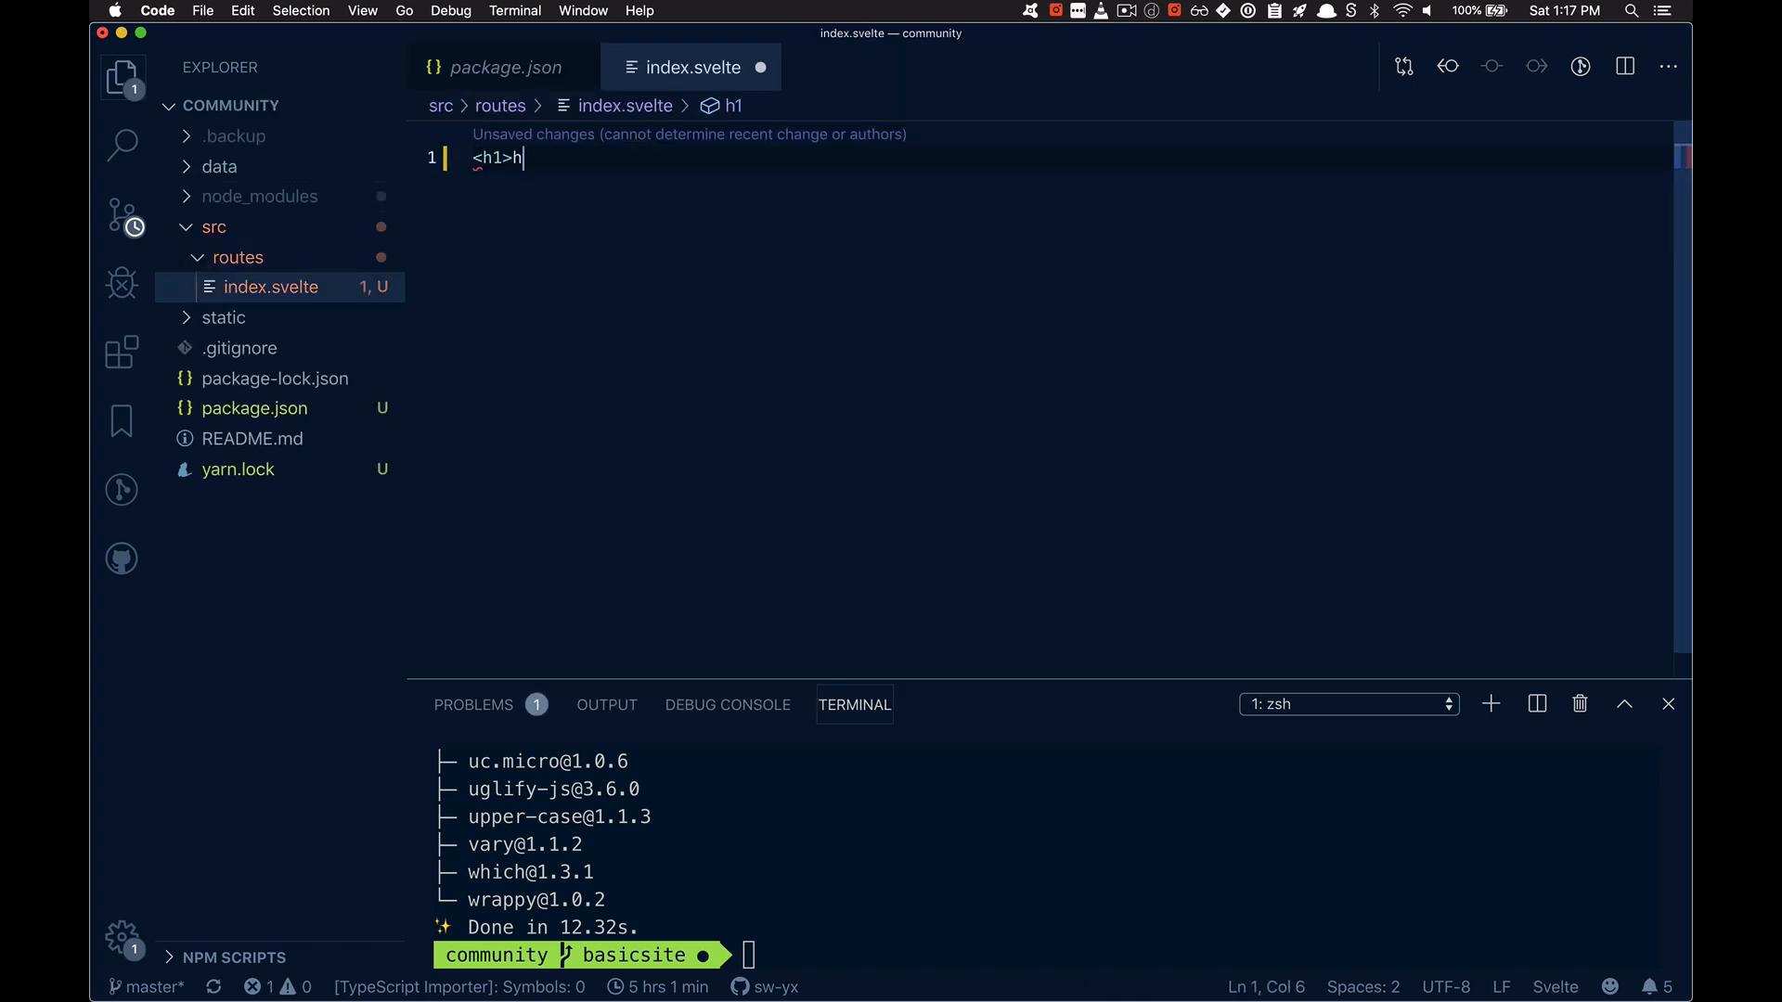
text(ello world</h1>)
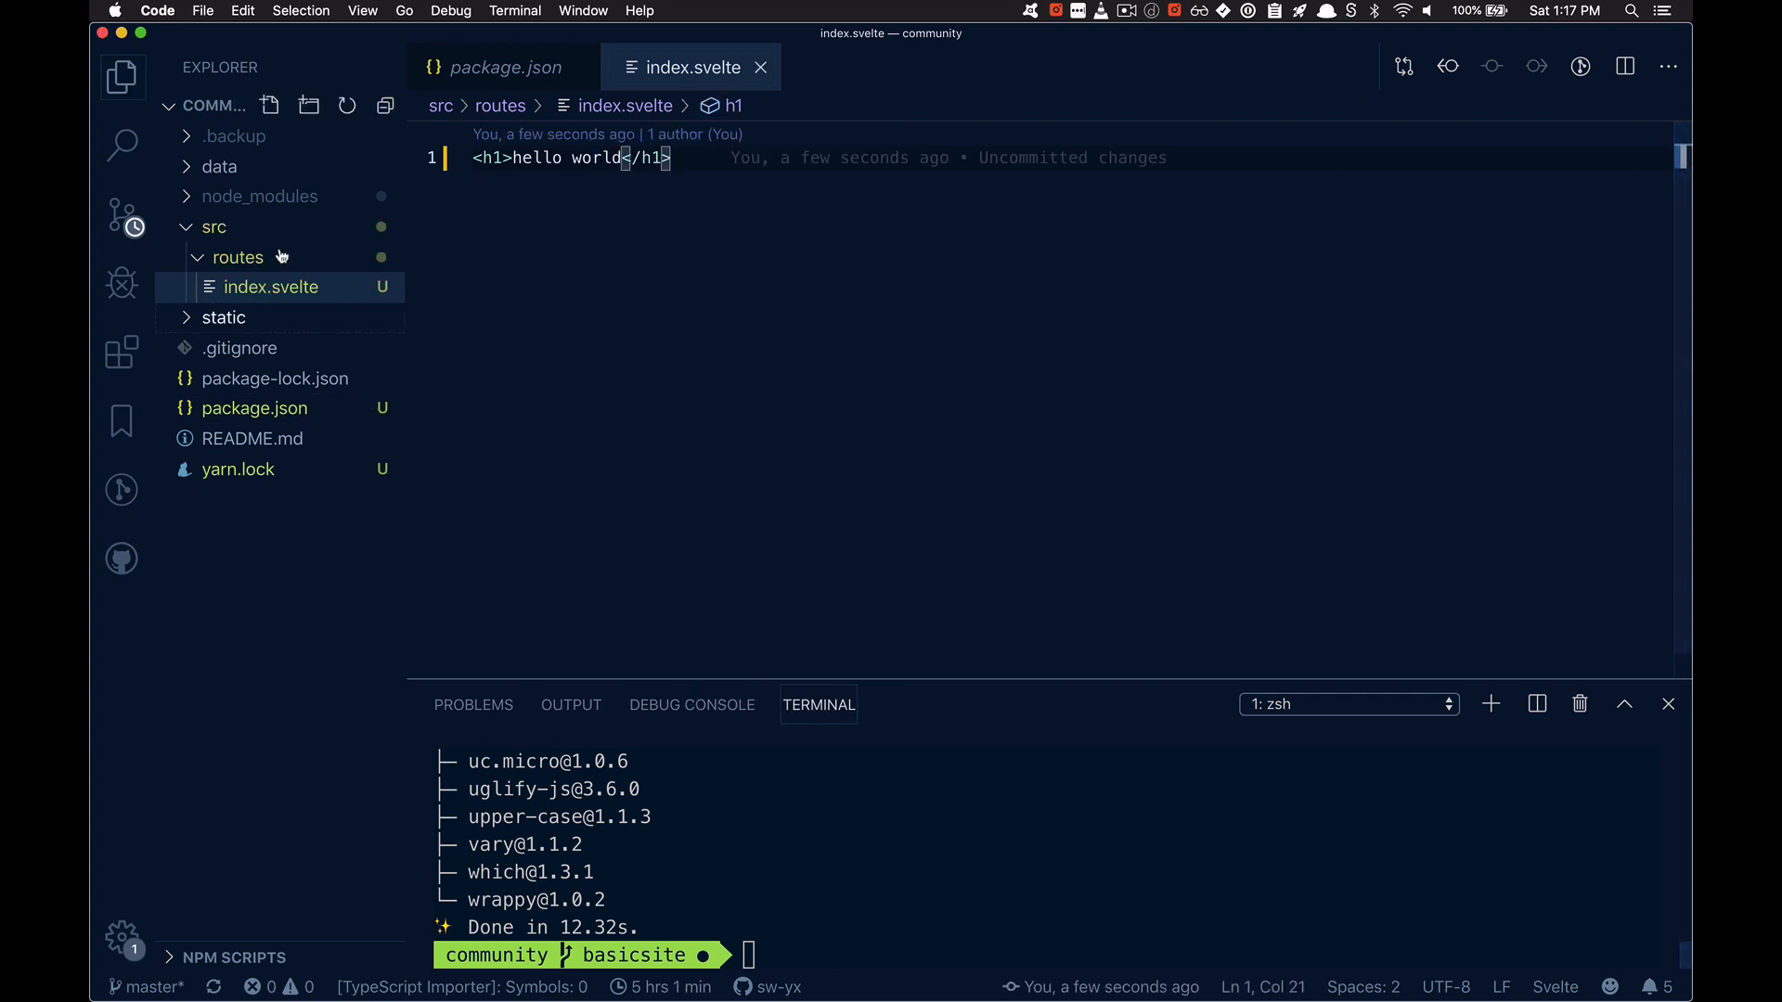
mouse_move(748, 890)
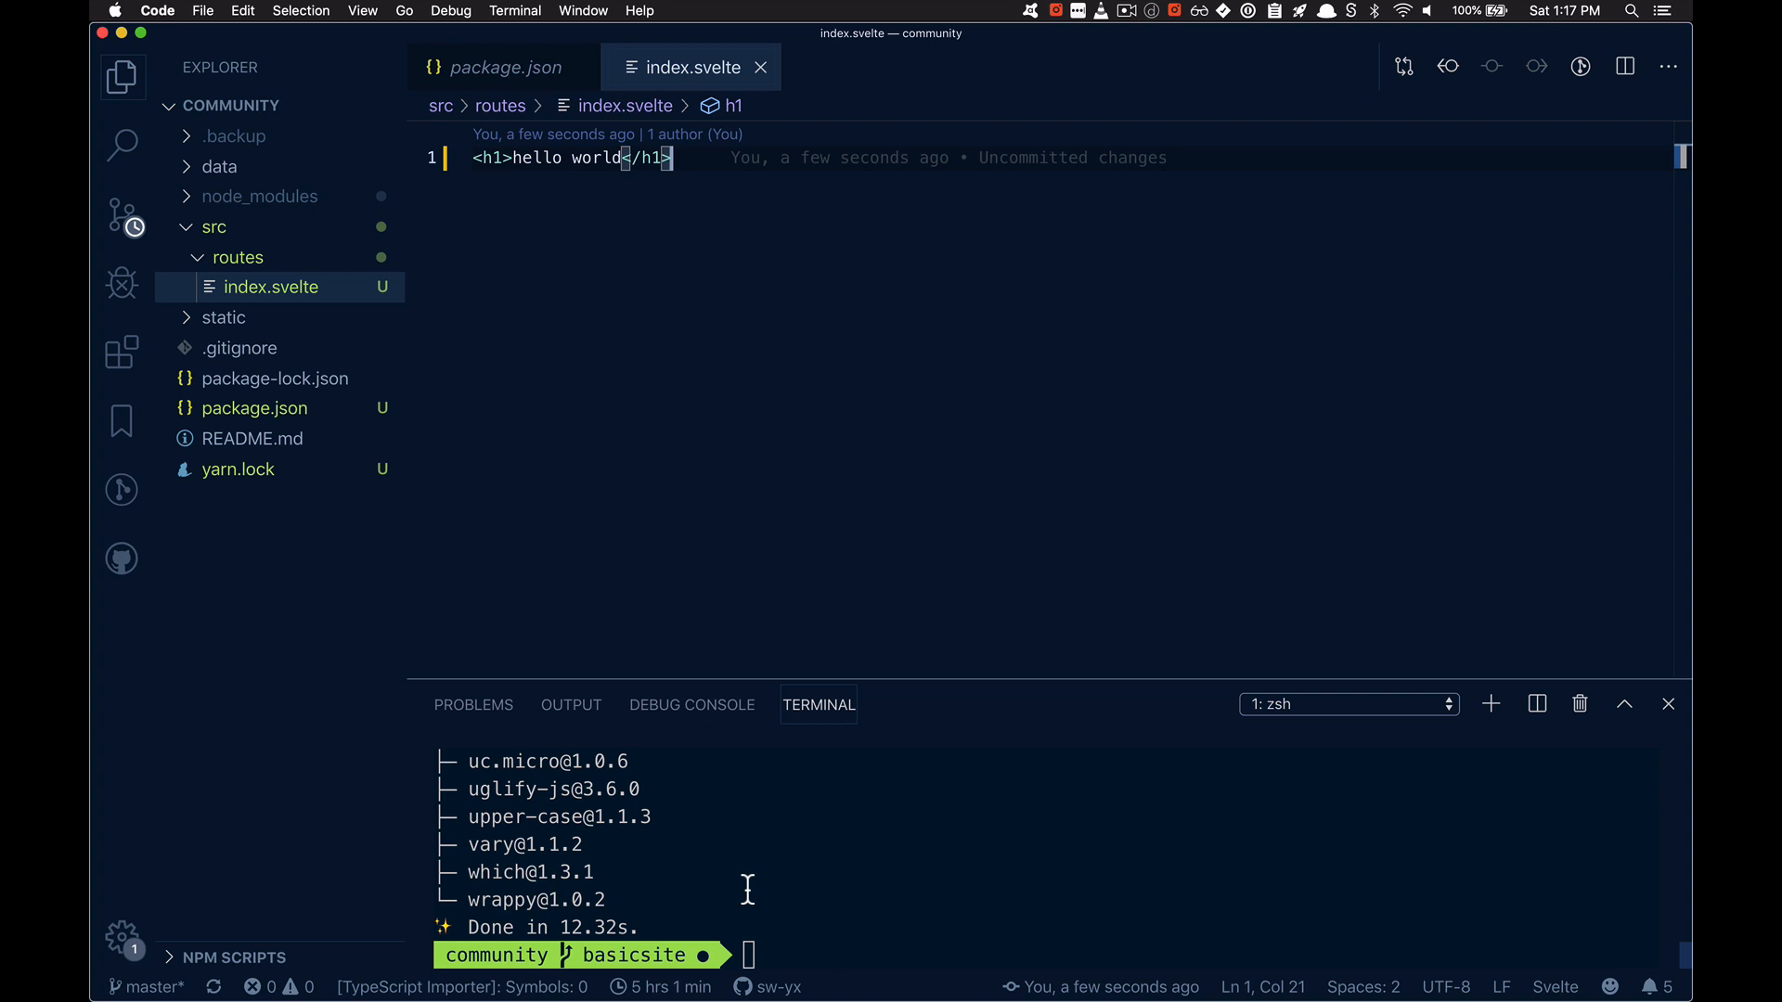
click(505, 67)
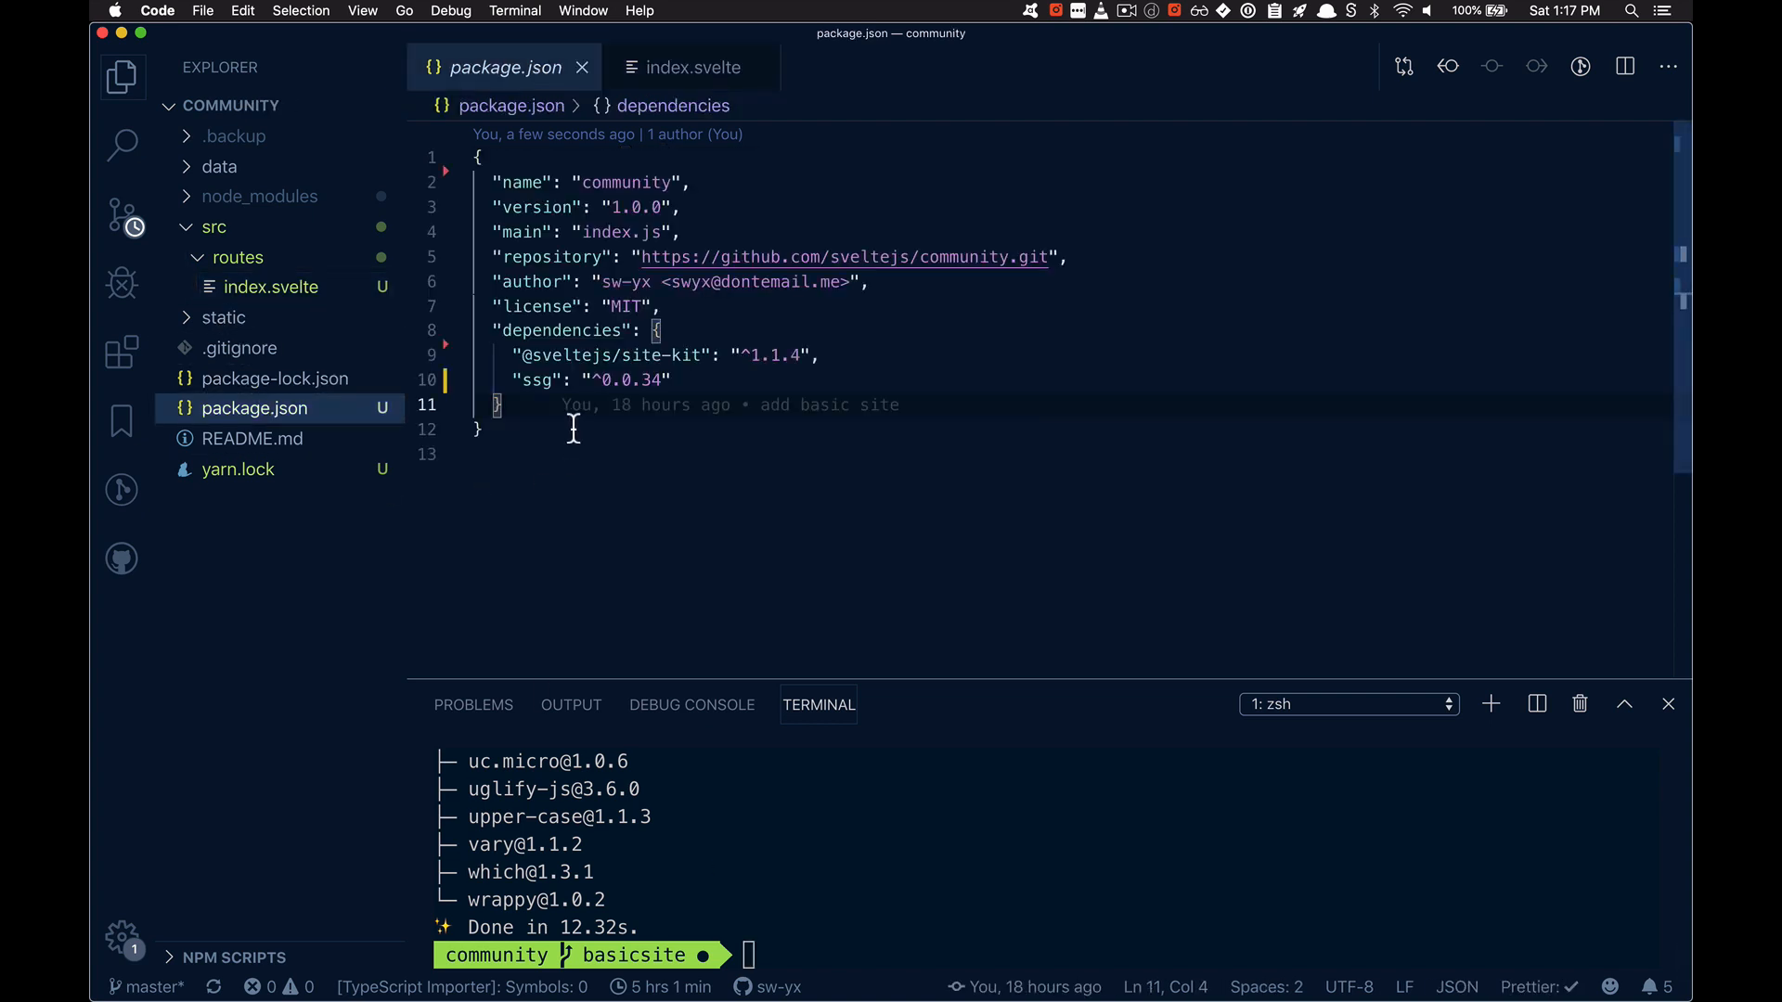
double_click(540, 379)
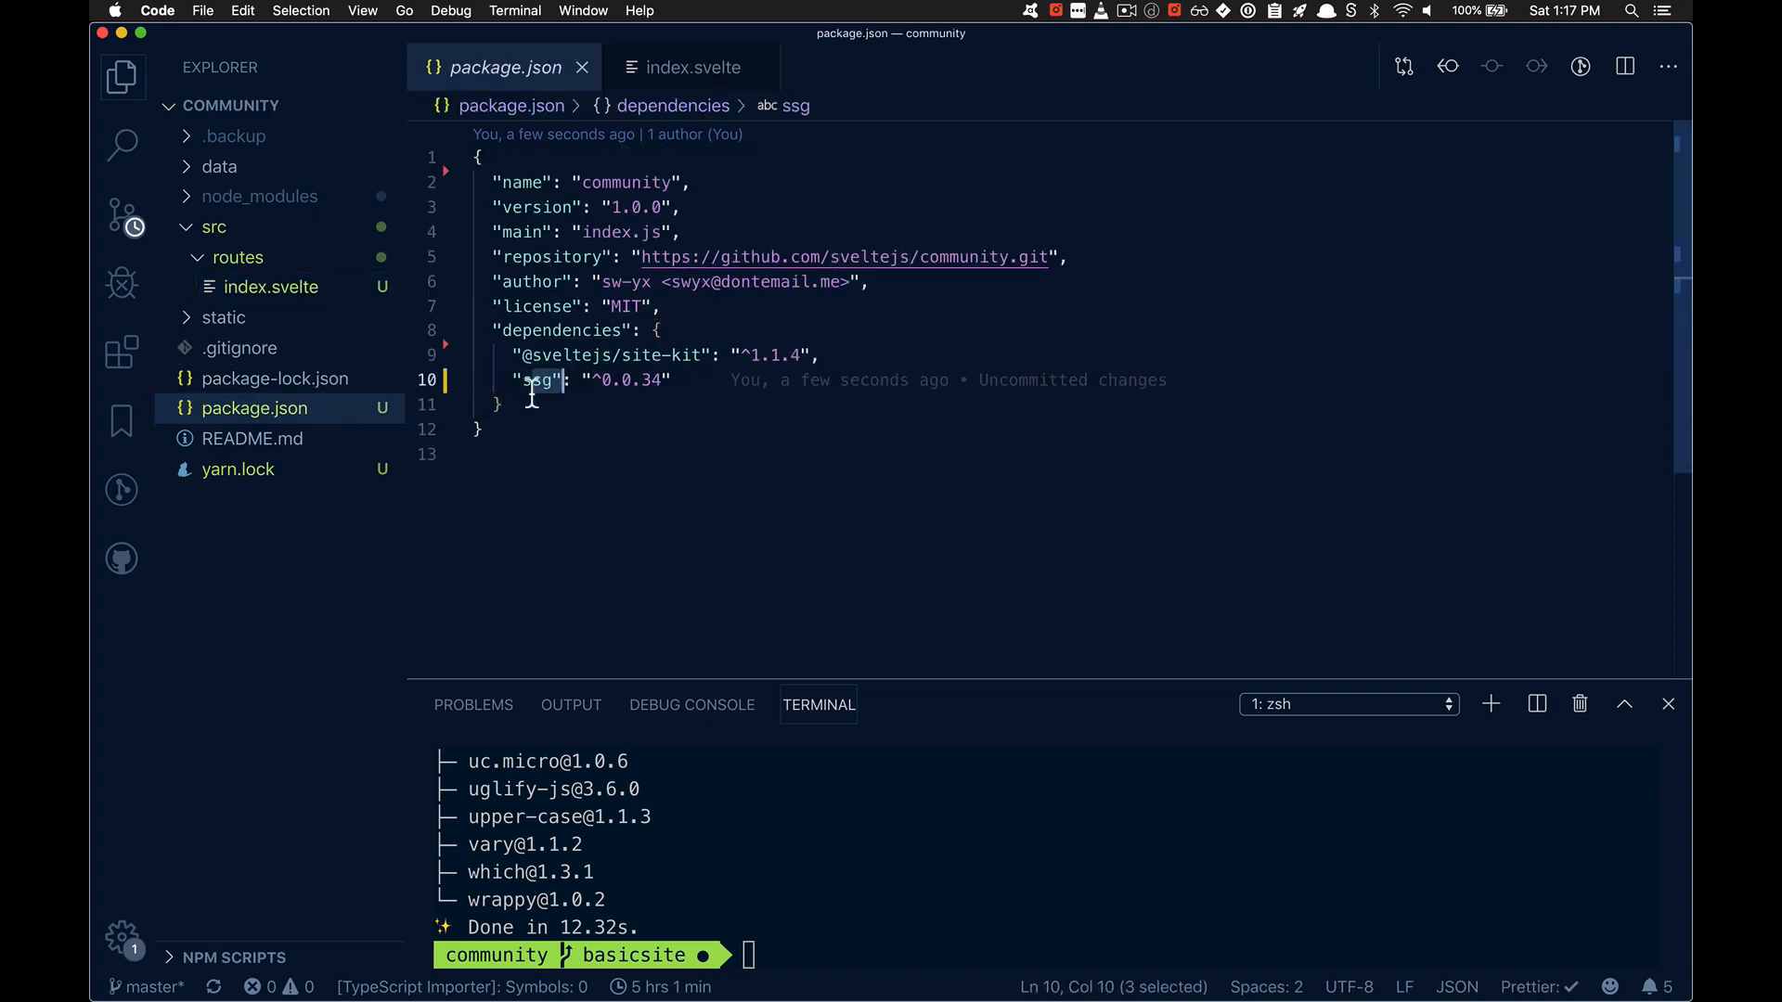
Step: Run yarn ssg dev so the site builds and listens on localhost:3000
text(yarn s)
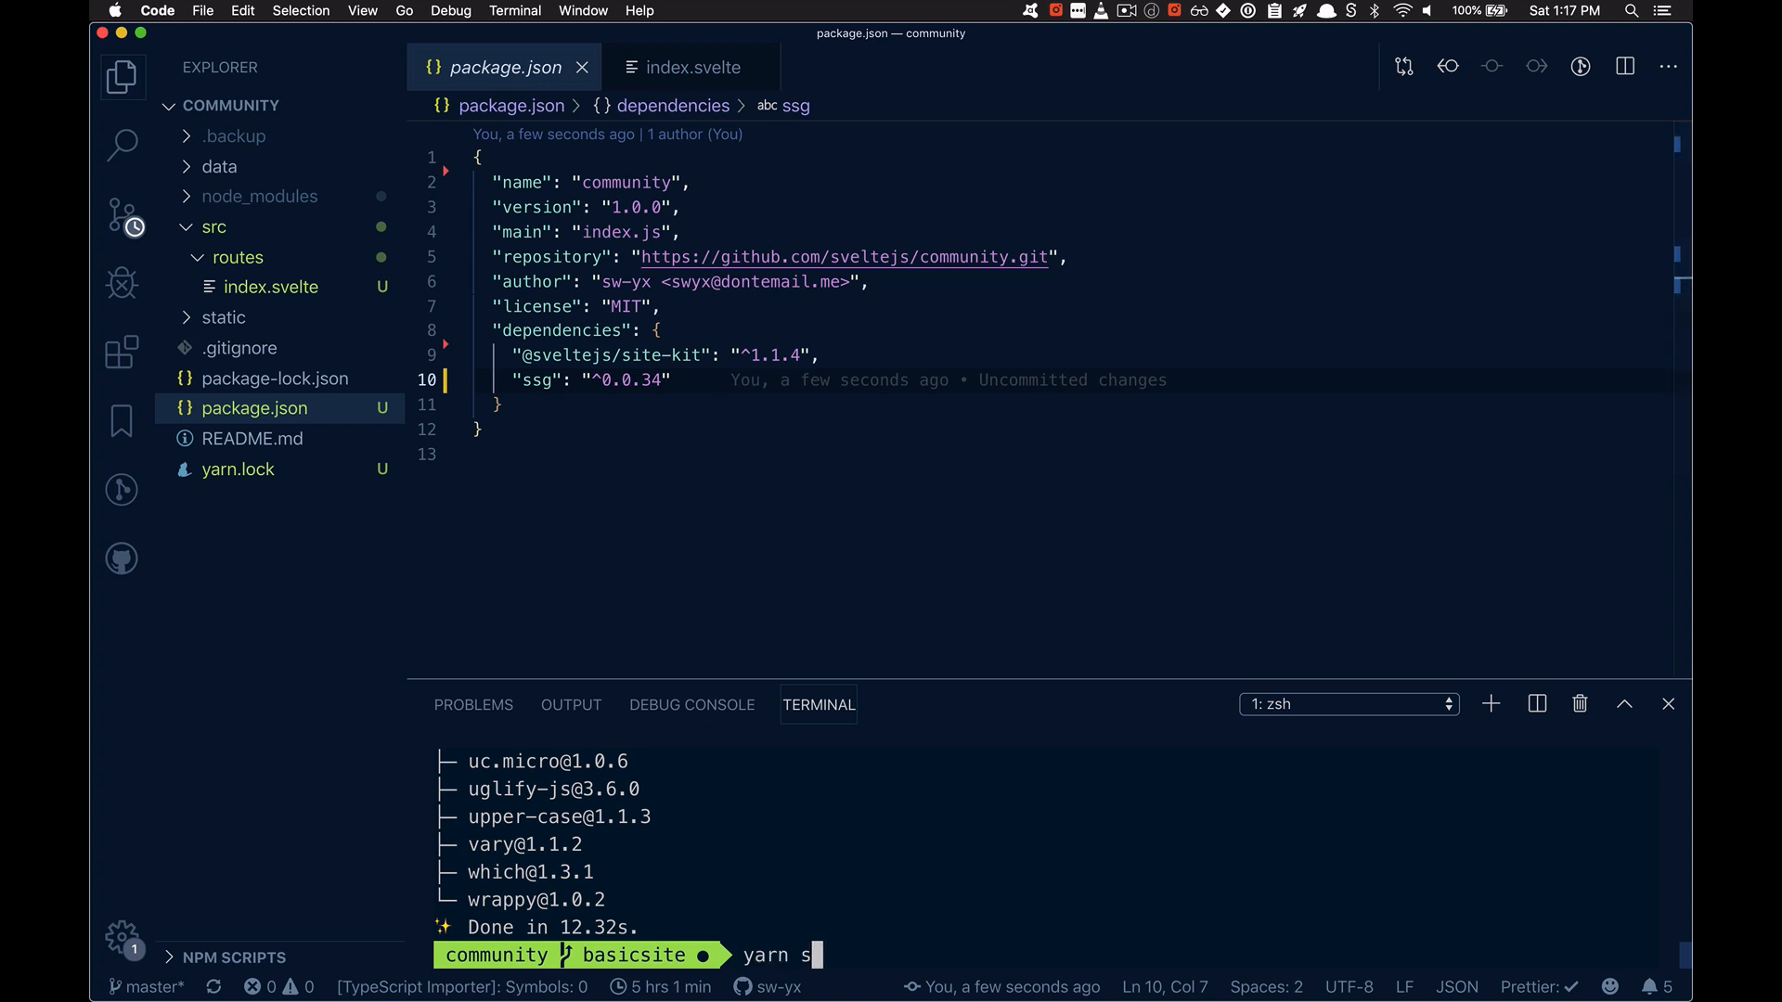
text(sg dev)
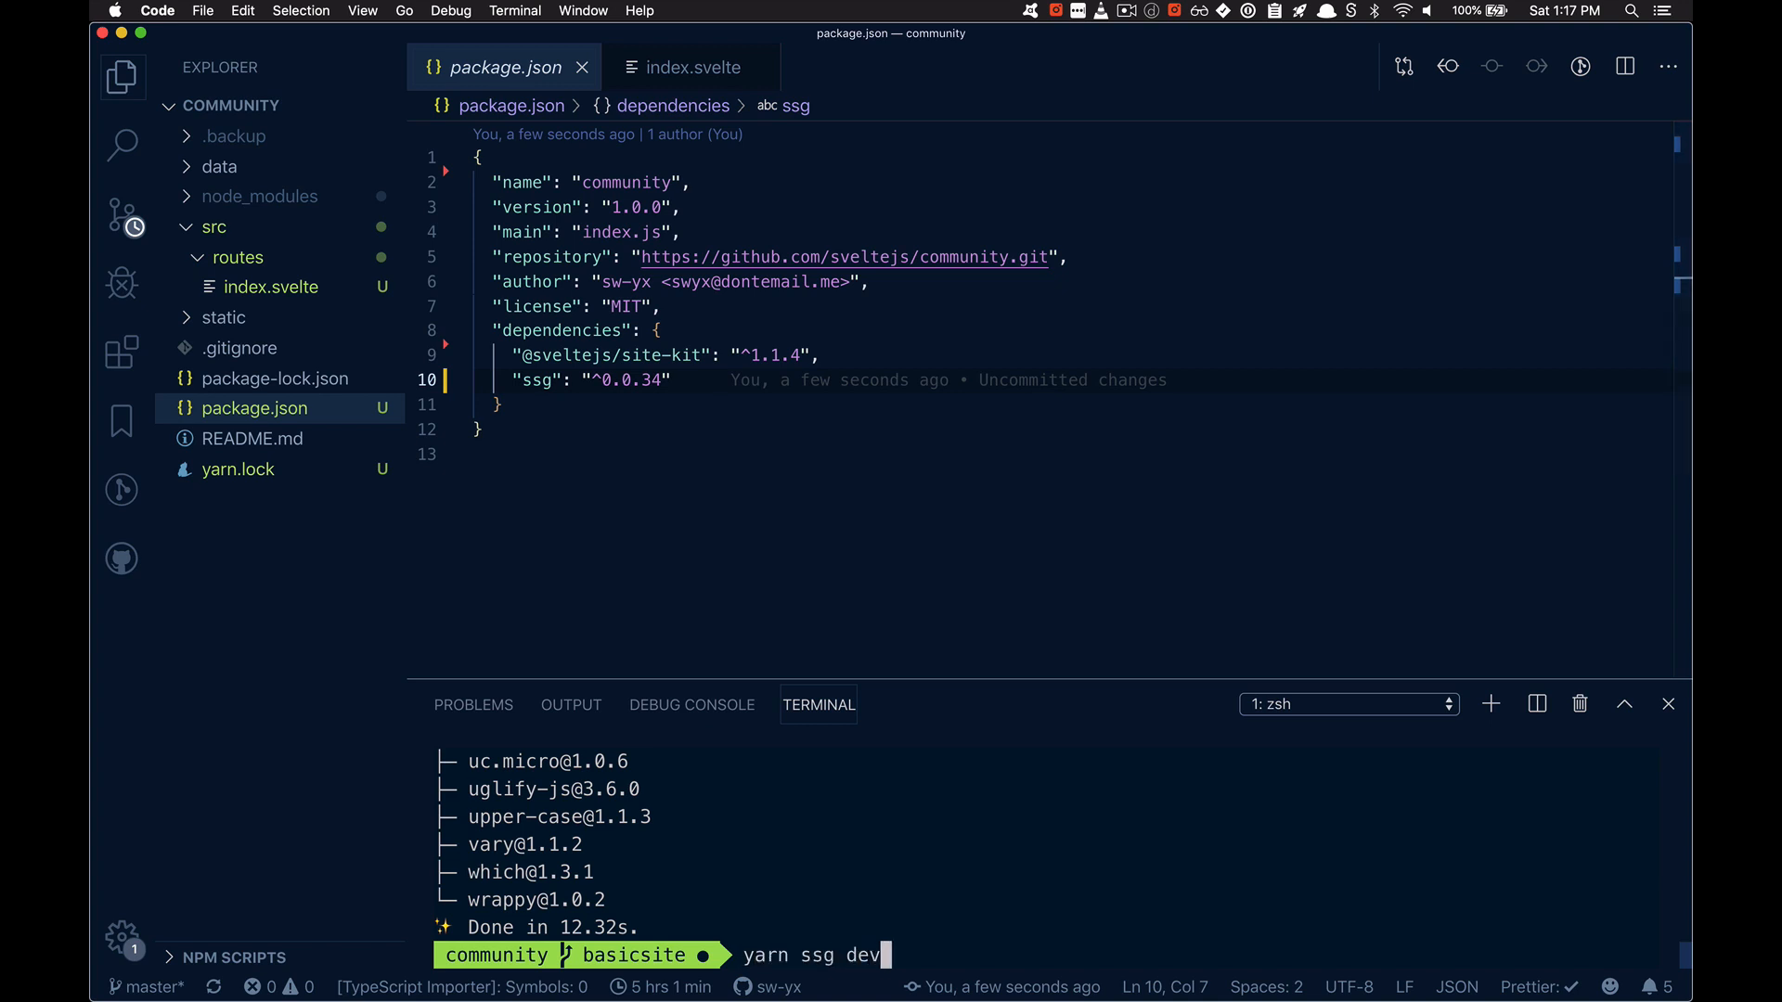
key(Return)
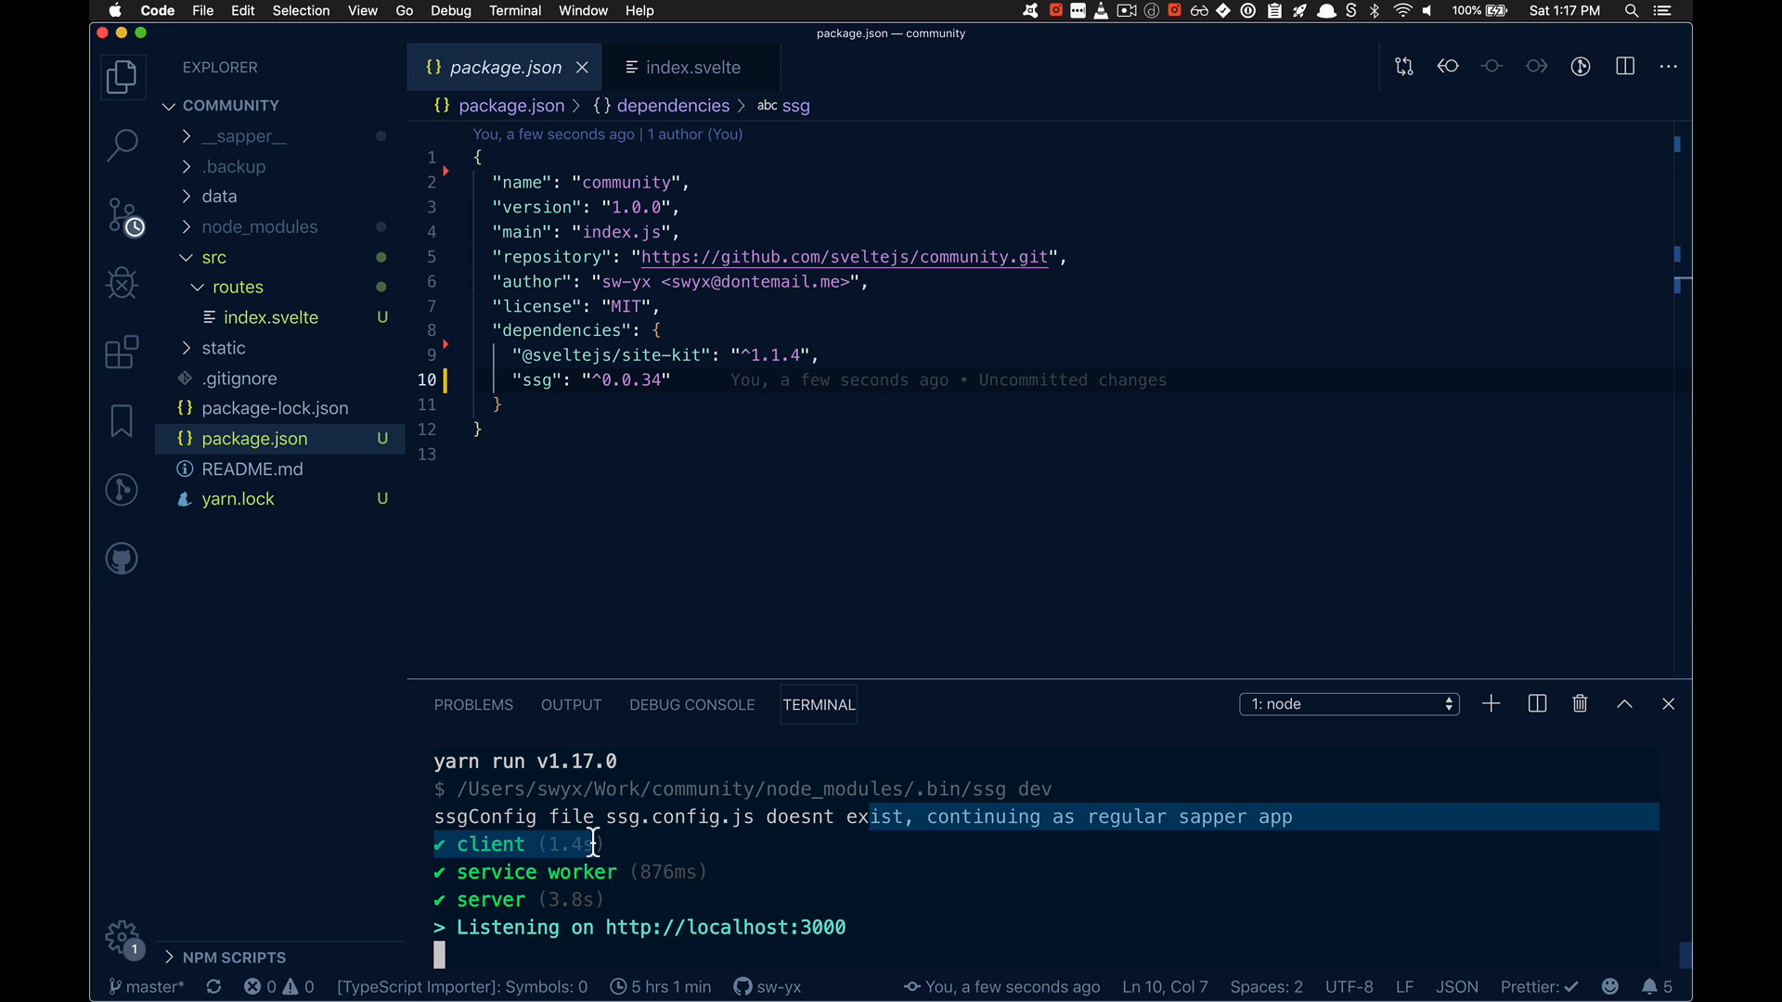
mouse_move(325, 566)
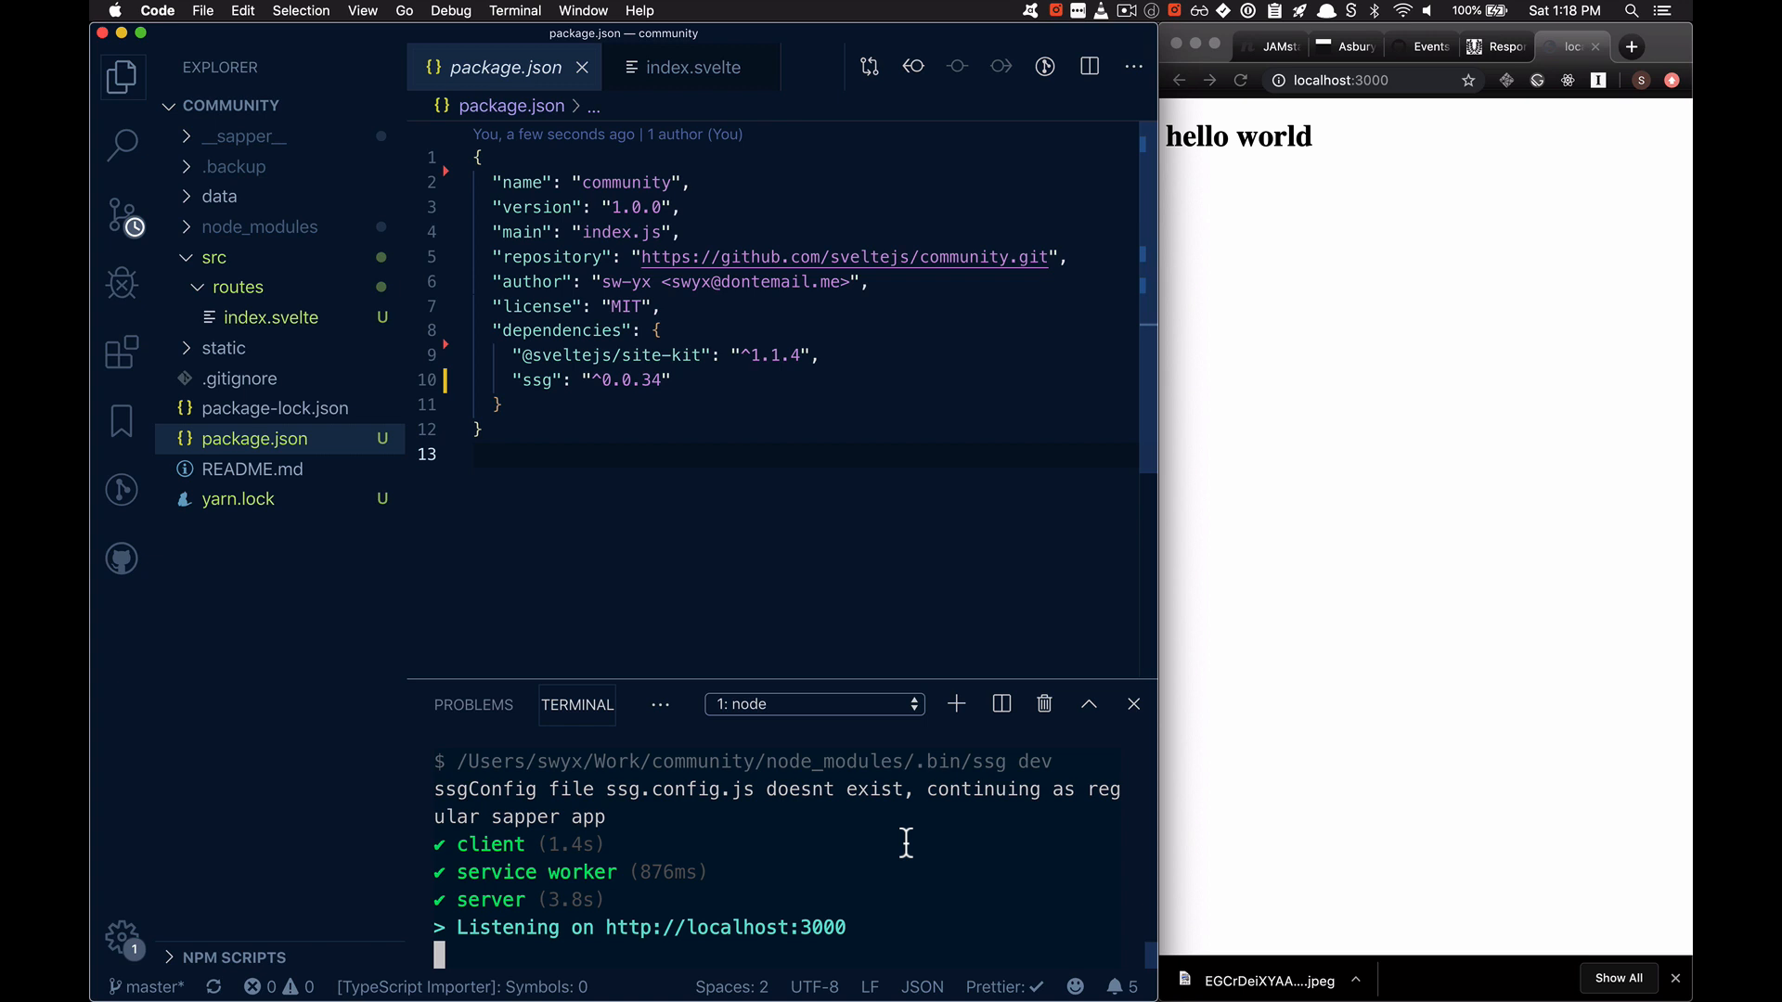
mouse_move(889, 848)
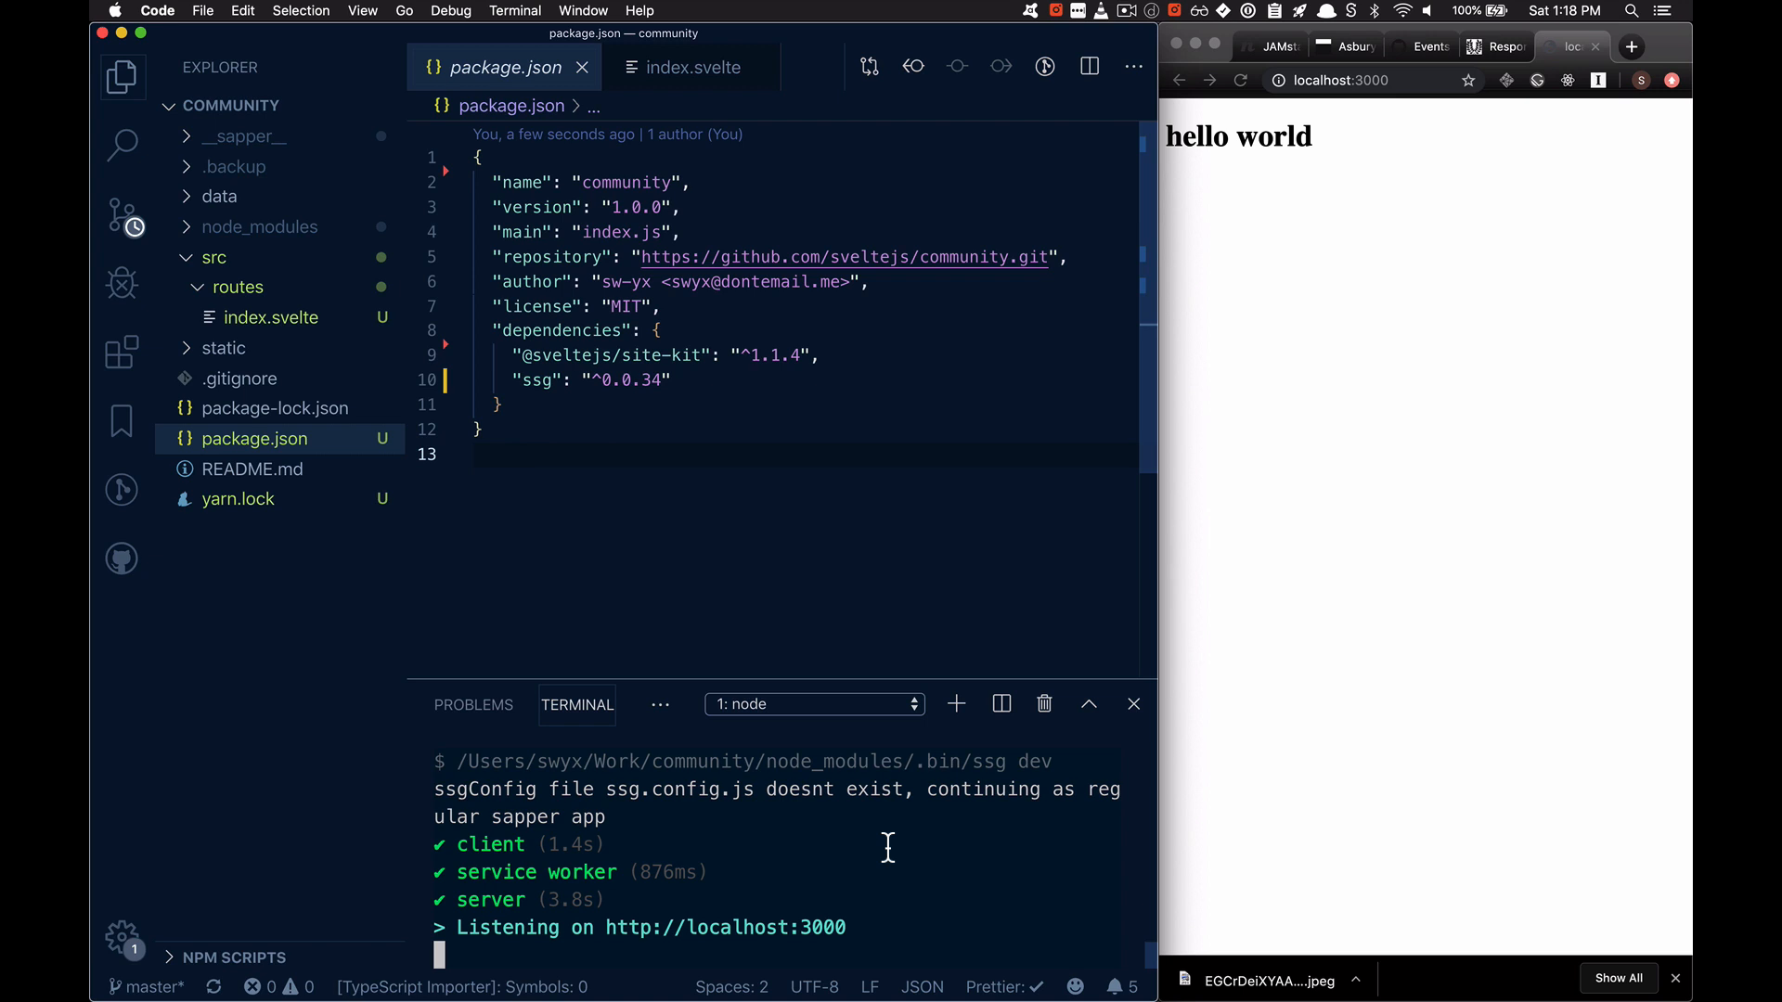
mouse_move(810, 850)
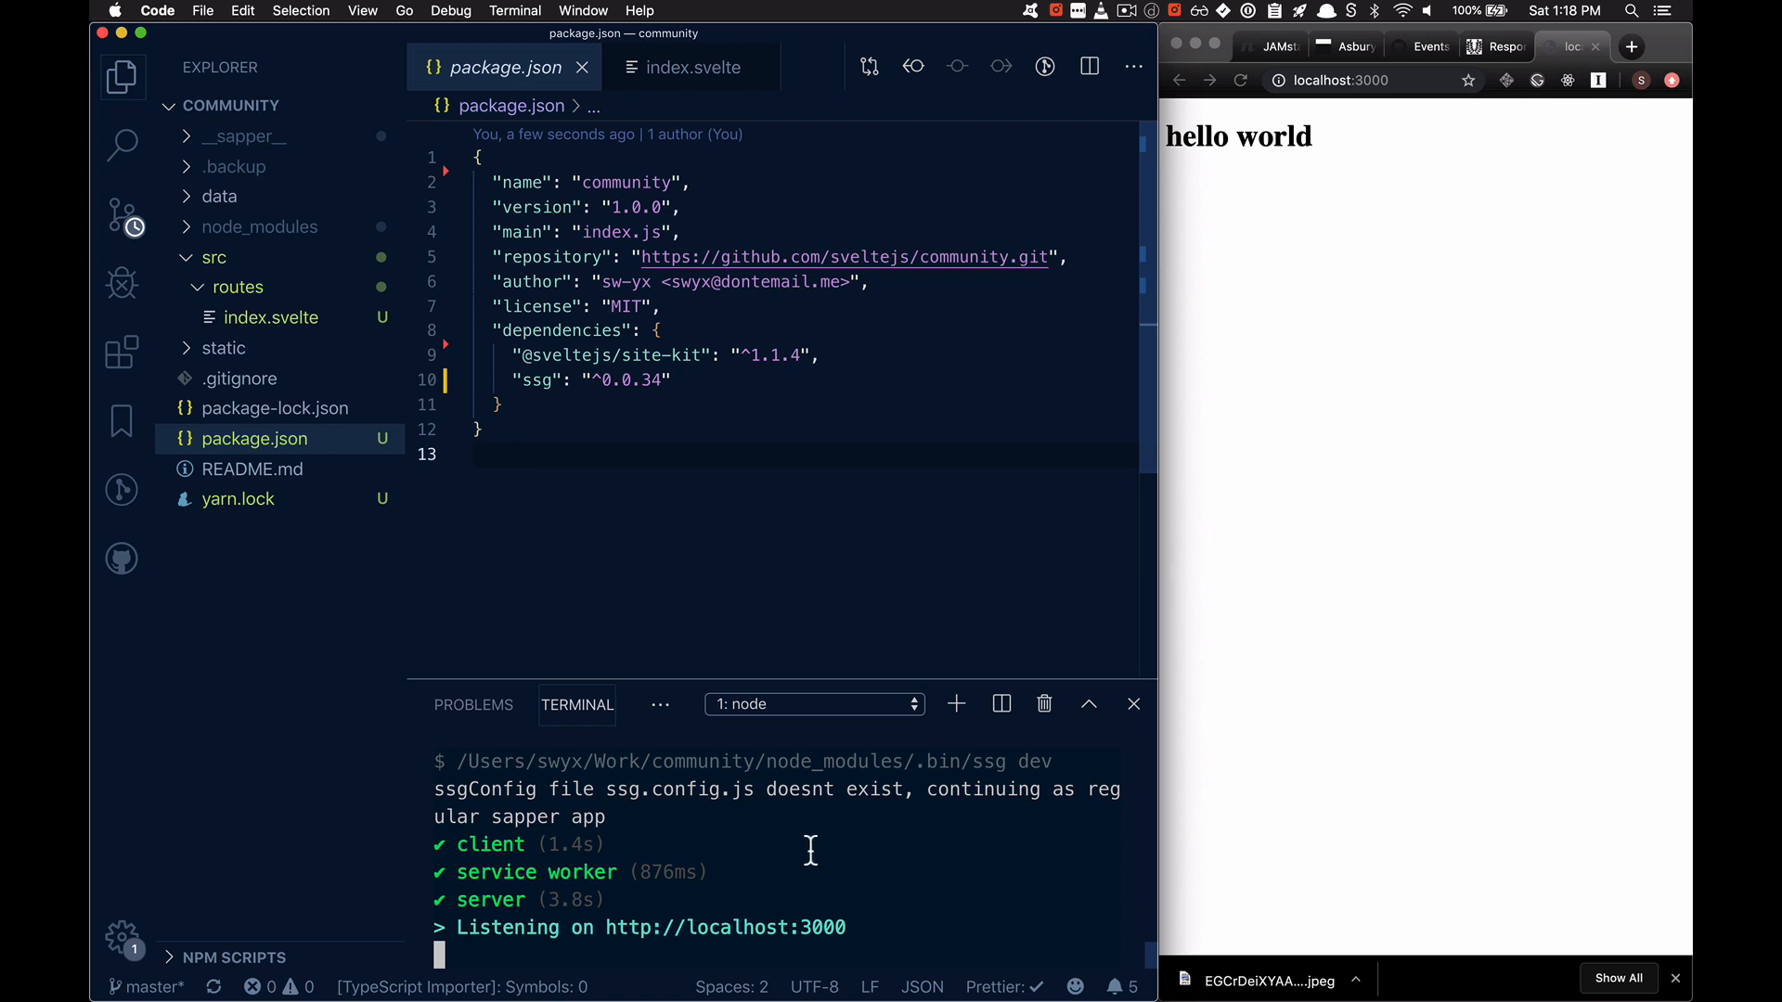
Step: Stop the dev server and run yarn ssg eject to copy template.html and client.js into src
key(ctrl+c)
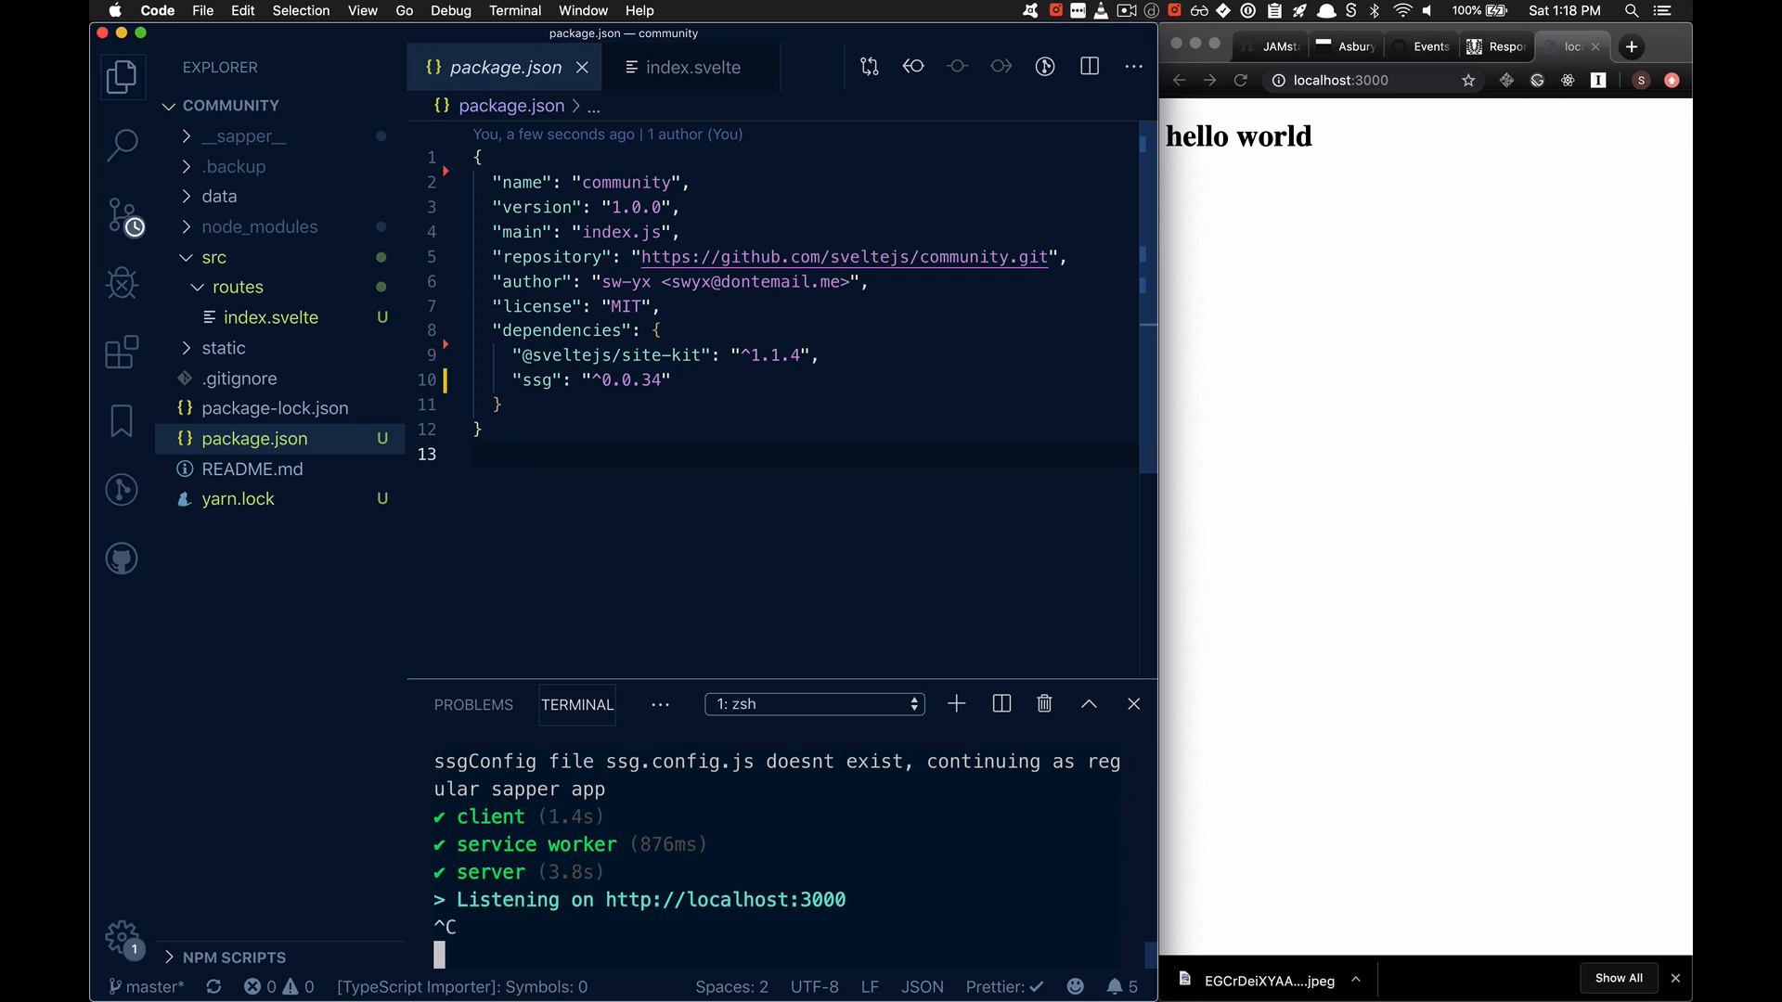
text(yarn ssg dev)
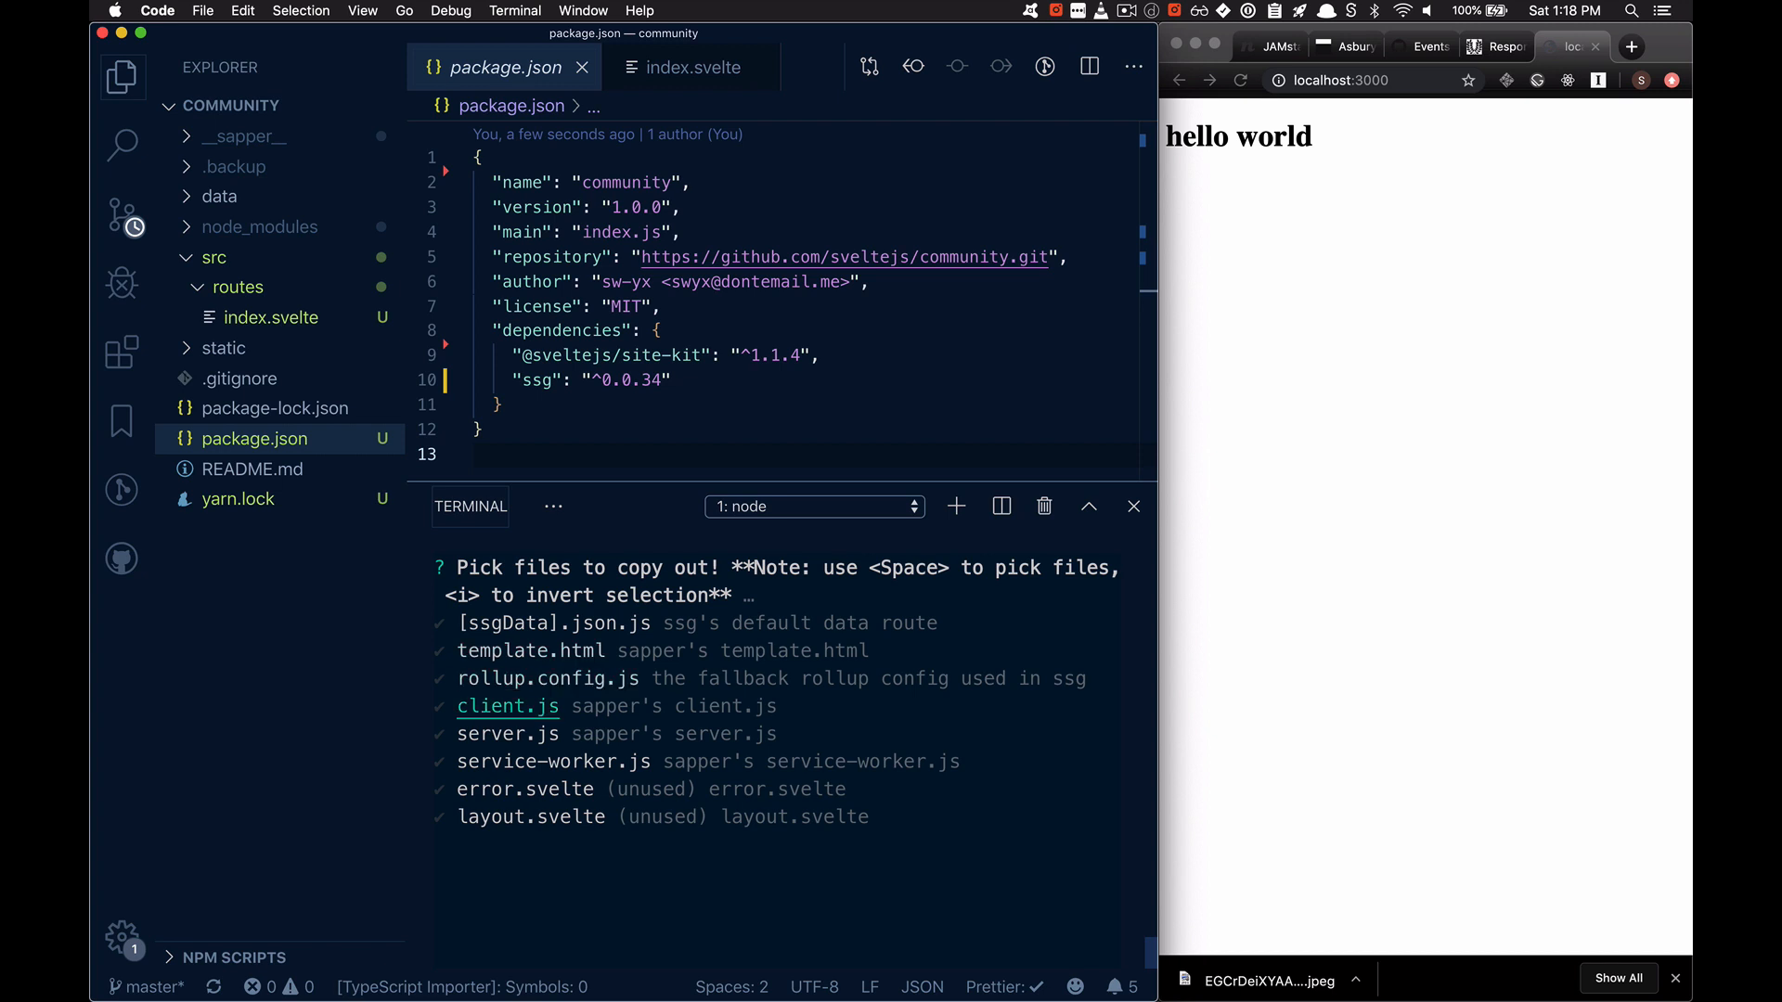
key(Return)
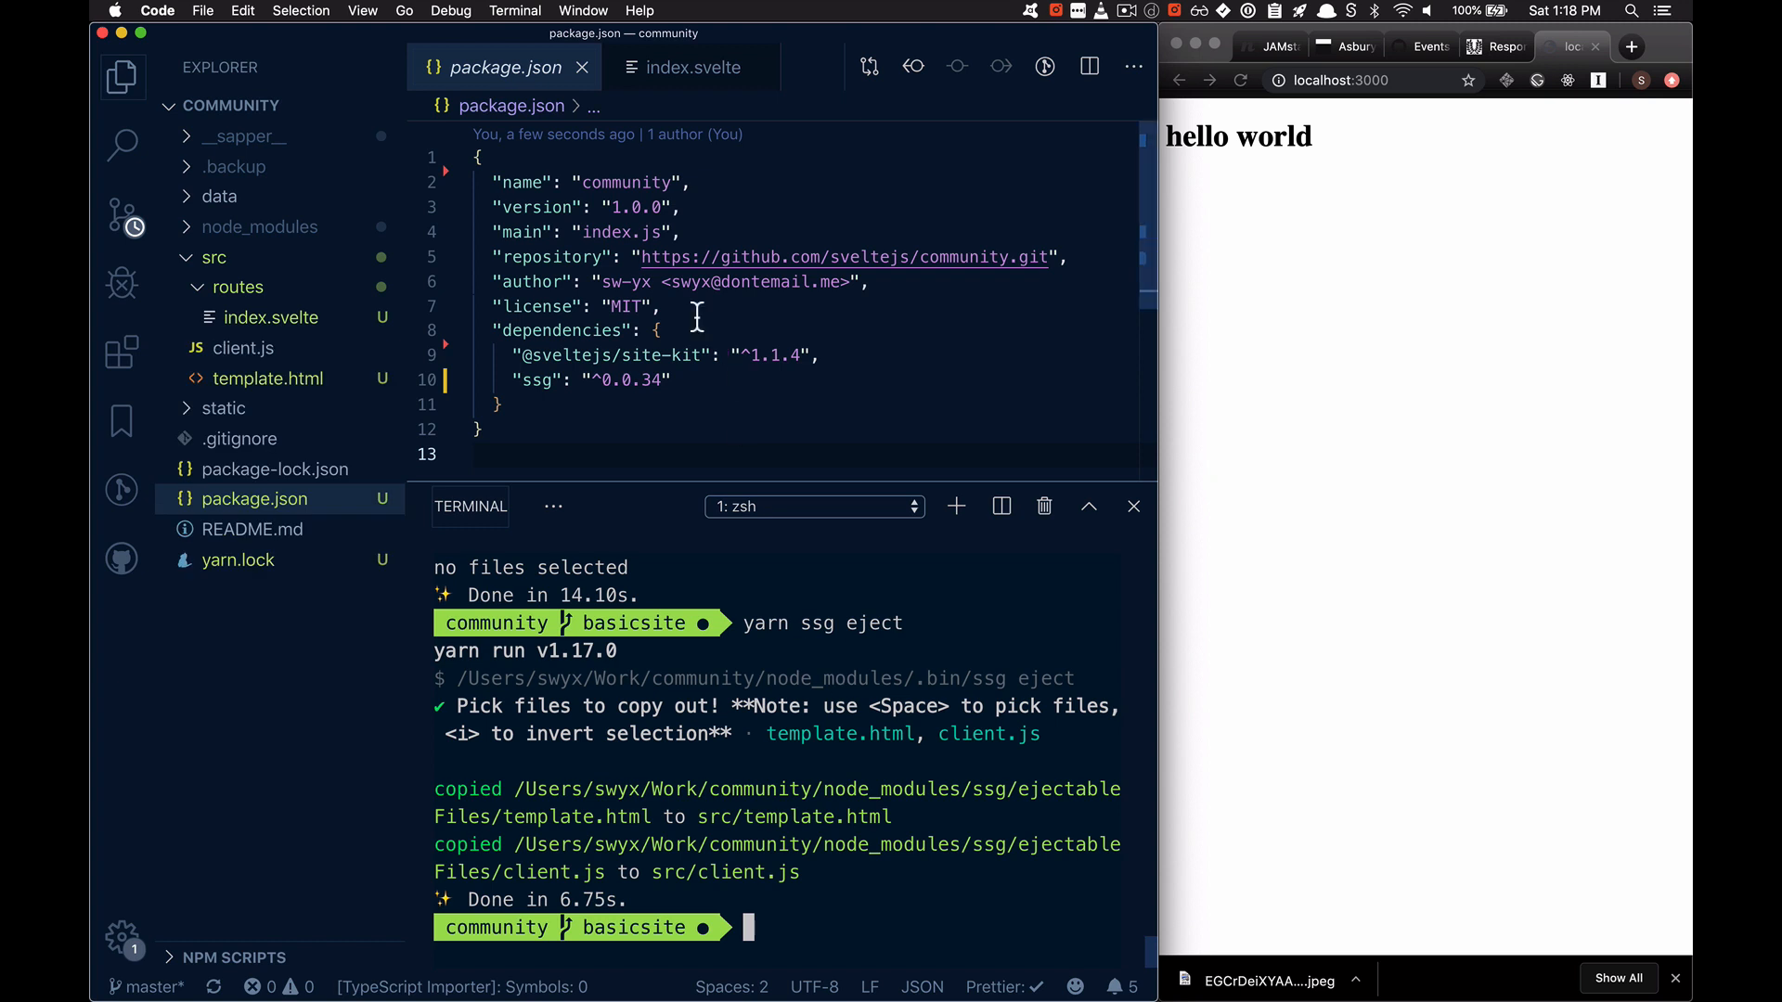
Step: Create src/foo.css with a body rule setting an orange background
click(243, 347)
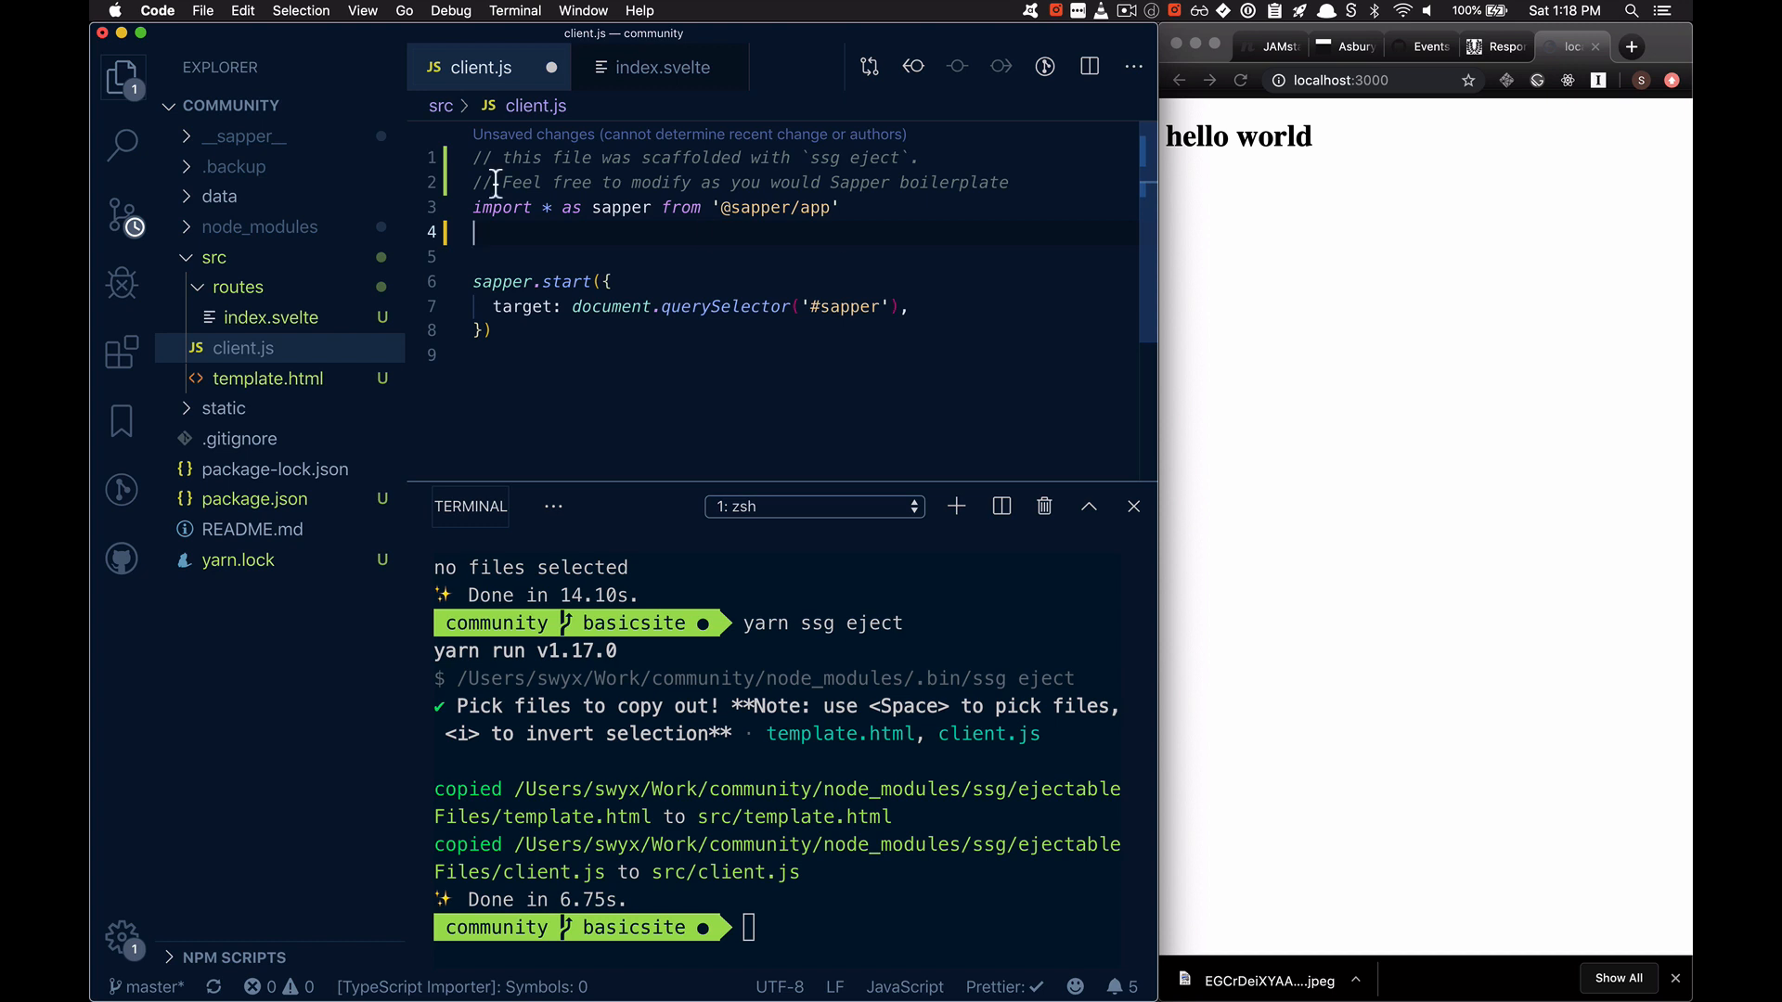
click(273, 106)
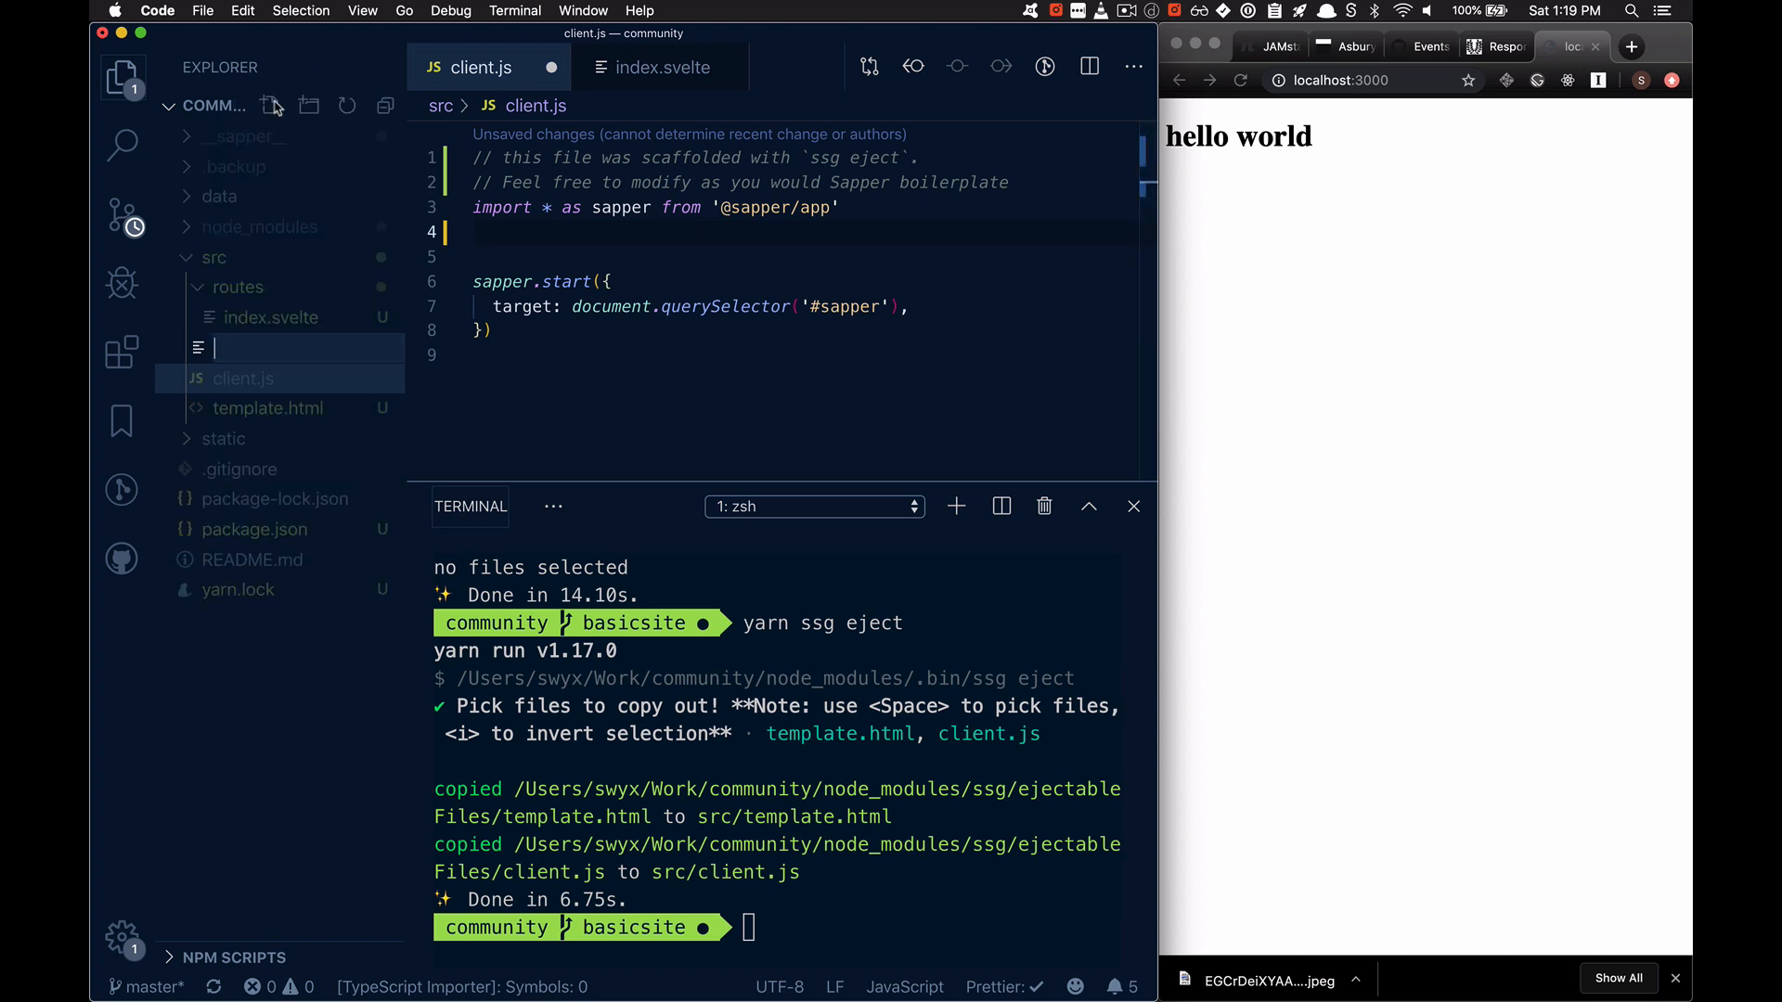
text(foo.css)
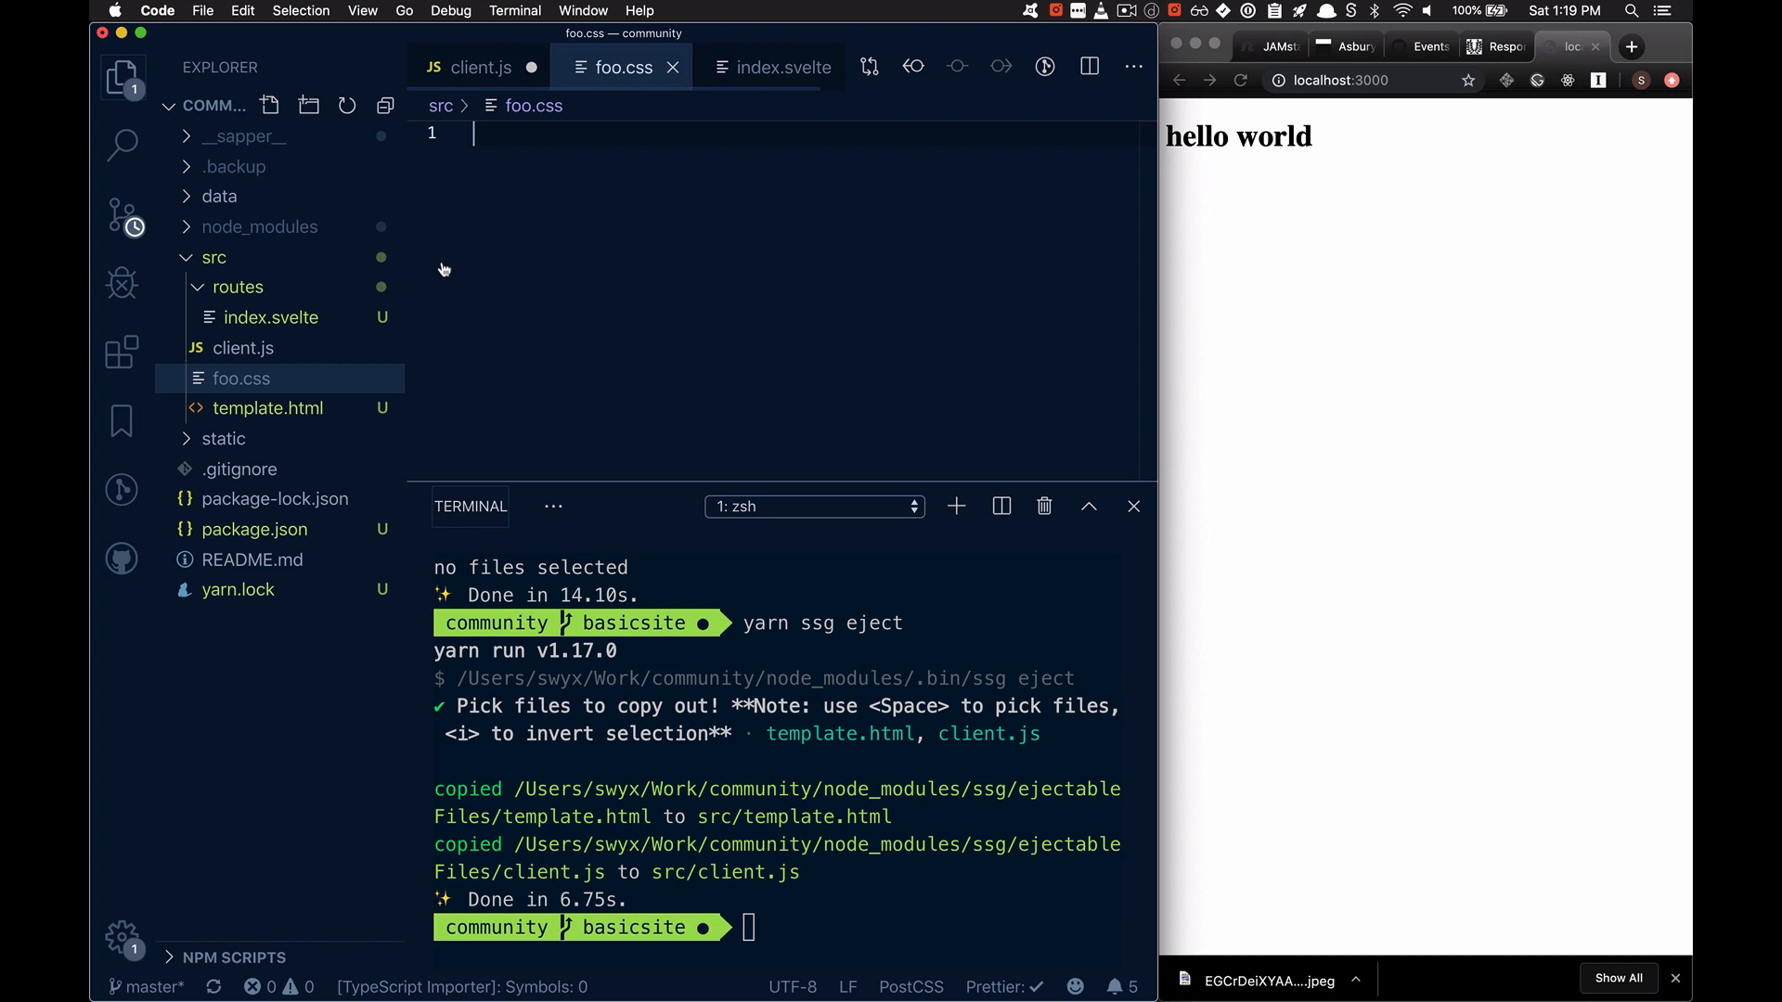
text(b)
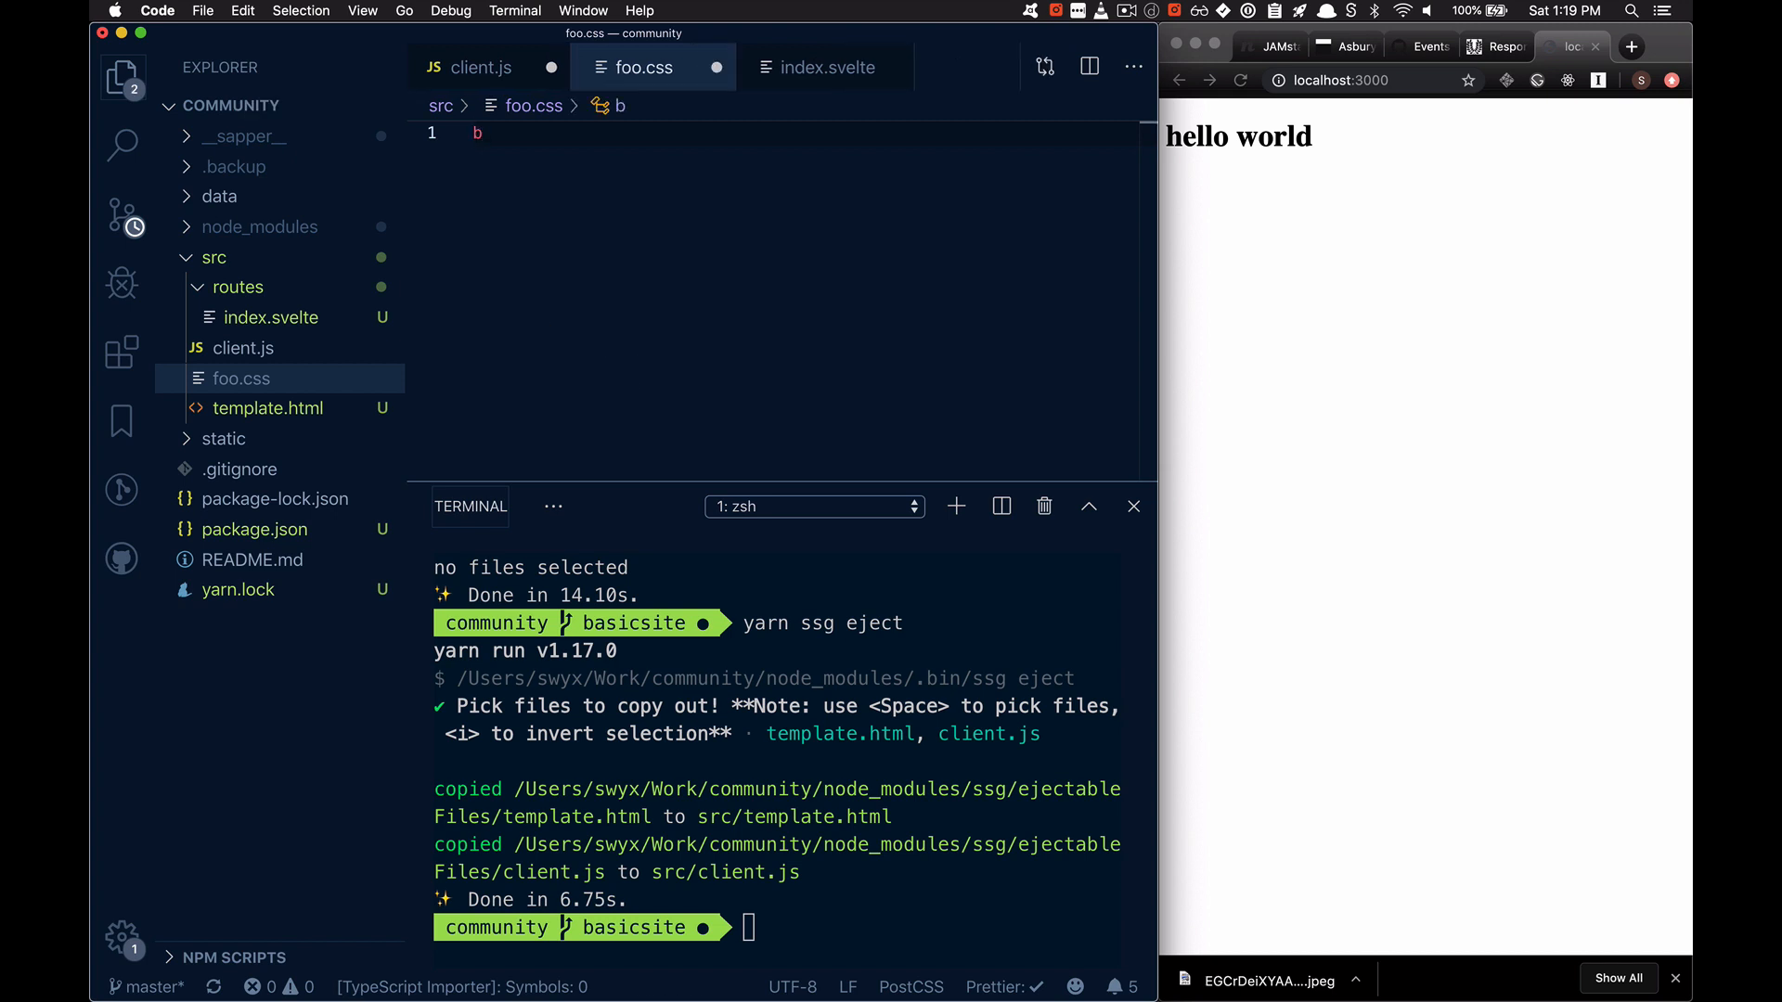
text(ody{})
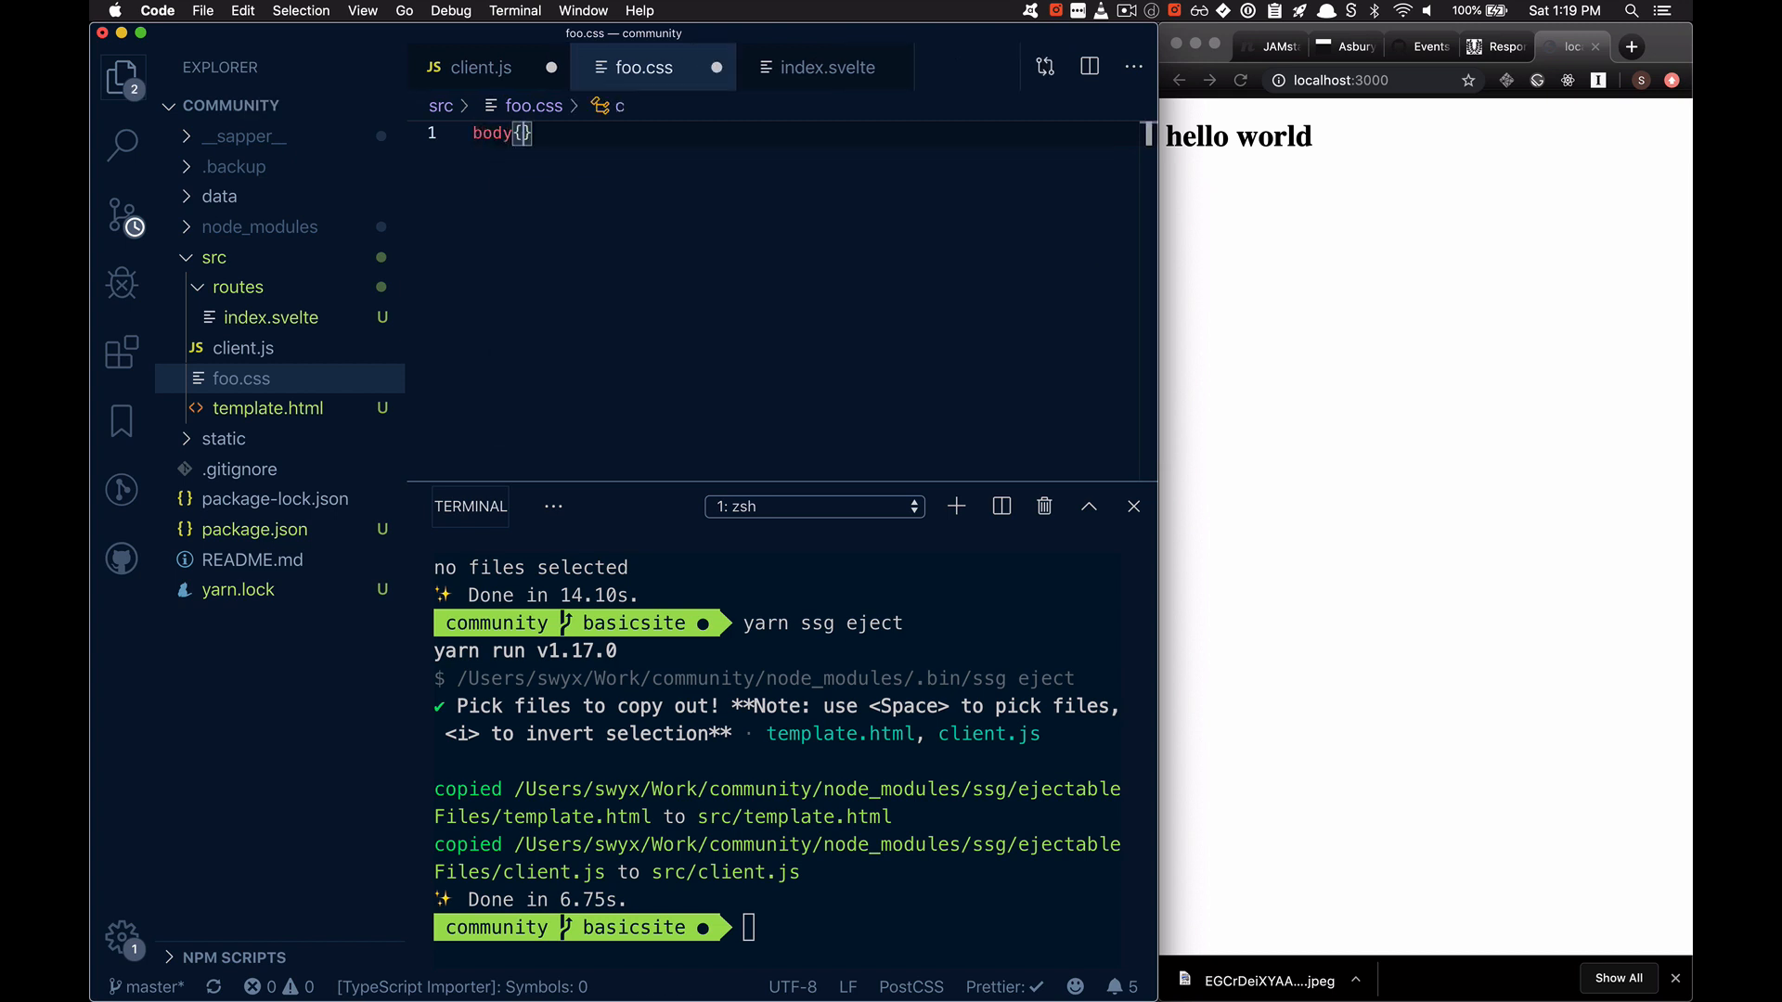
text(backface-visibility:)
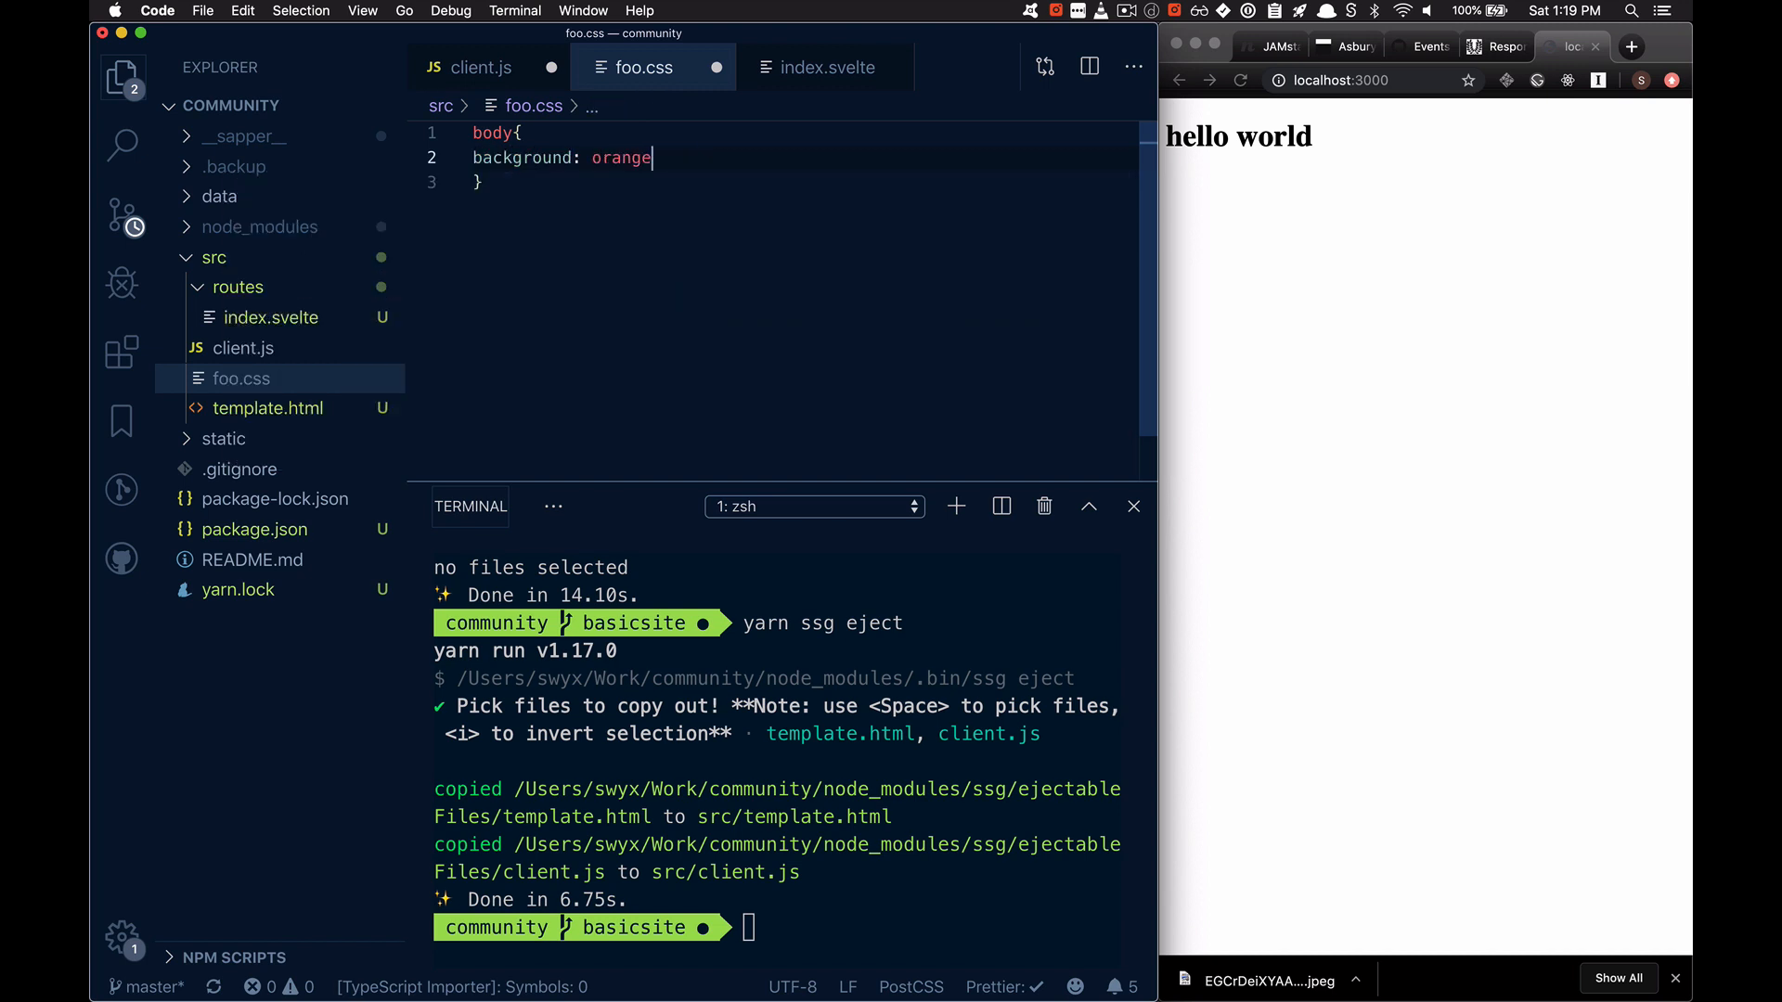
Step: Import './foo.css' at the top of client.js
click(479, 67)
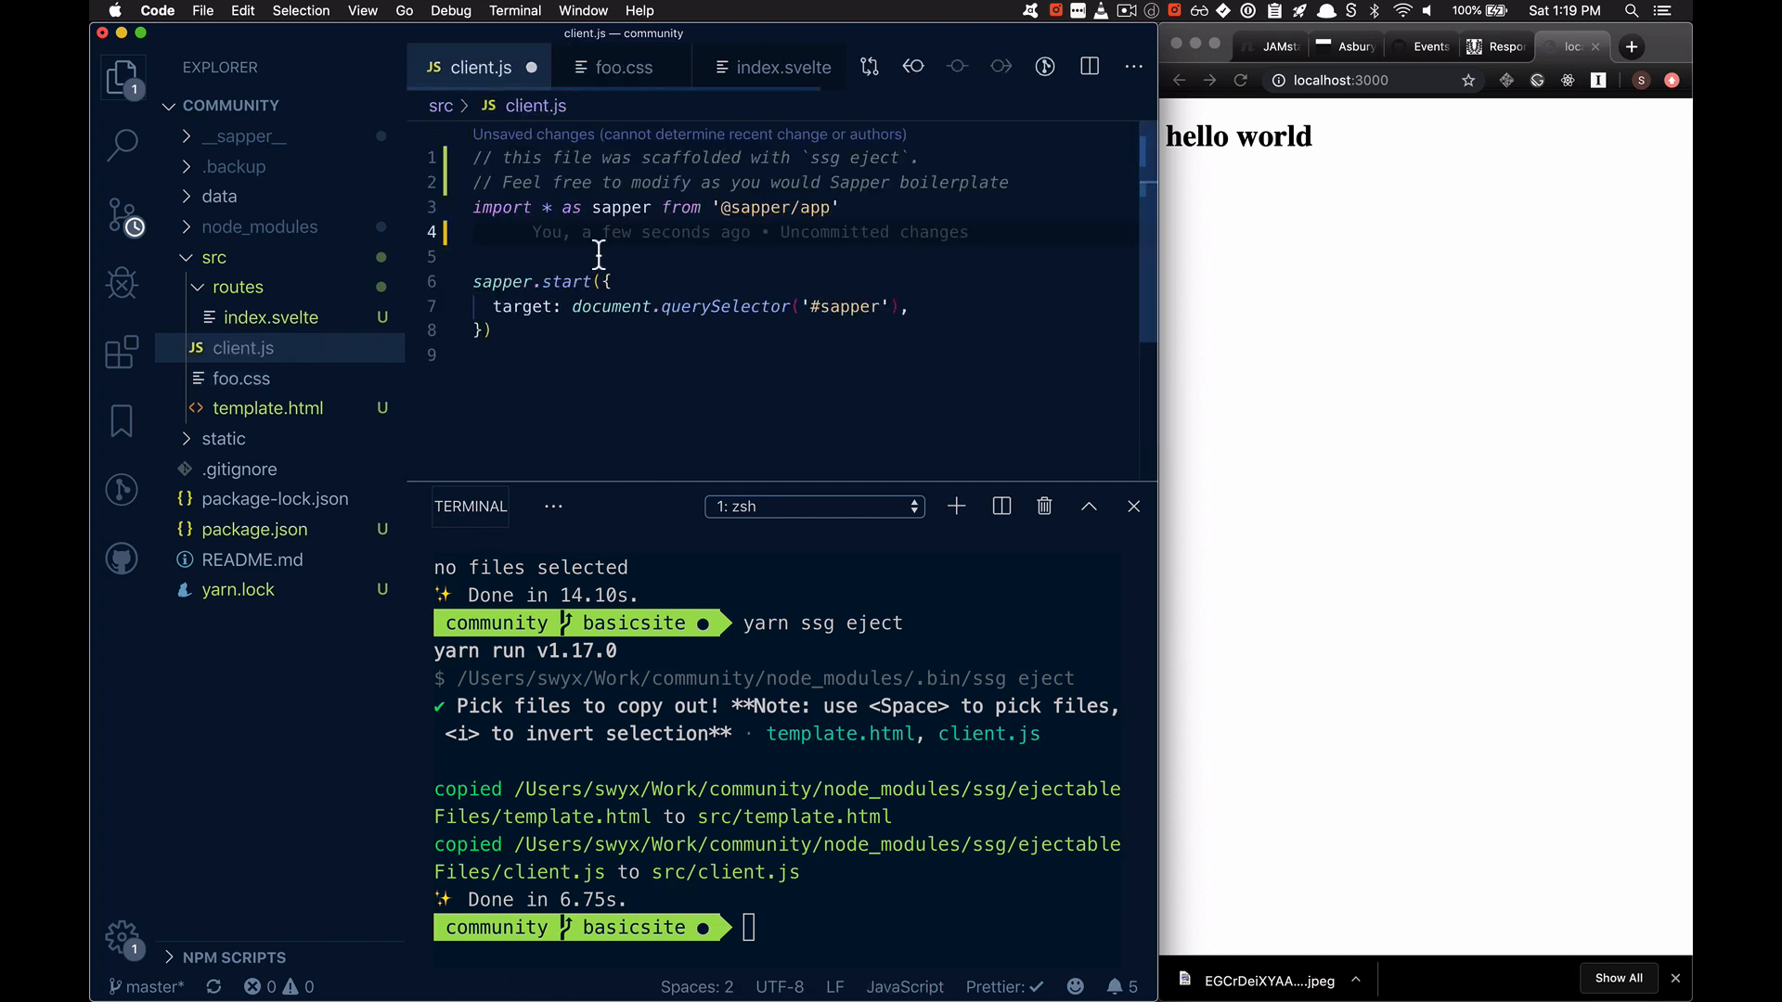
text(import './foo')
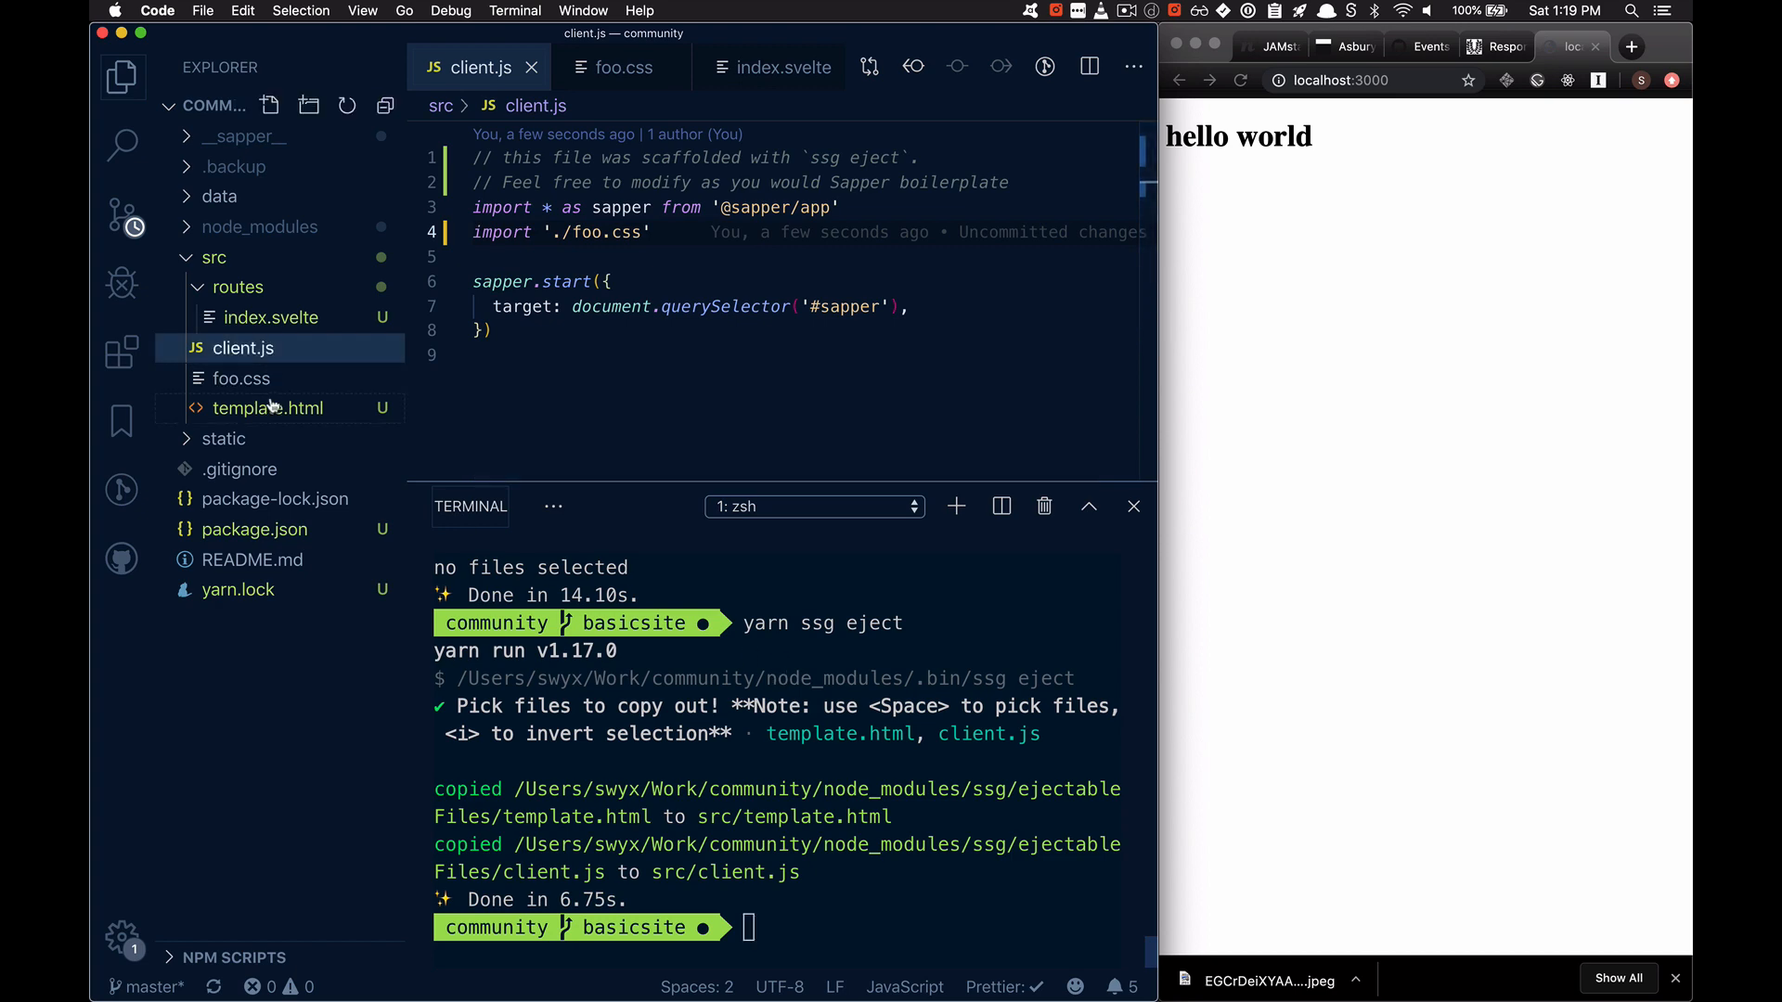
Step: Add <h1> hi from template</h1> inside the body of template.html above the sapper div
click(271, 409)
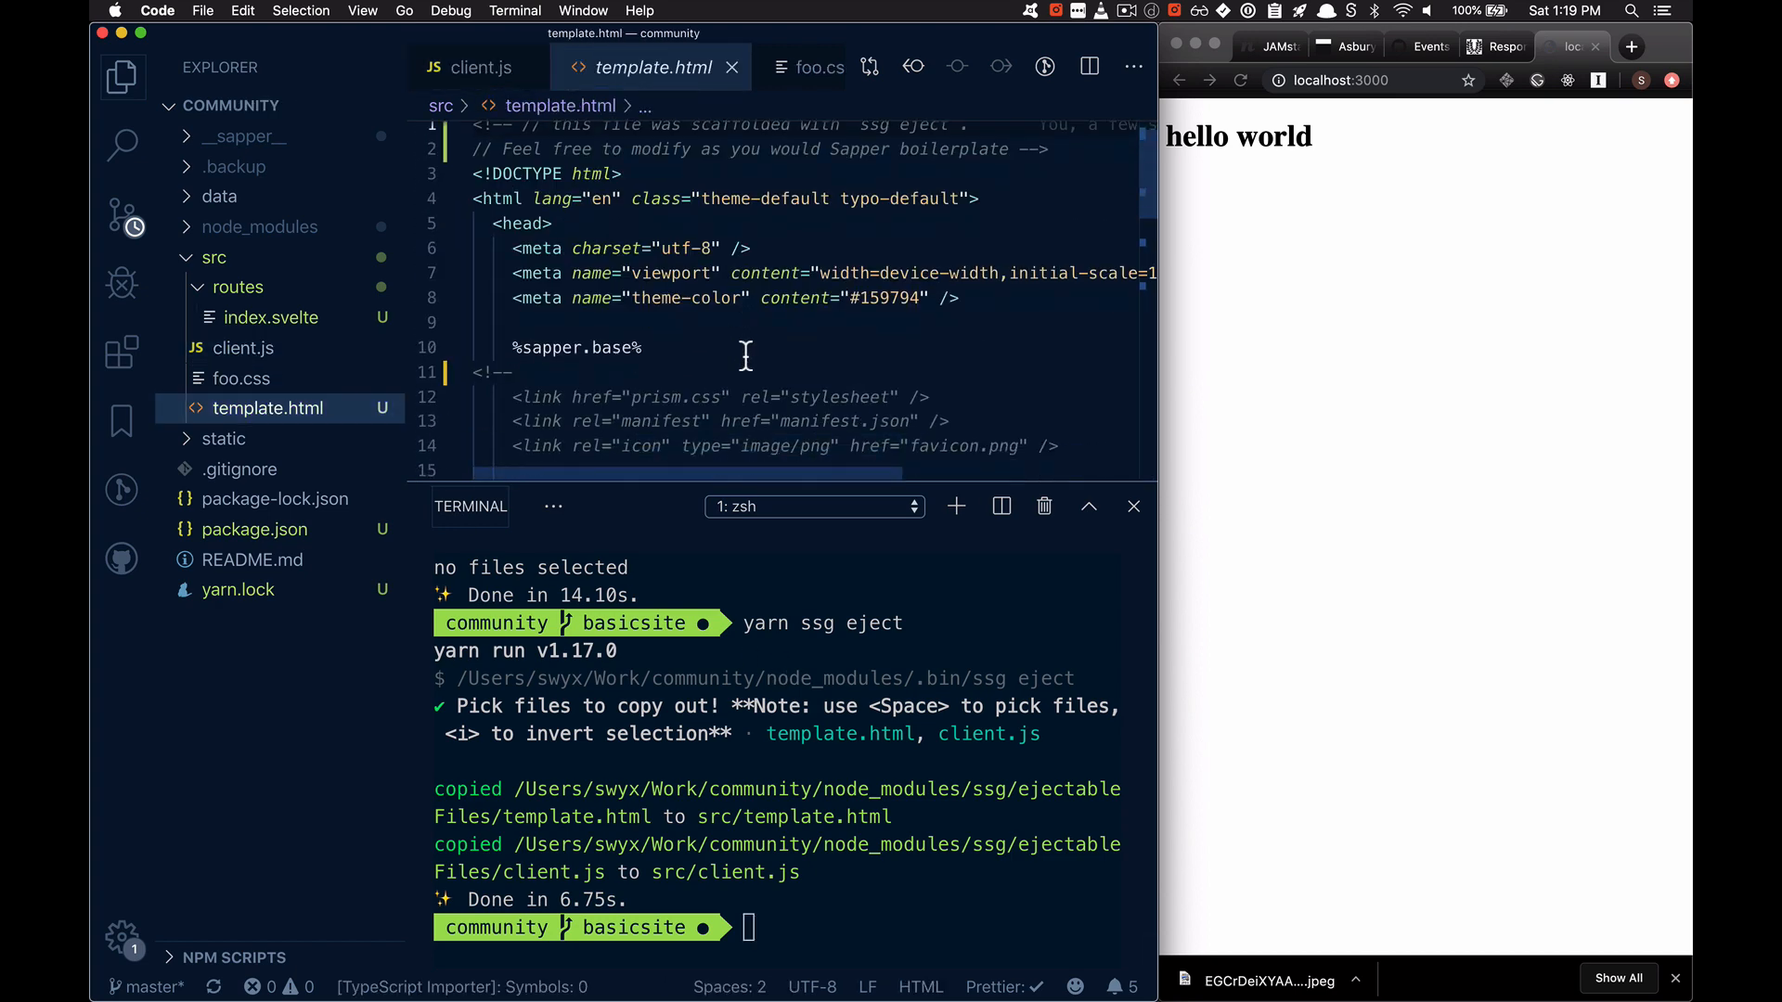
scroll(down, 3)
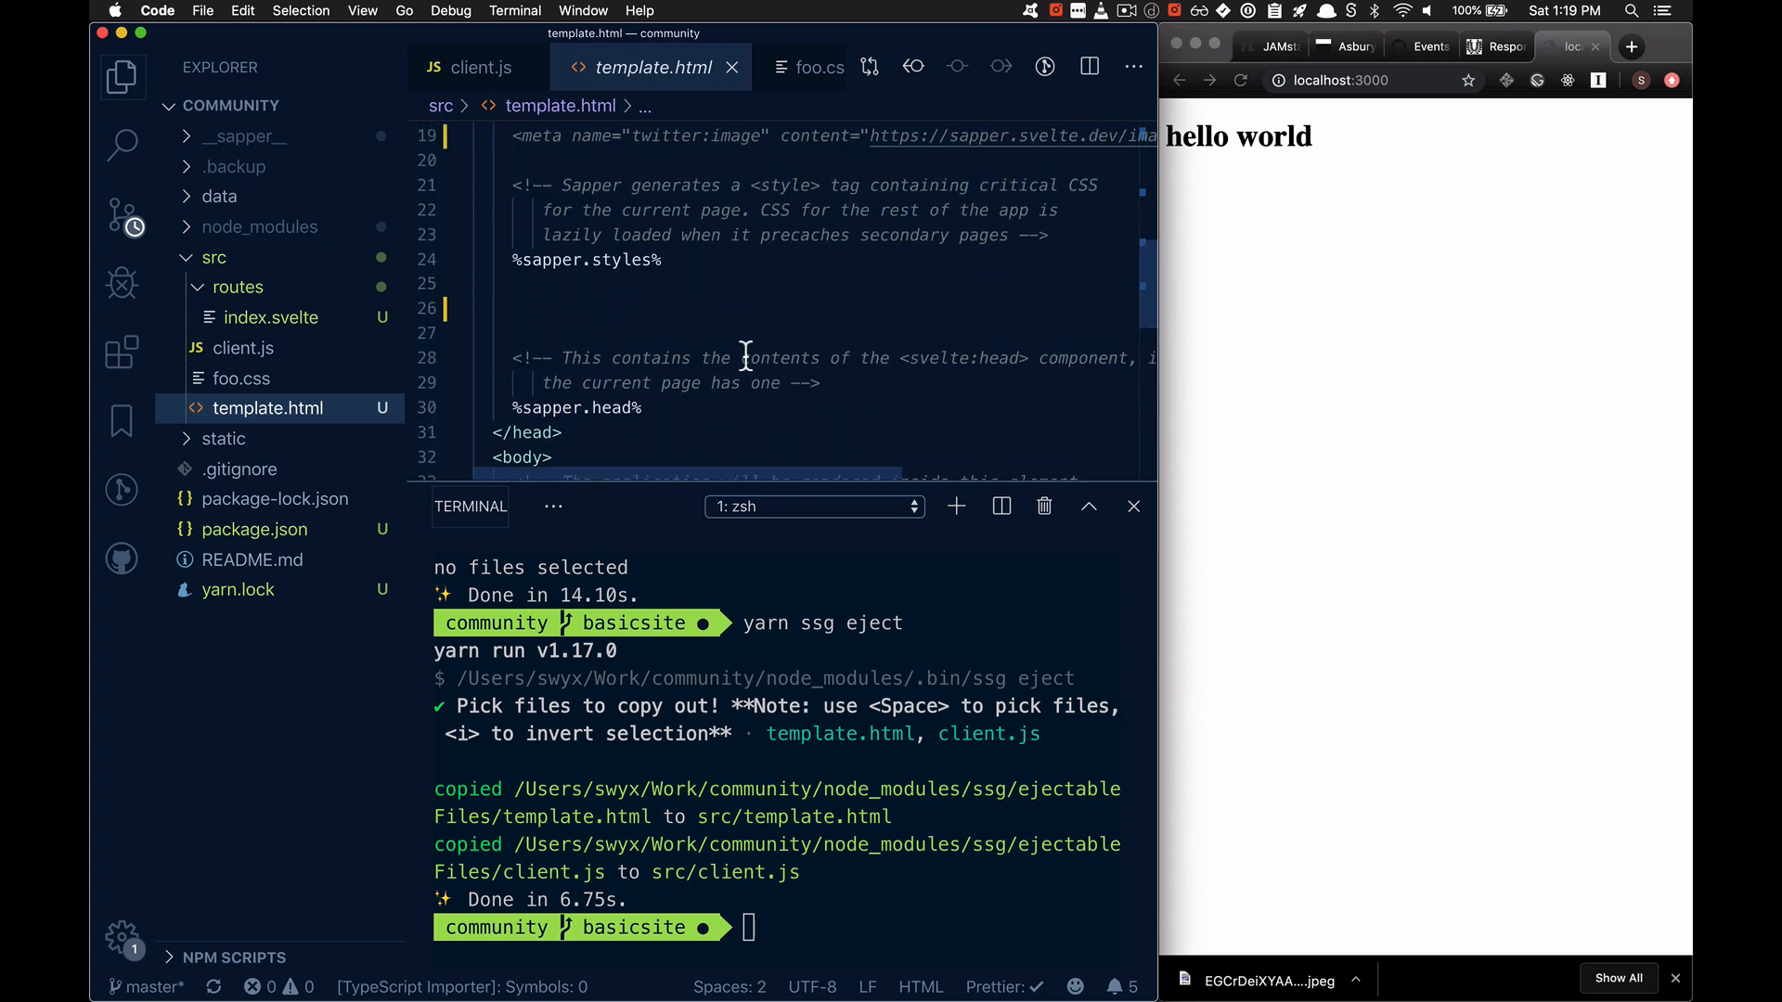
scroll(down, 3)
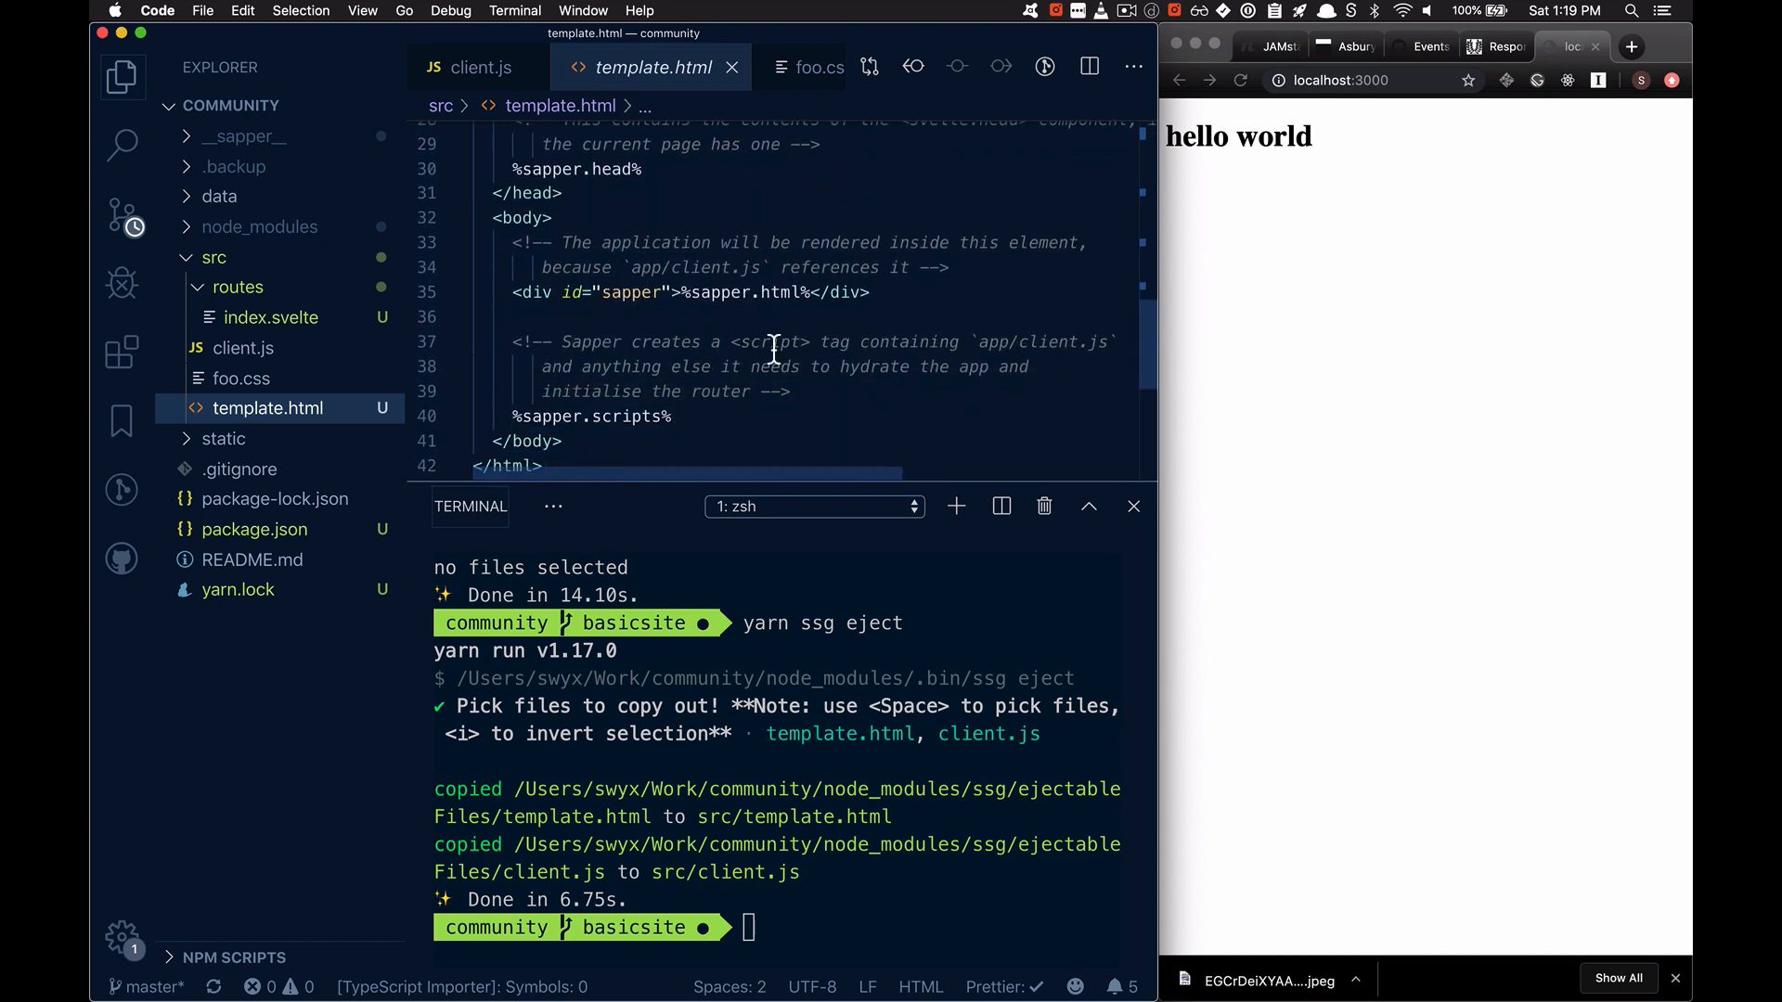
text(<h)
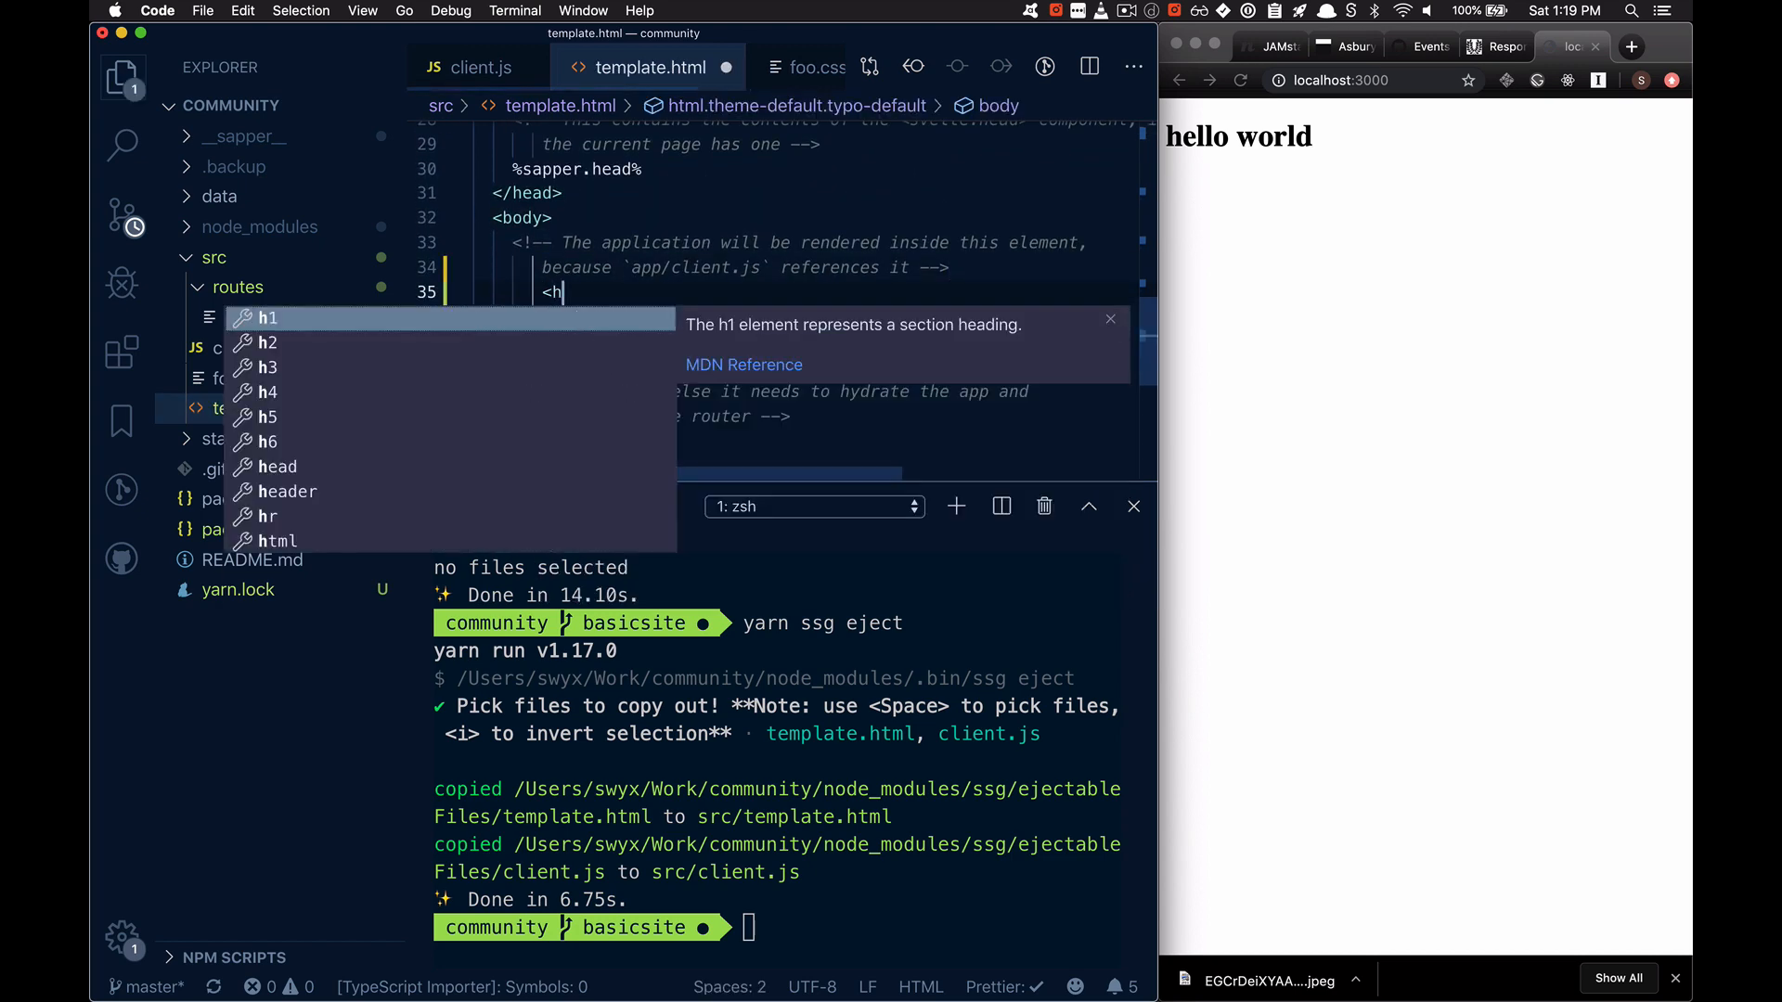
text(1> hi from template</h1>)
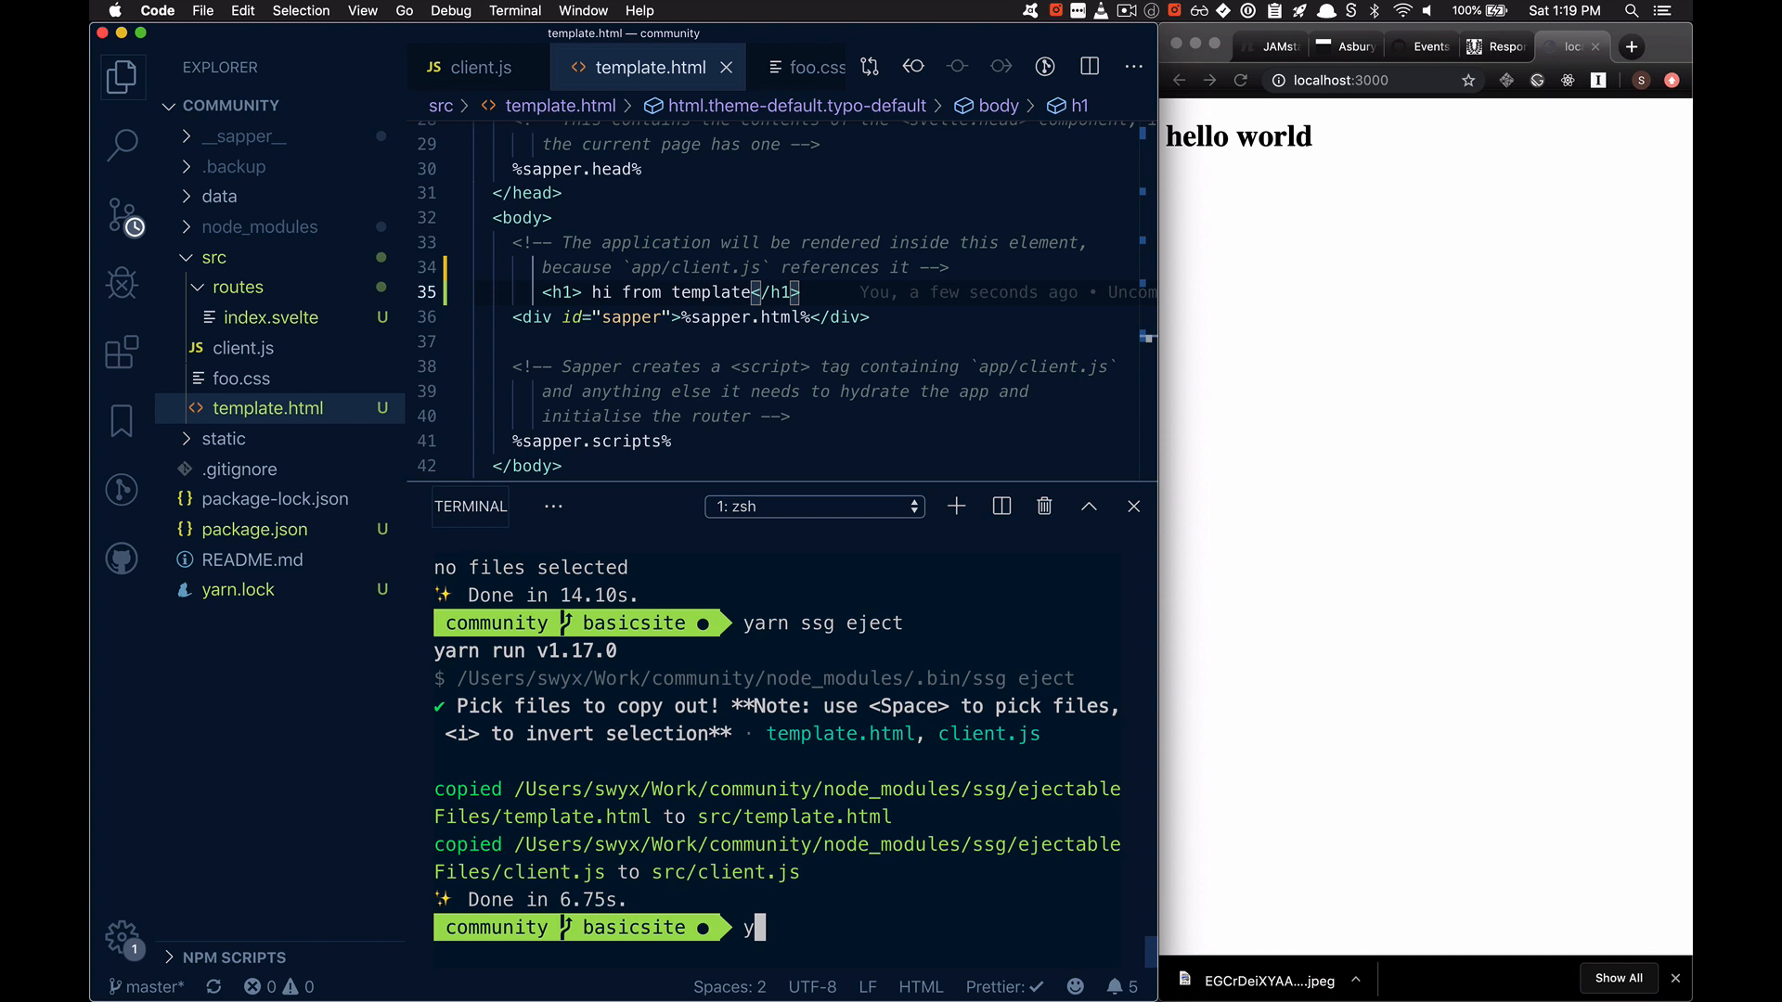
Step: Run yarn ssg dev, view the orange page with the template heading on localhost:3000, then stop the server
text(yarn ssg dev)
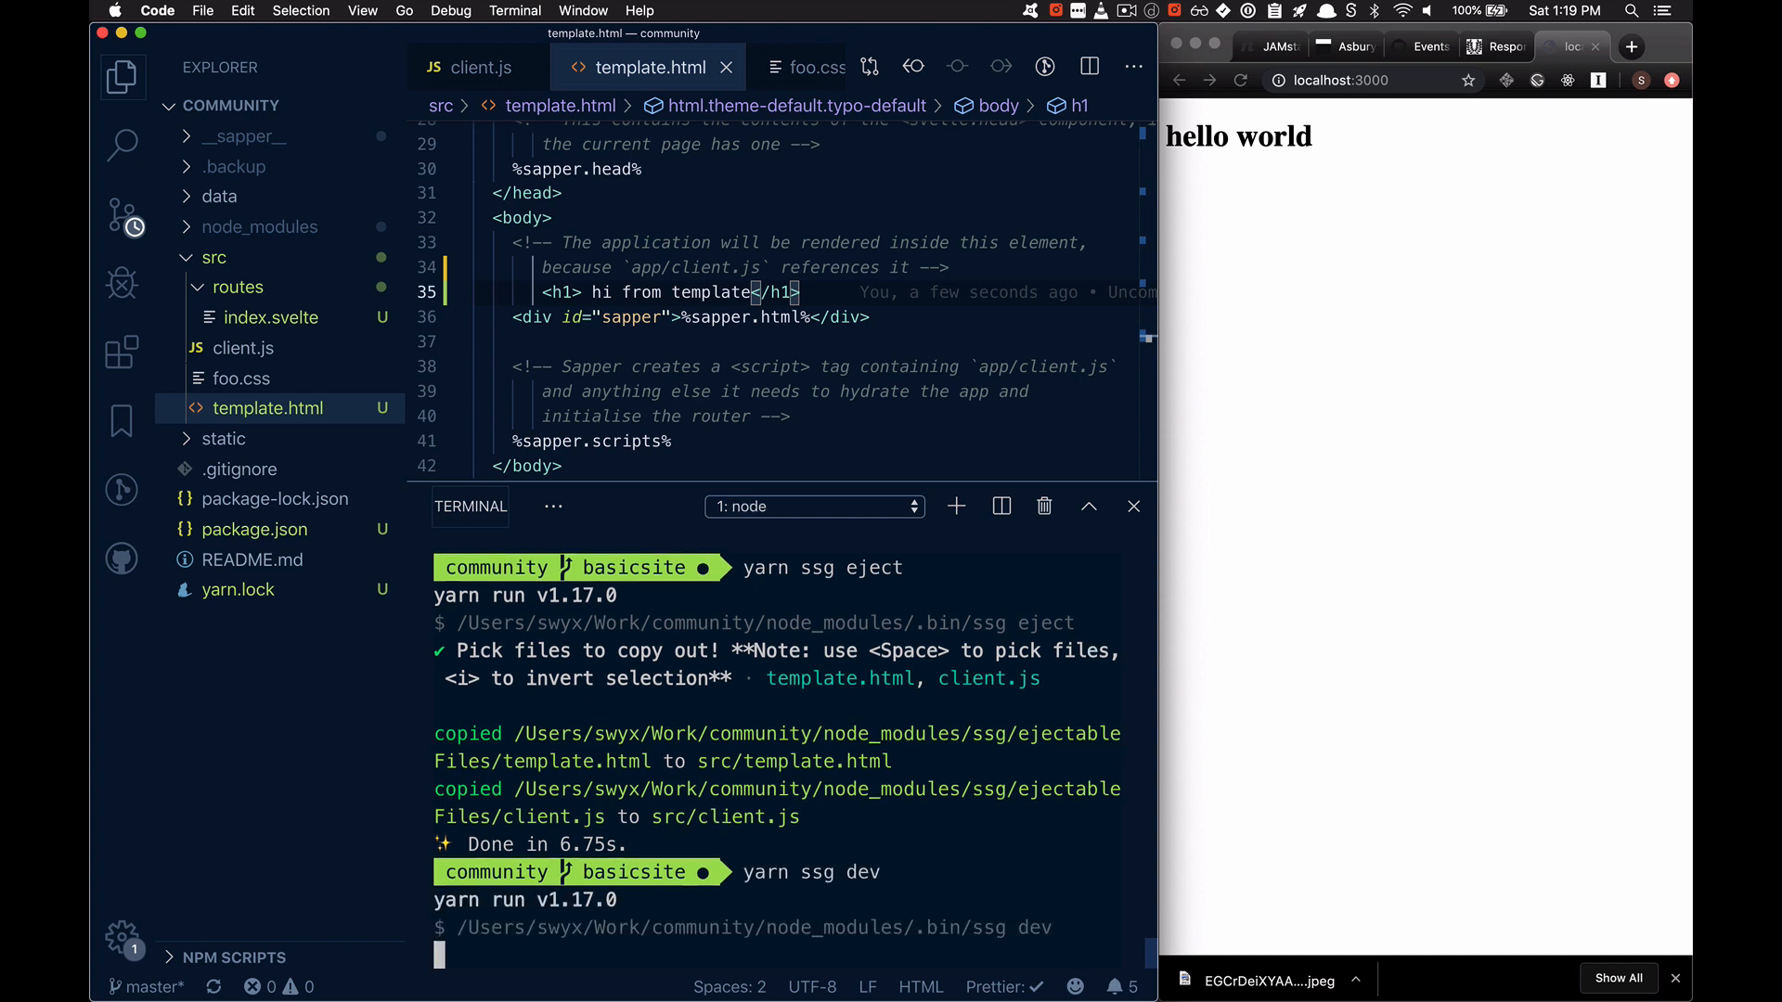
scroll(down, 3)
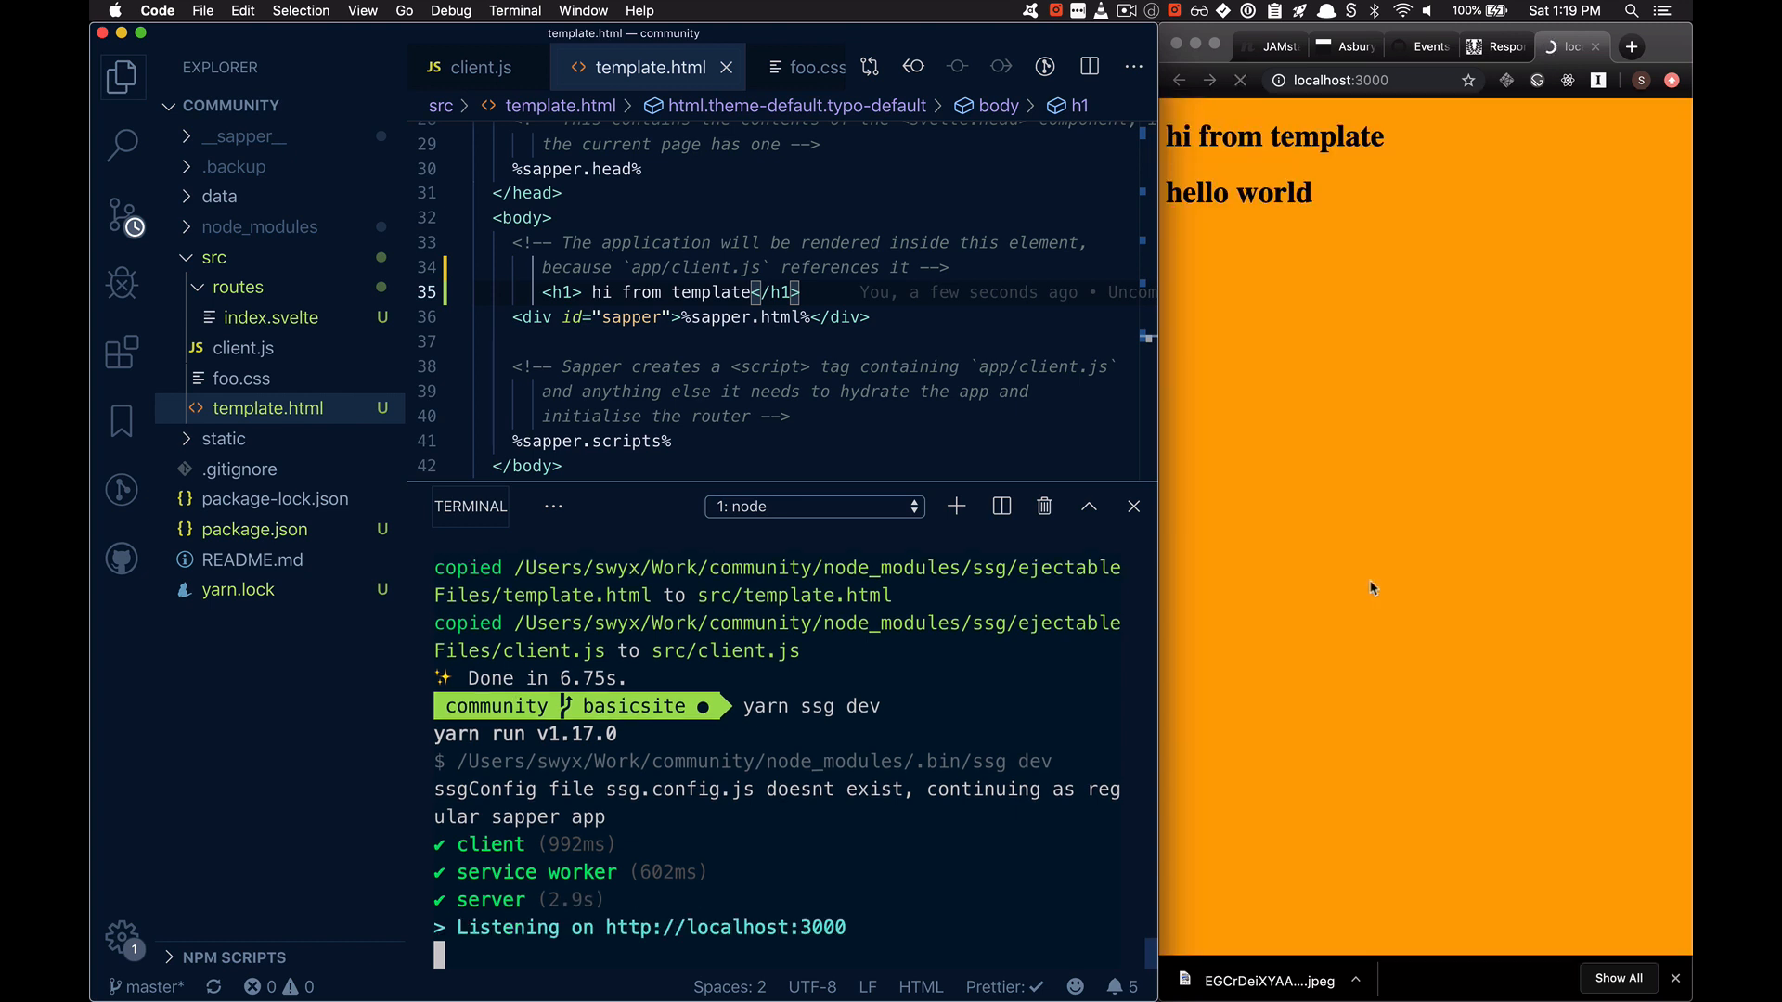
click(1324, 343)
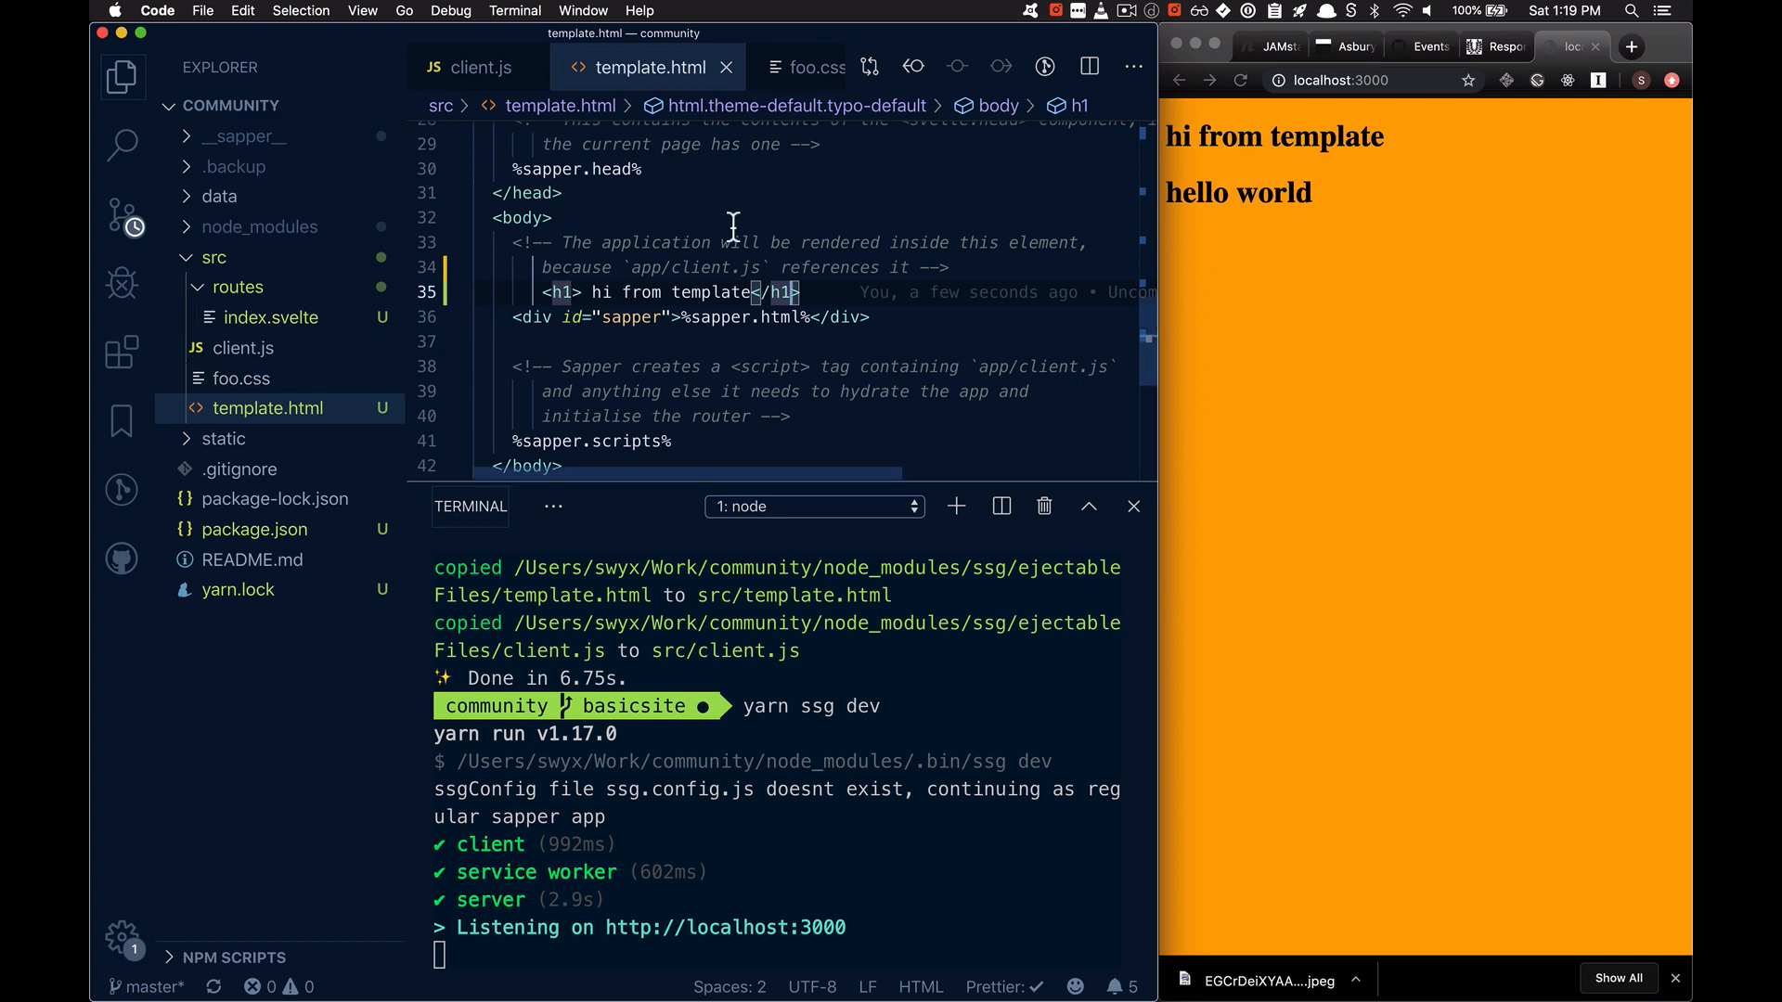
key(ctrl+c)
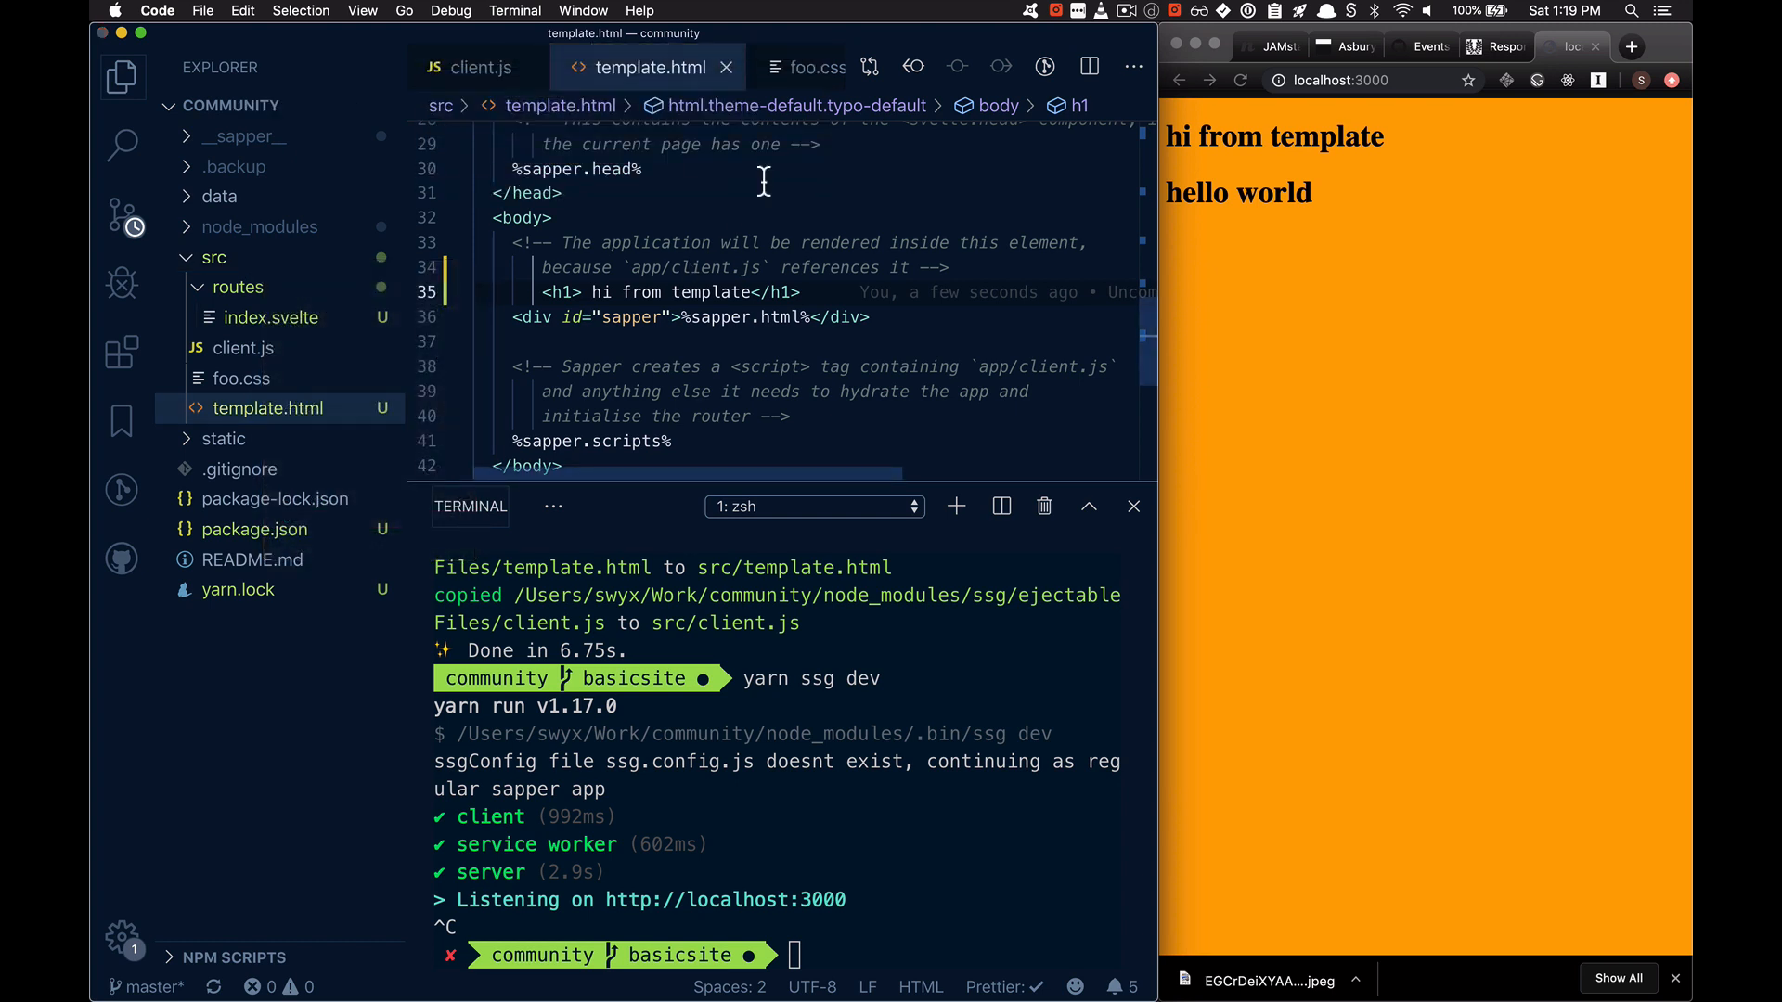
Step: Expand .backup and src/routes, then review the restored client.js, server.js and service-worker.js
click(234, 165)
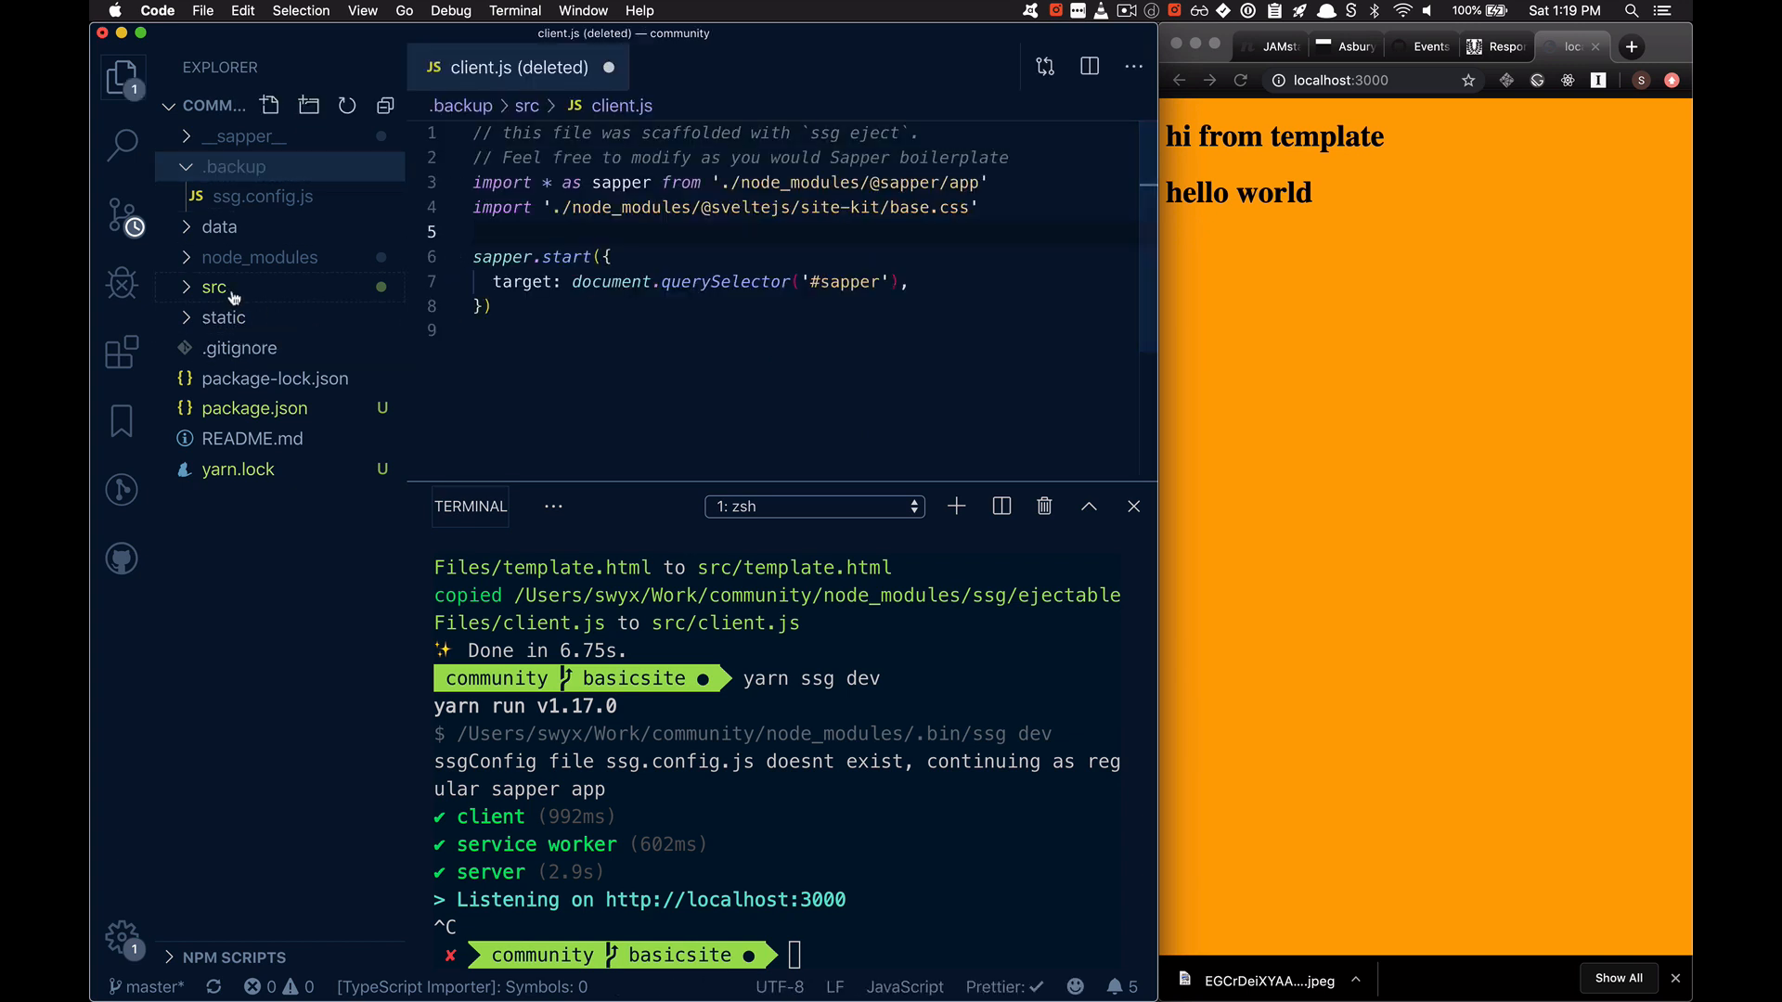
click(213, 286)
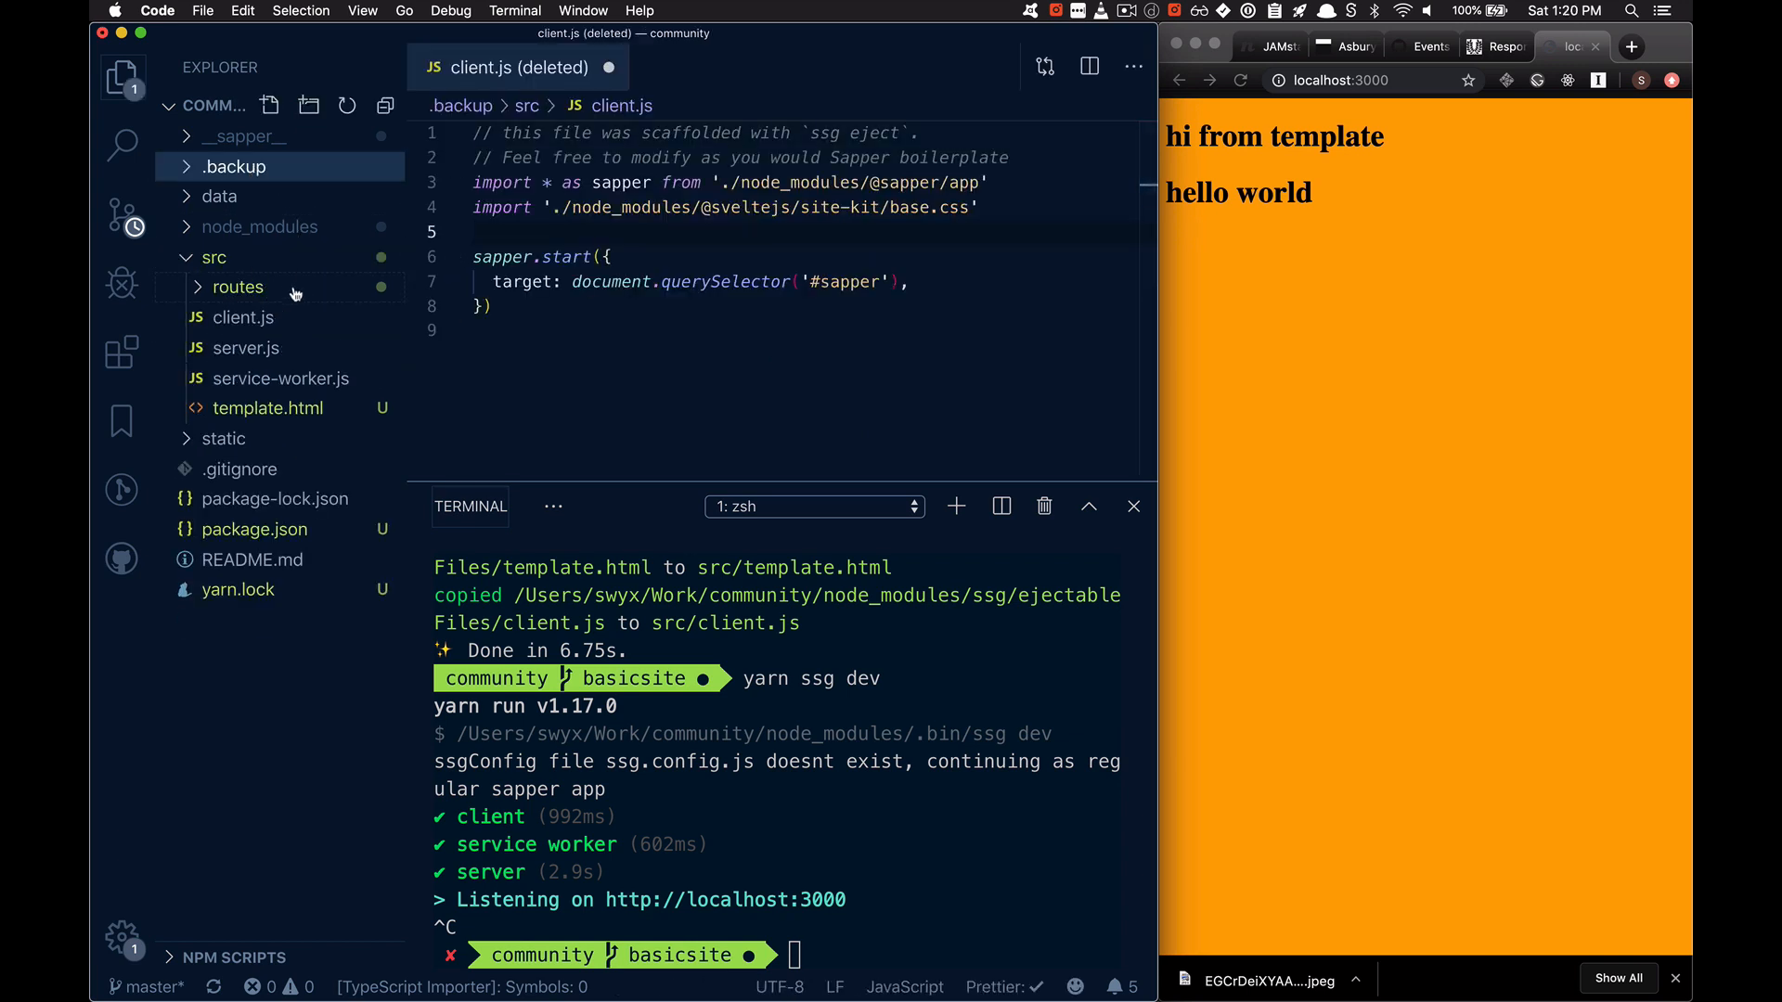
click(238, 286)
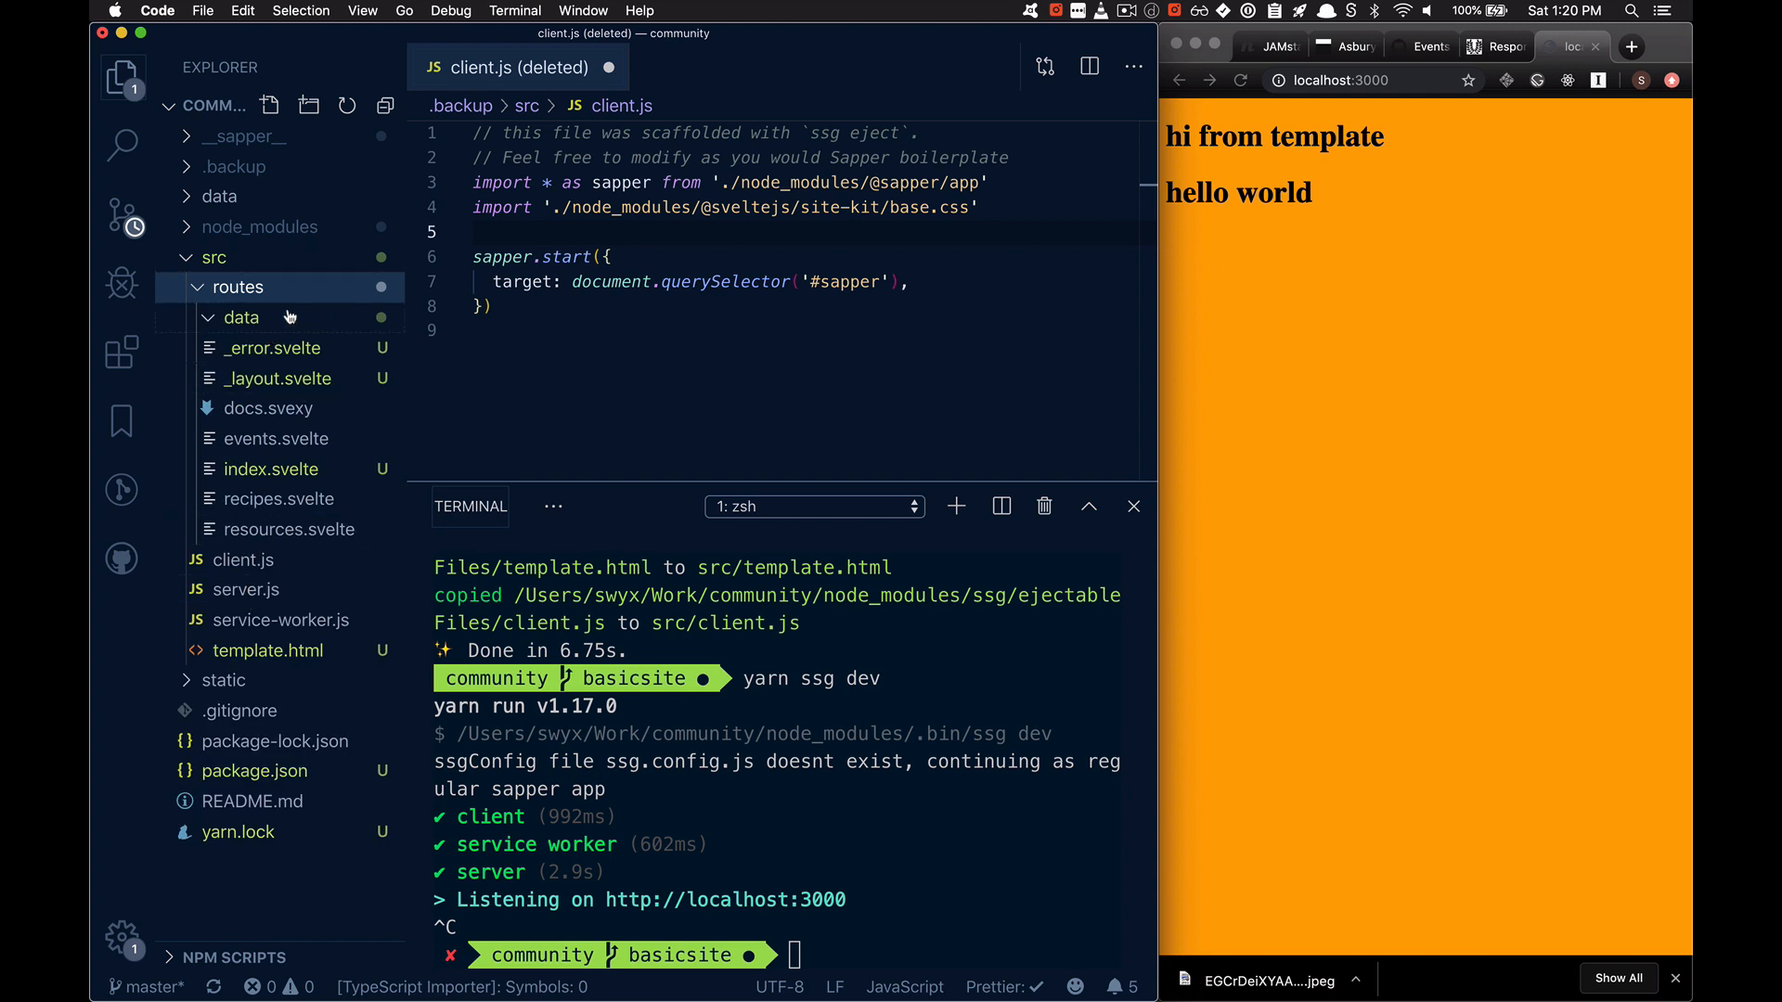
click(244, 317)
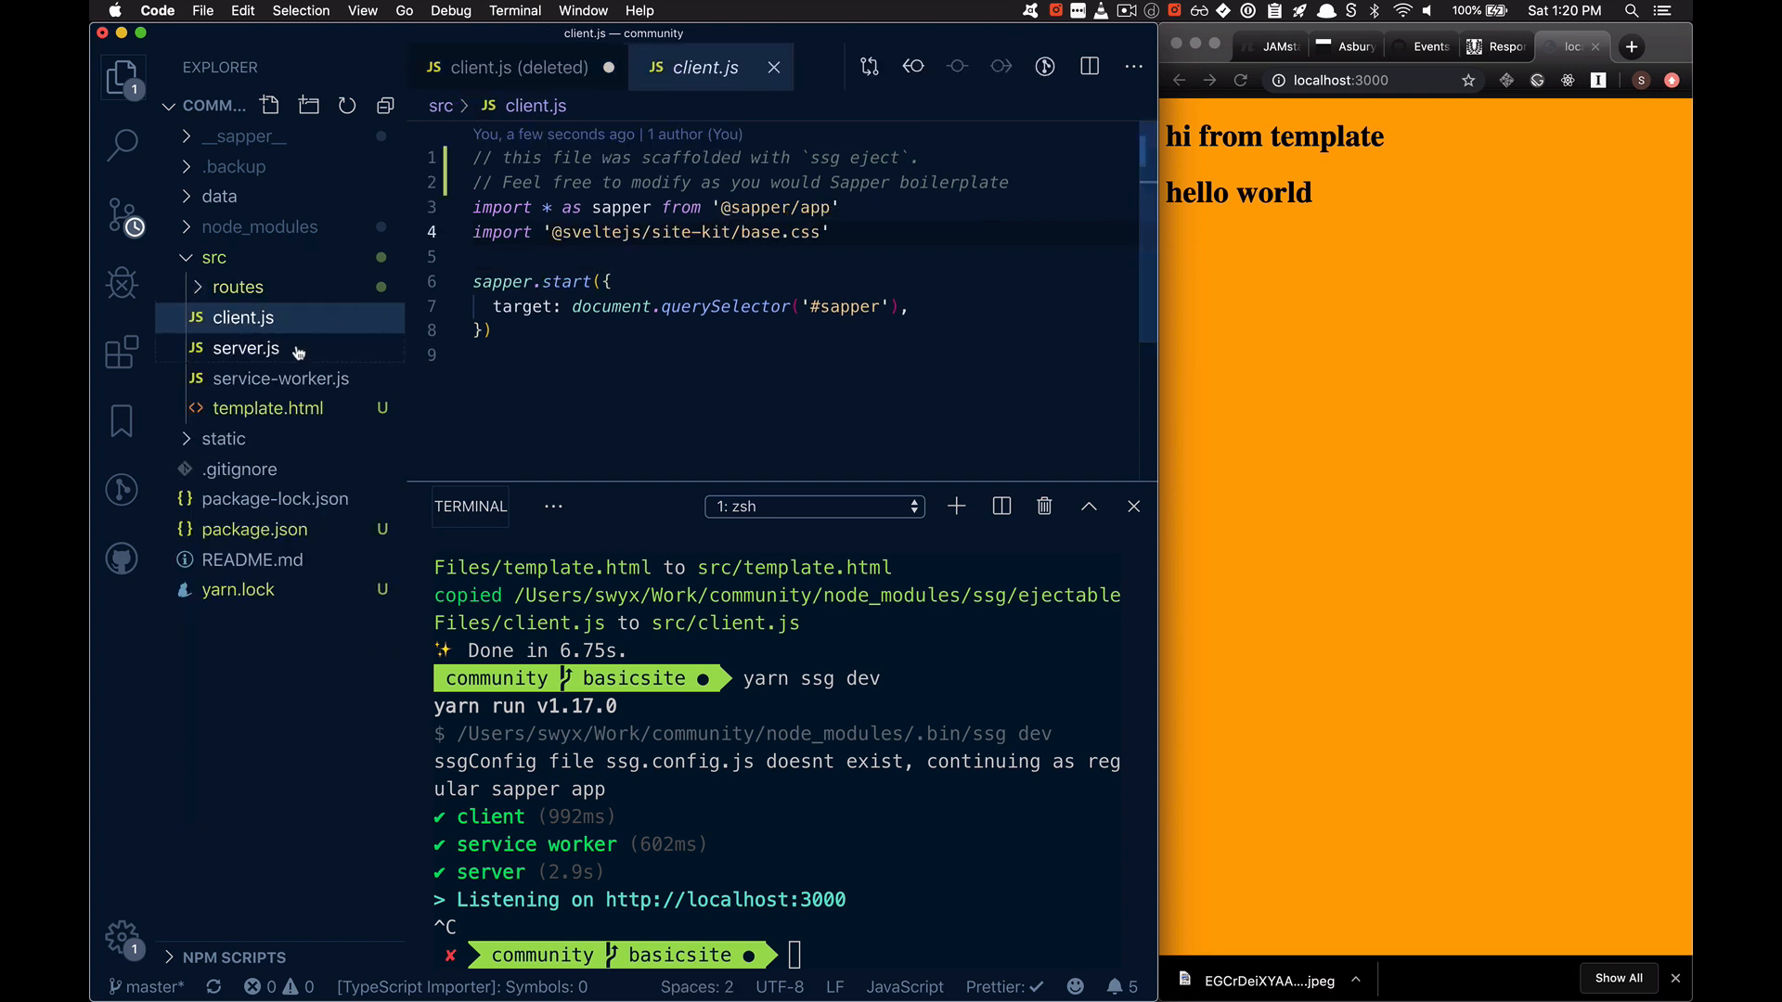
click(245, 347)
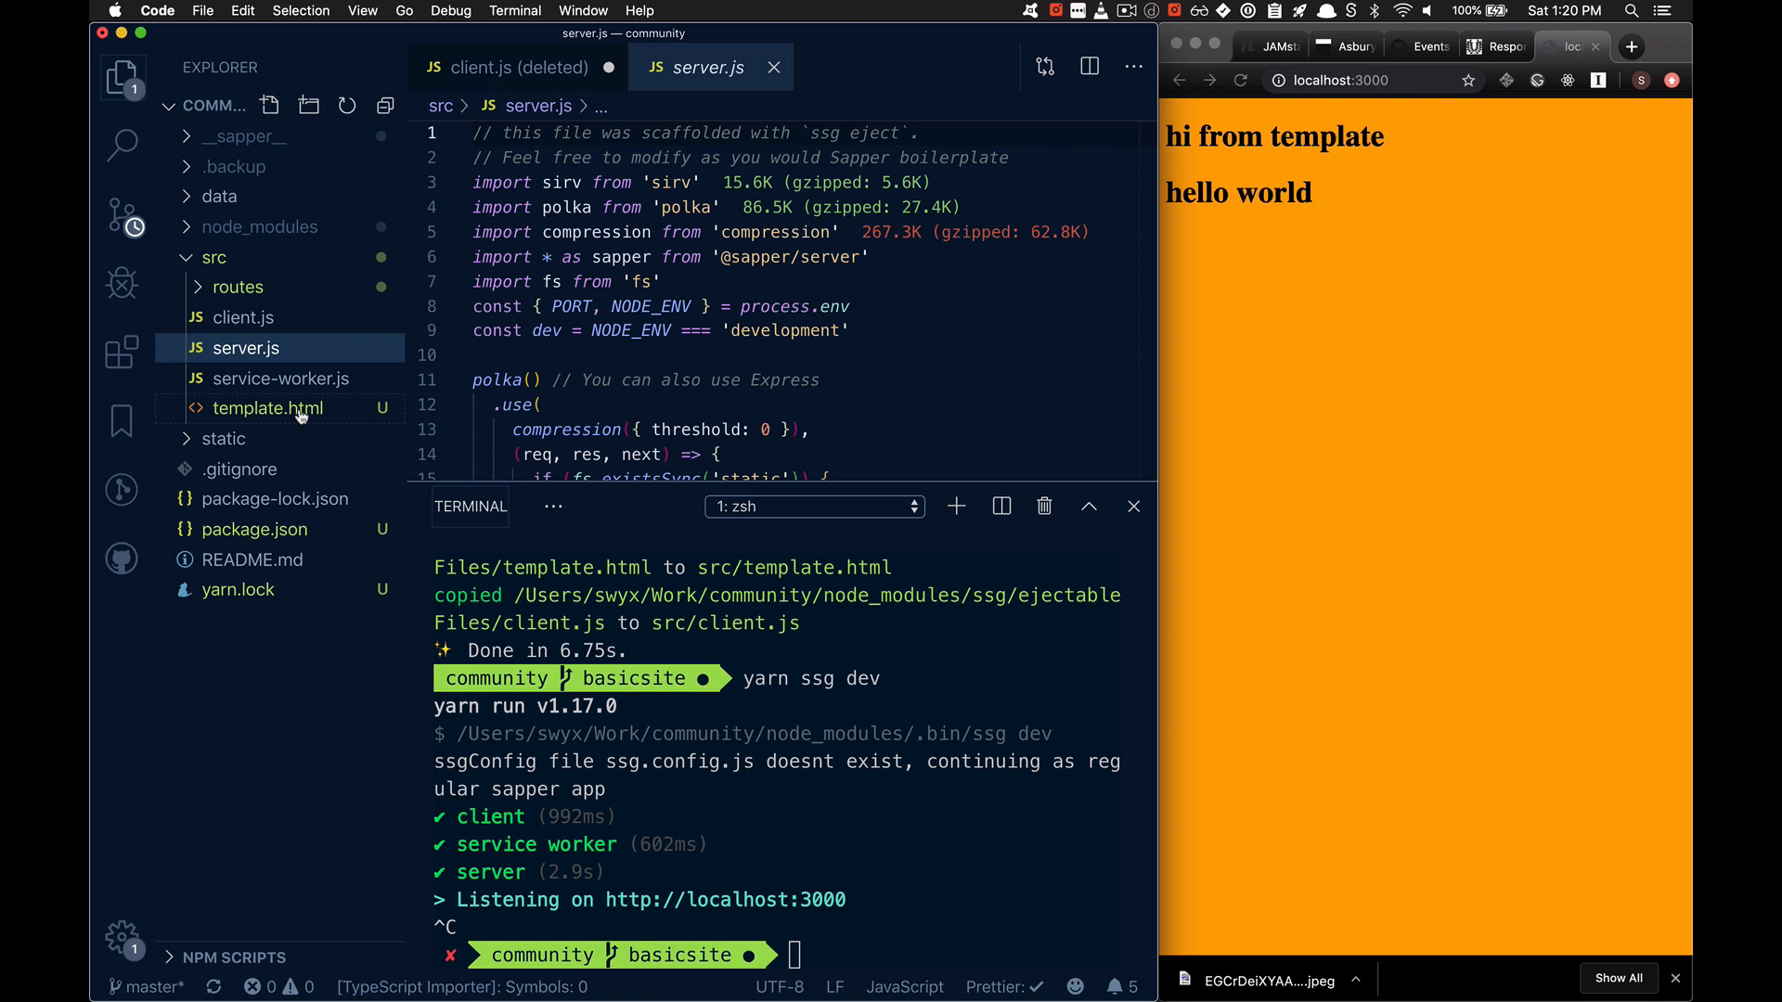
click(281, 379)
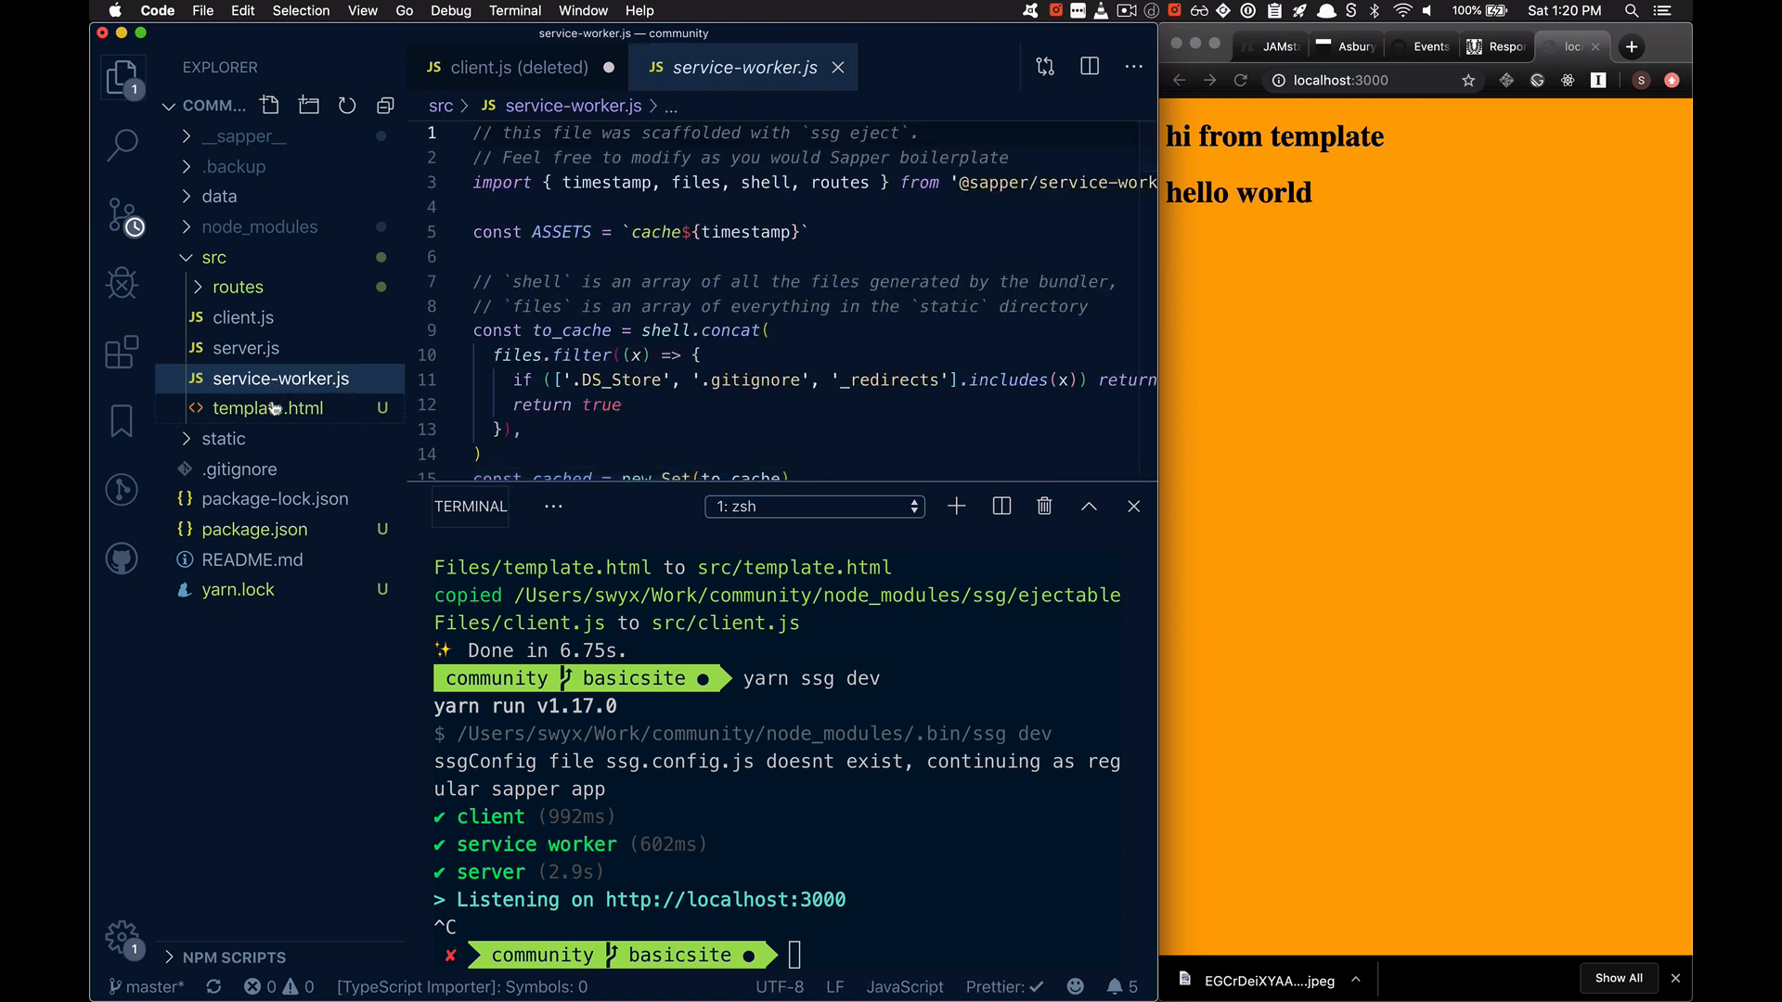
Step: Close the deleted client.js tab and answer its unsaved-changes prompt
click(271, 408)
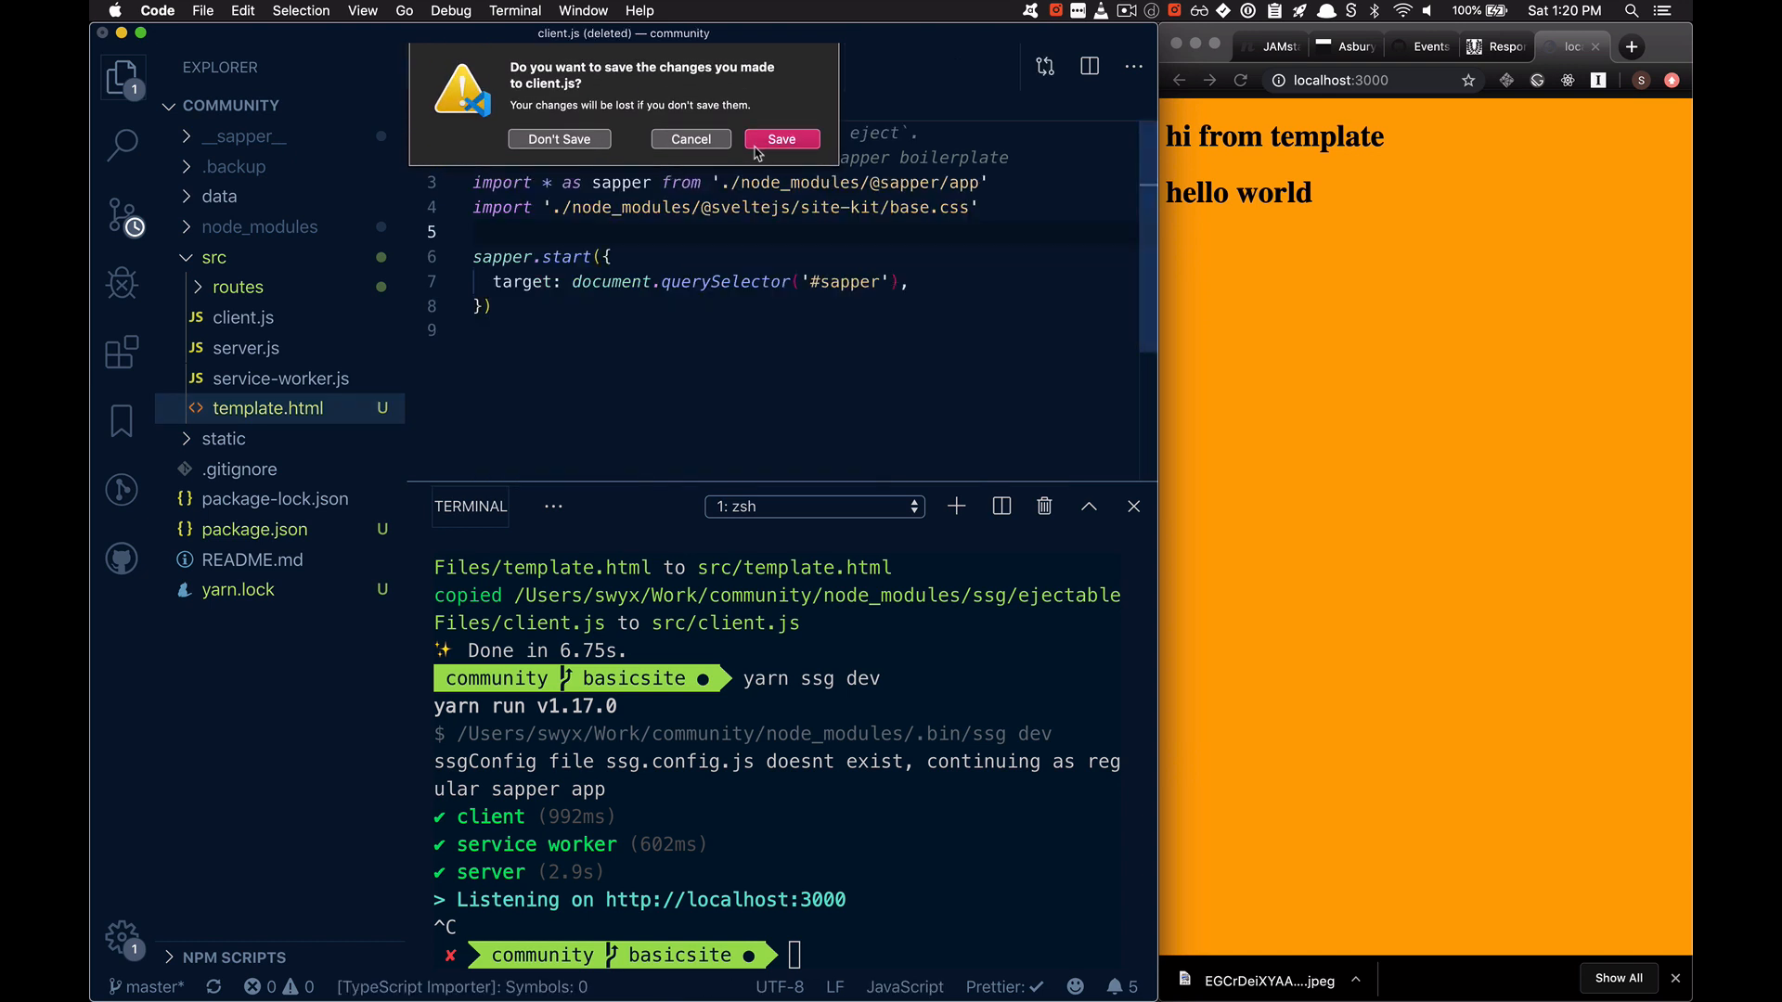
click(559, 139)
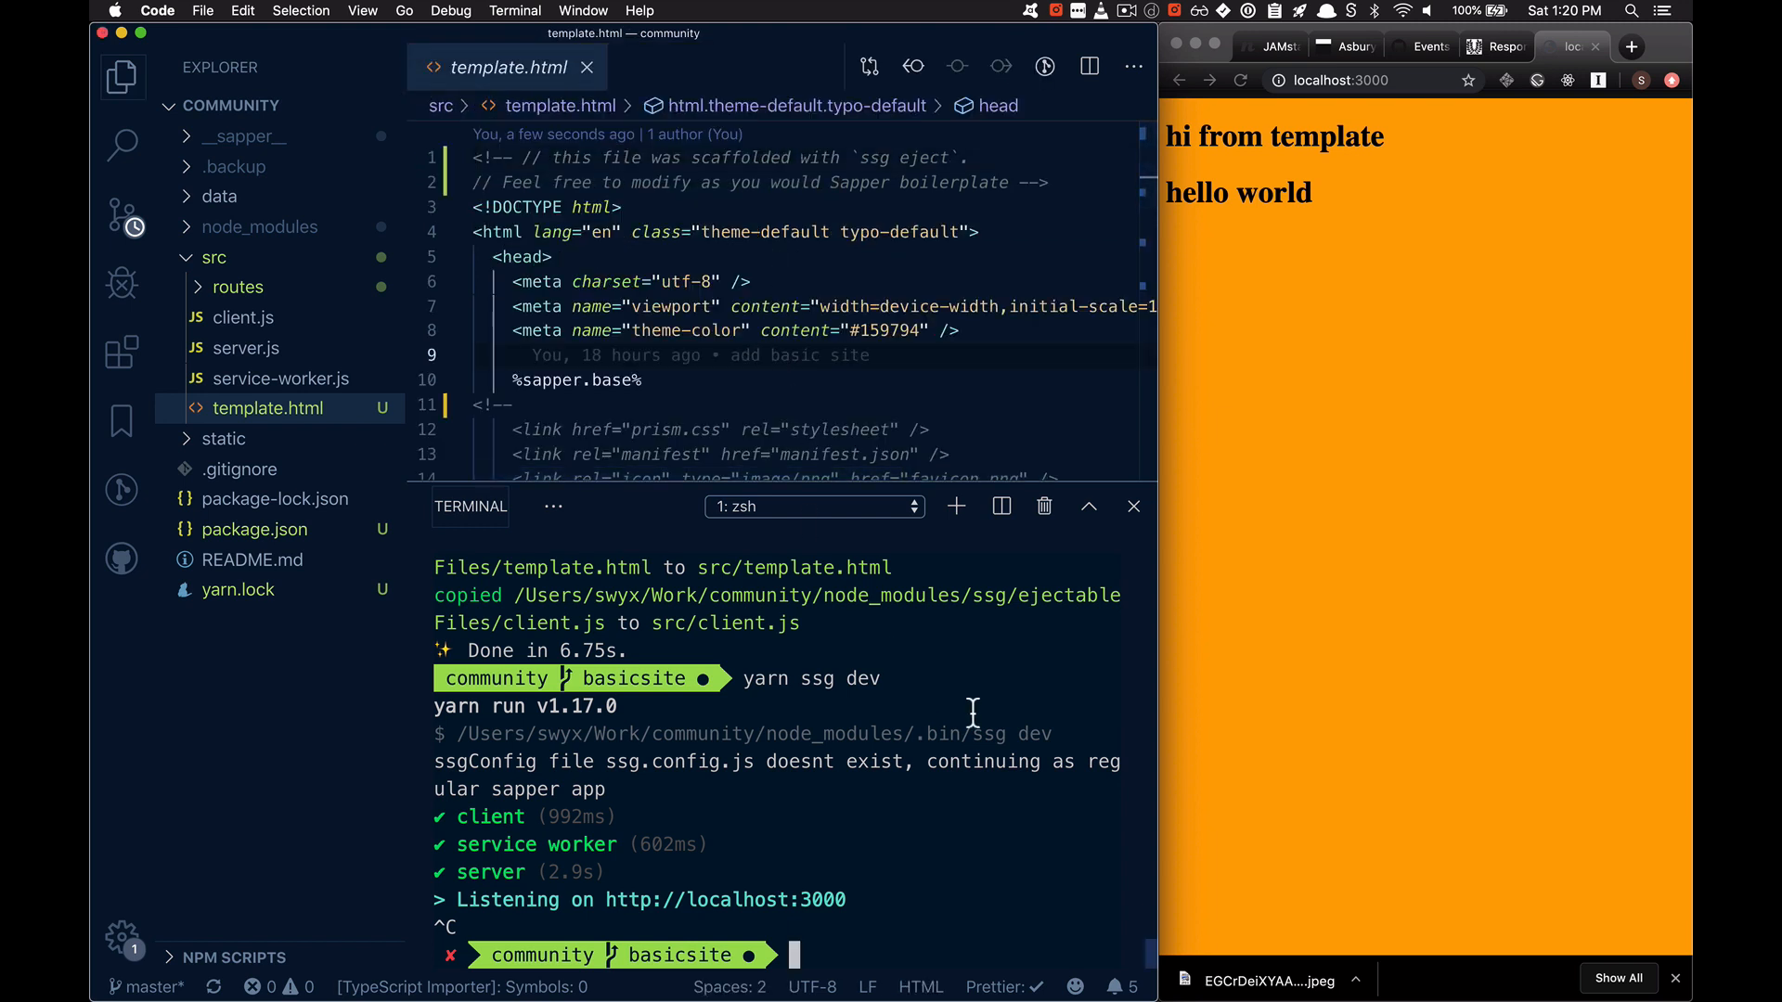
Step: Restart yarn ssg dev and visit the community site's Resources page
text(yarn ssg dev)
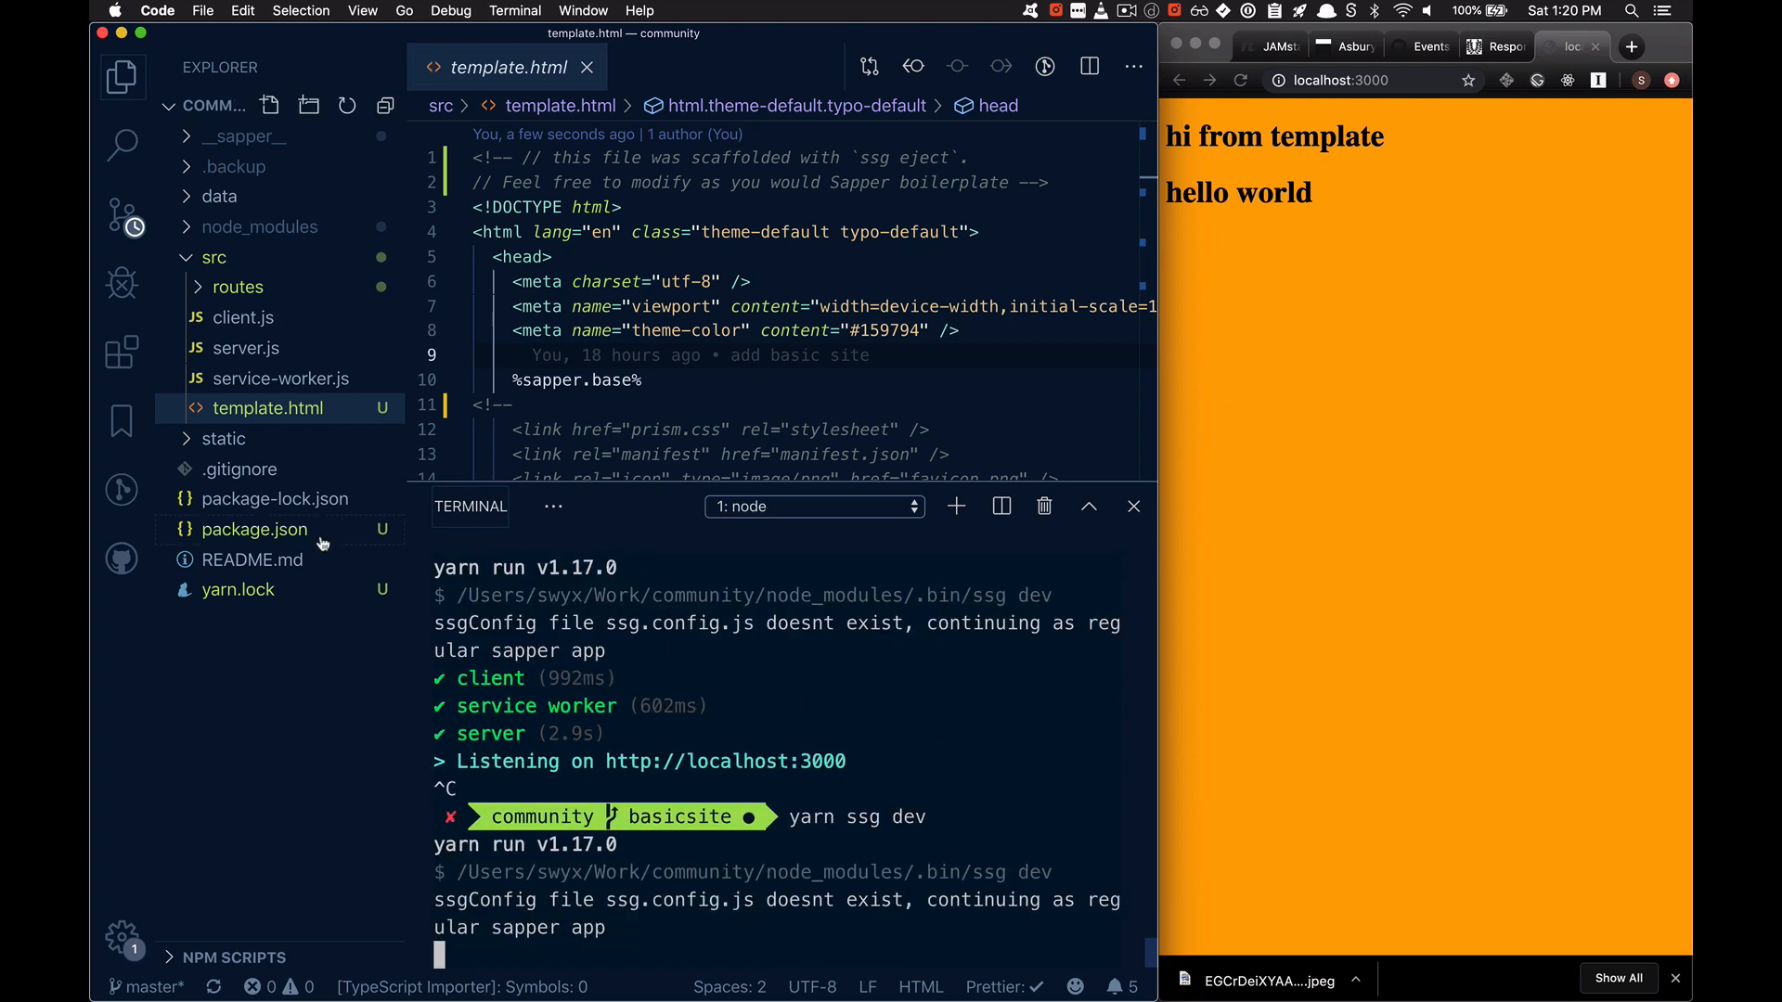
click(254, 529)
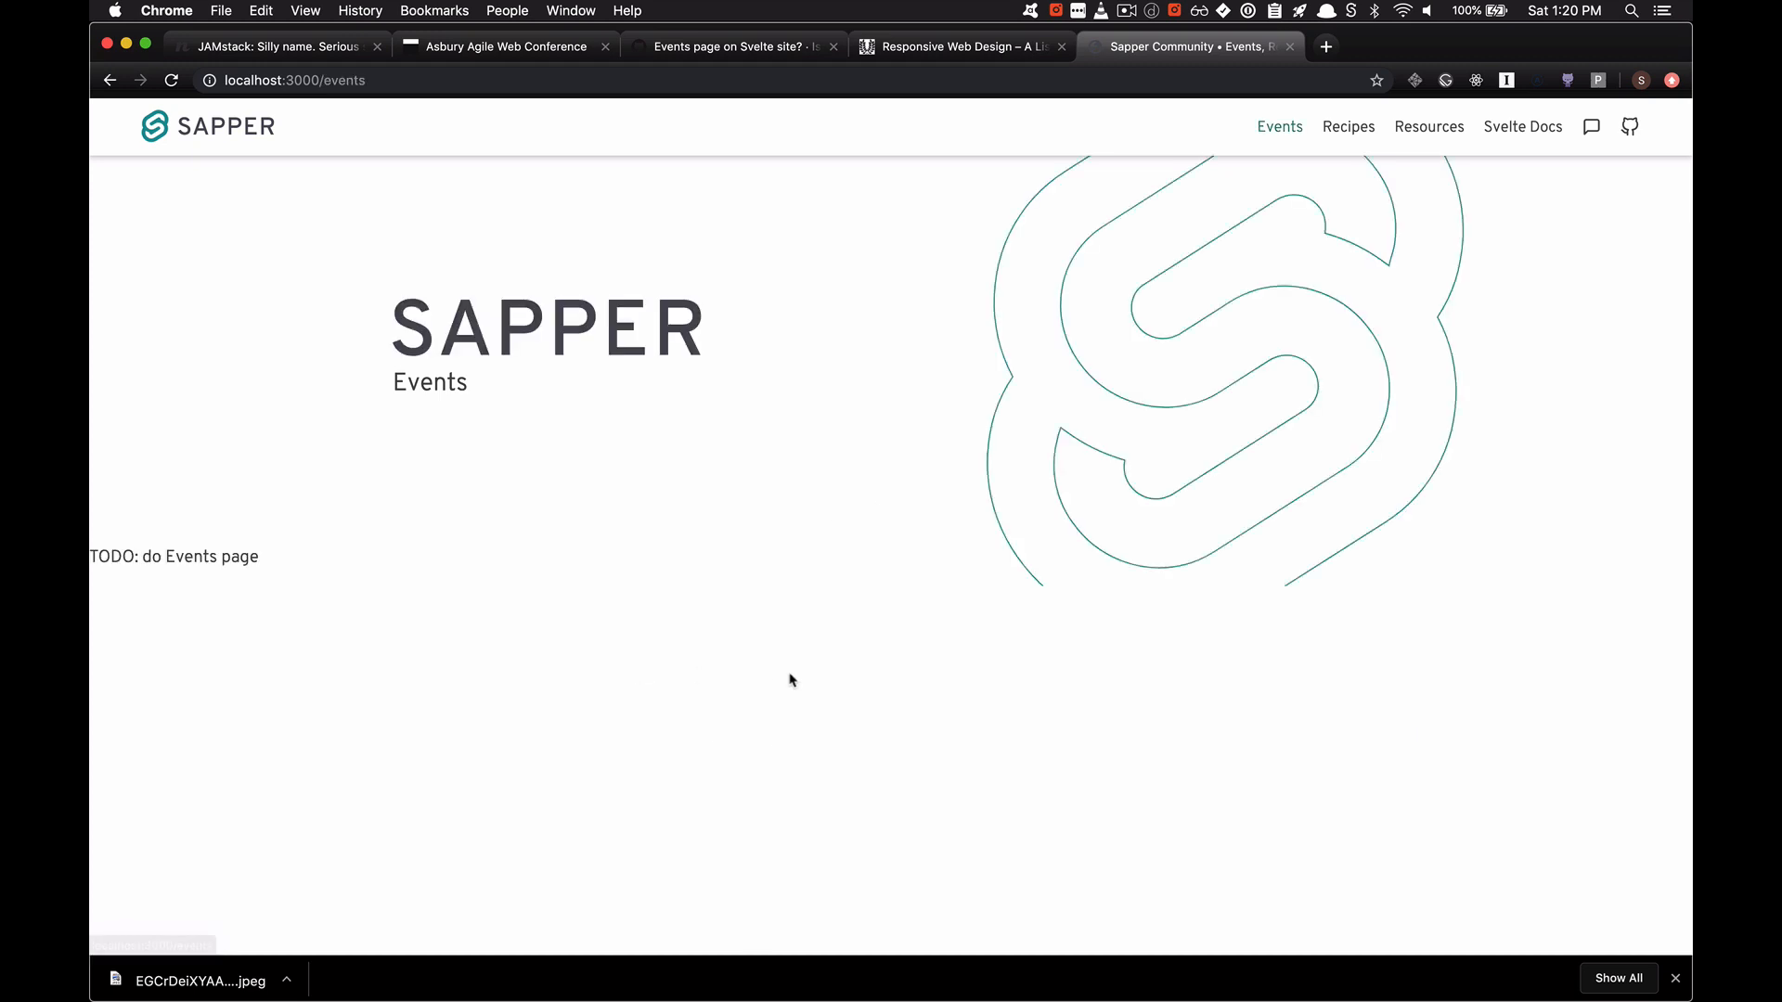
click(1348, 127)
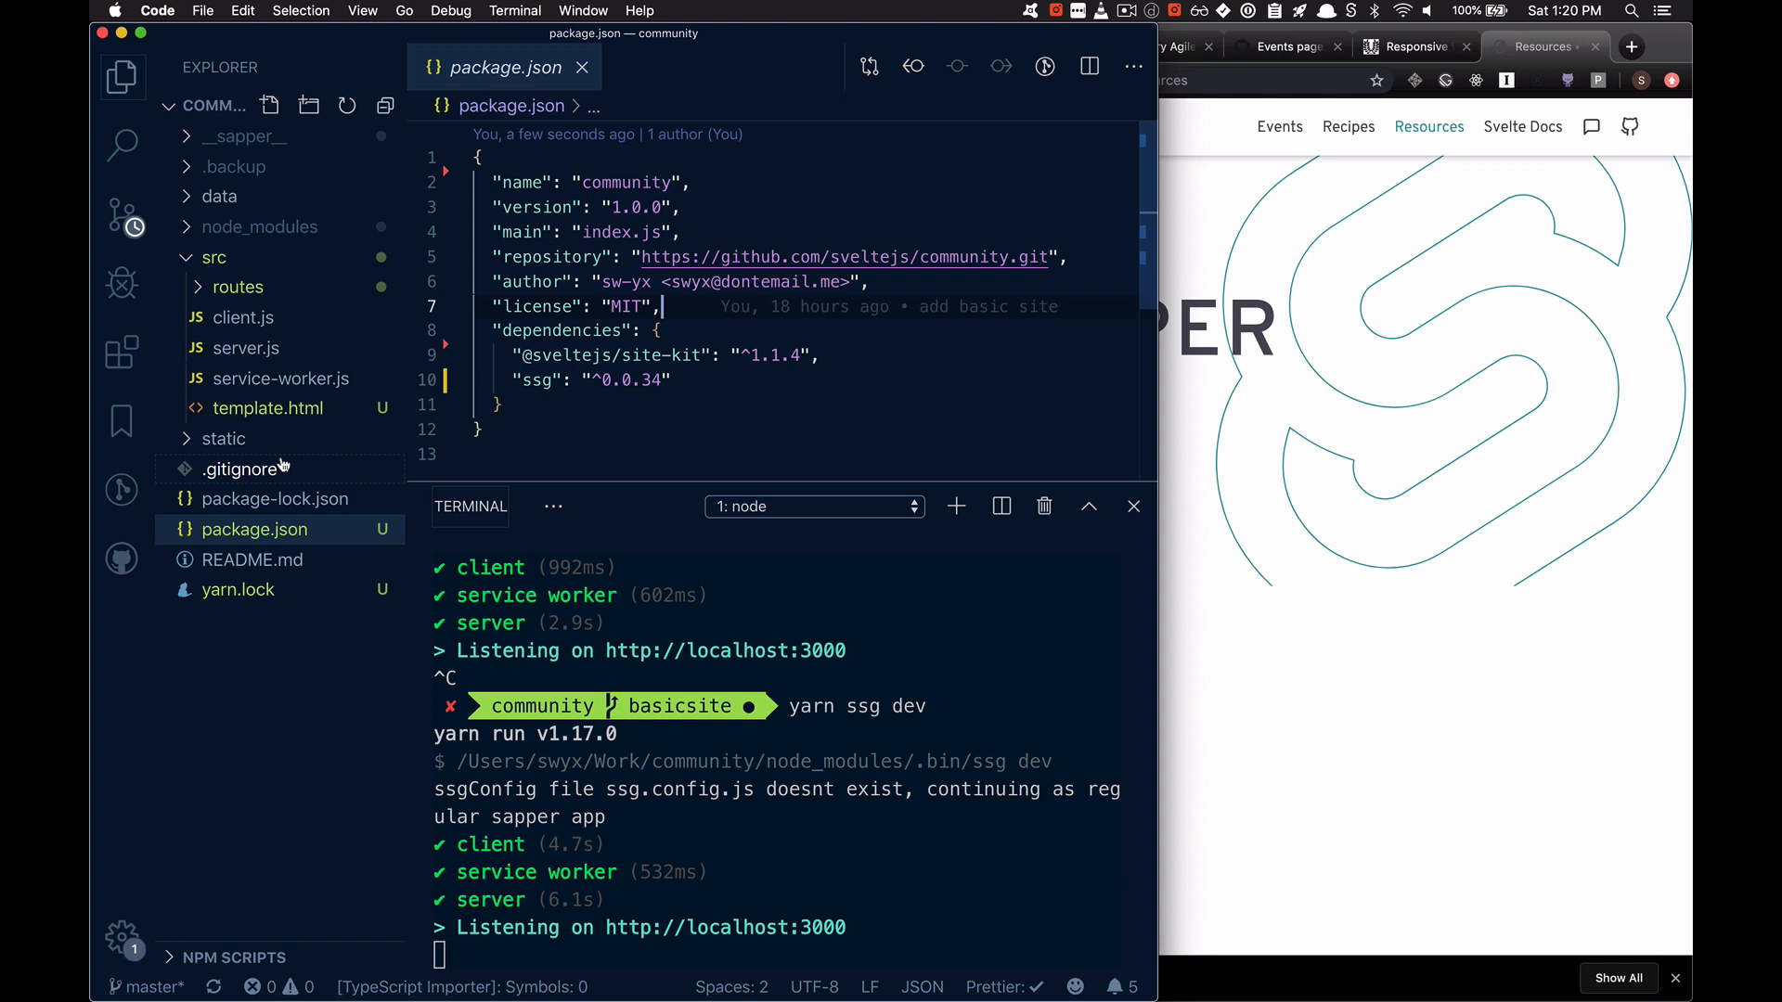
Step: Expand src/routes/data and open [ssgData].json.js in the editor
click(238, 285)
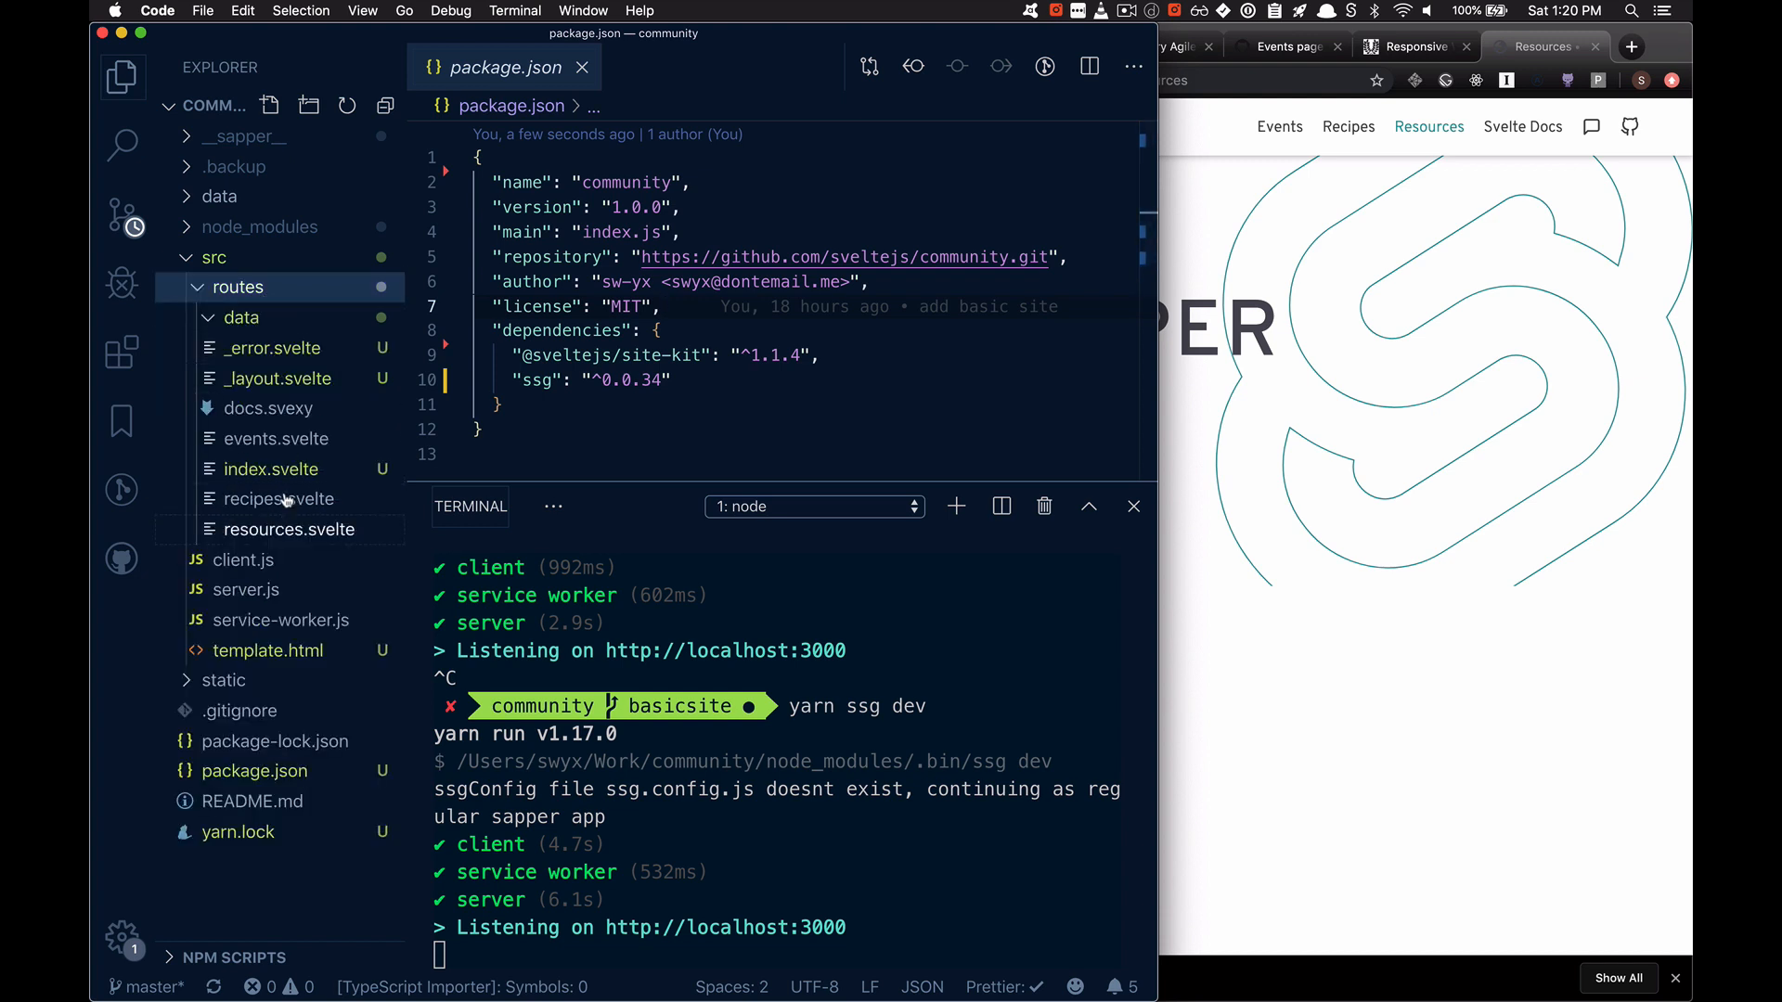
click(240, 318)
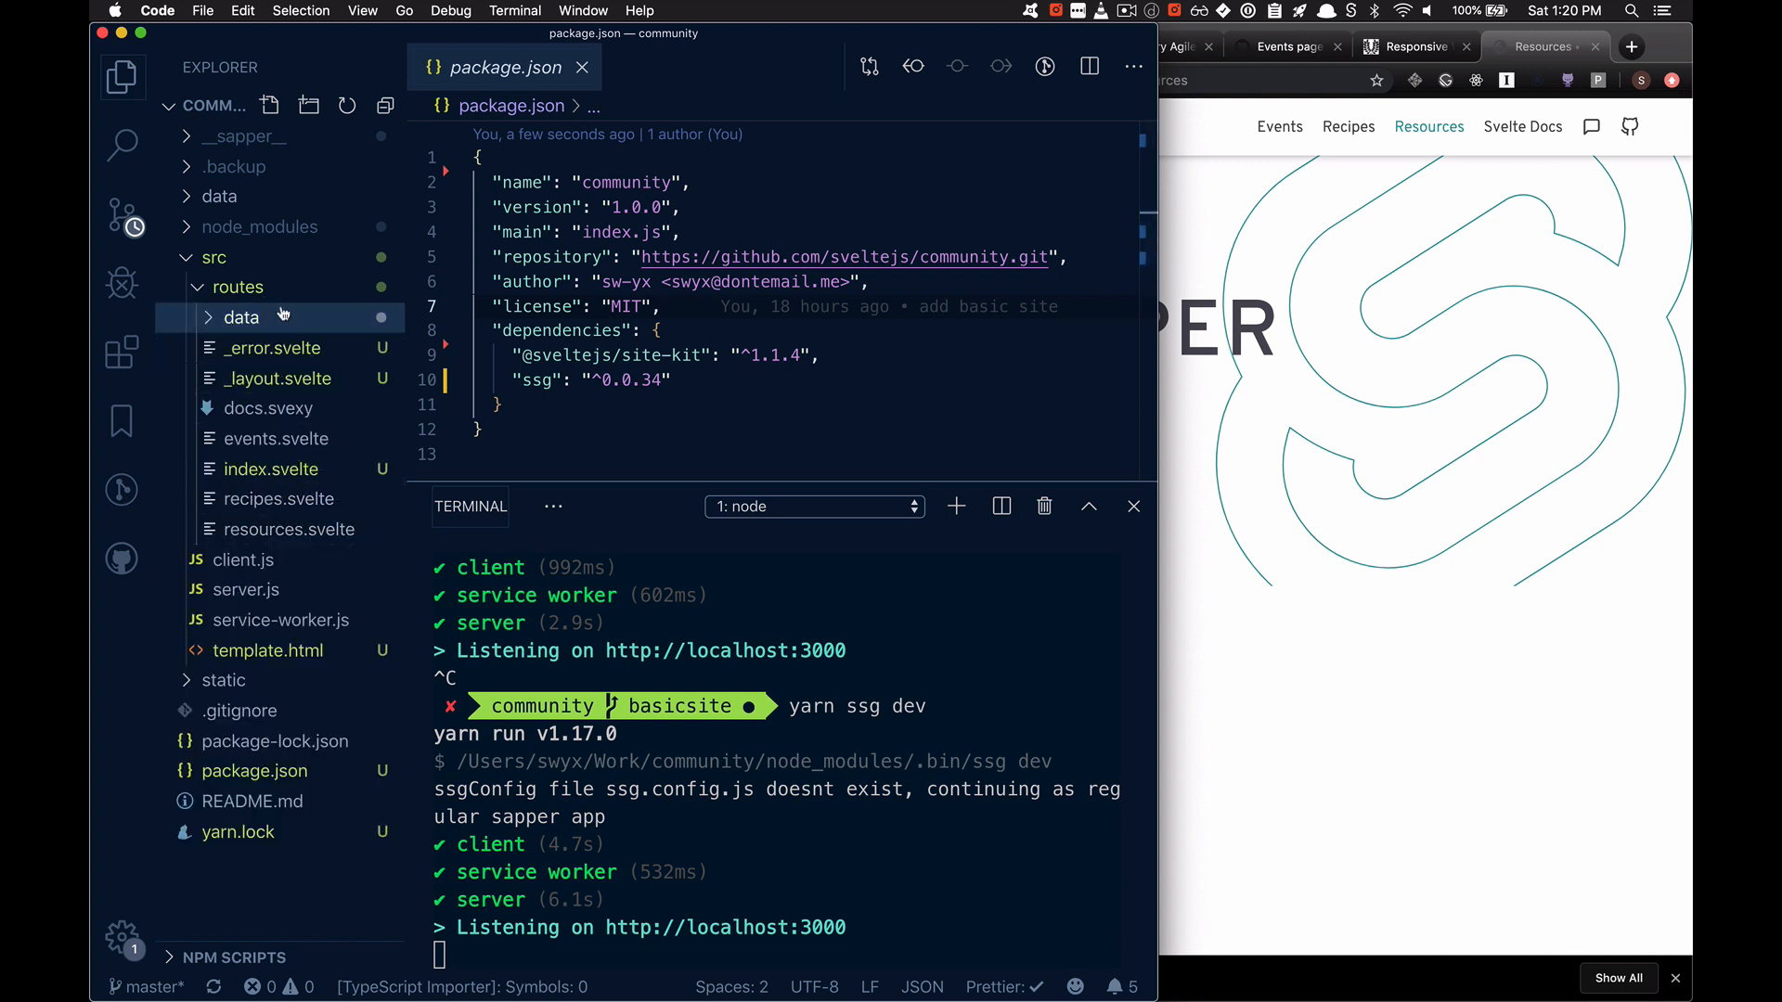
click(236, 286)
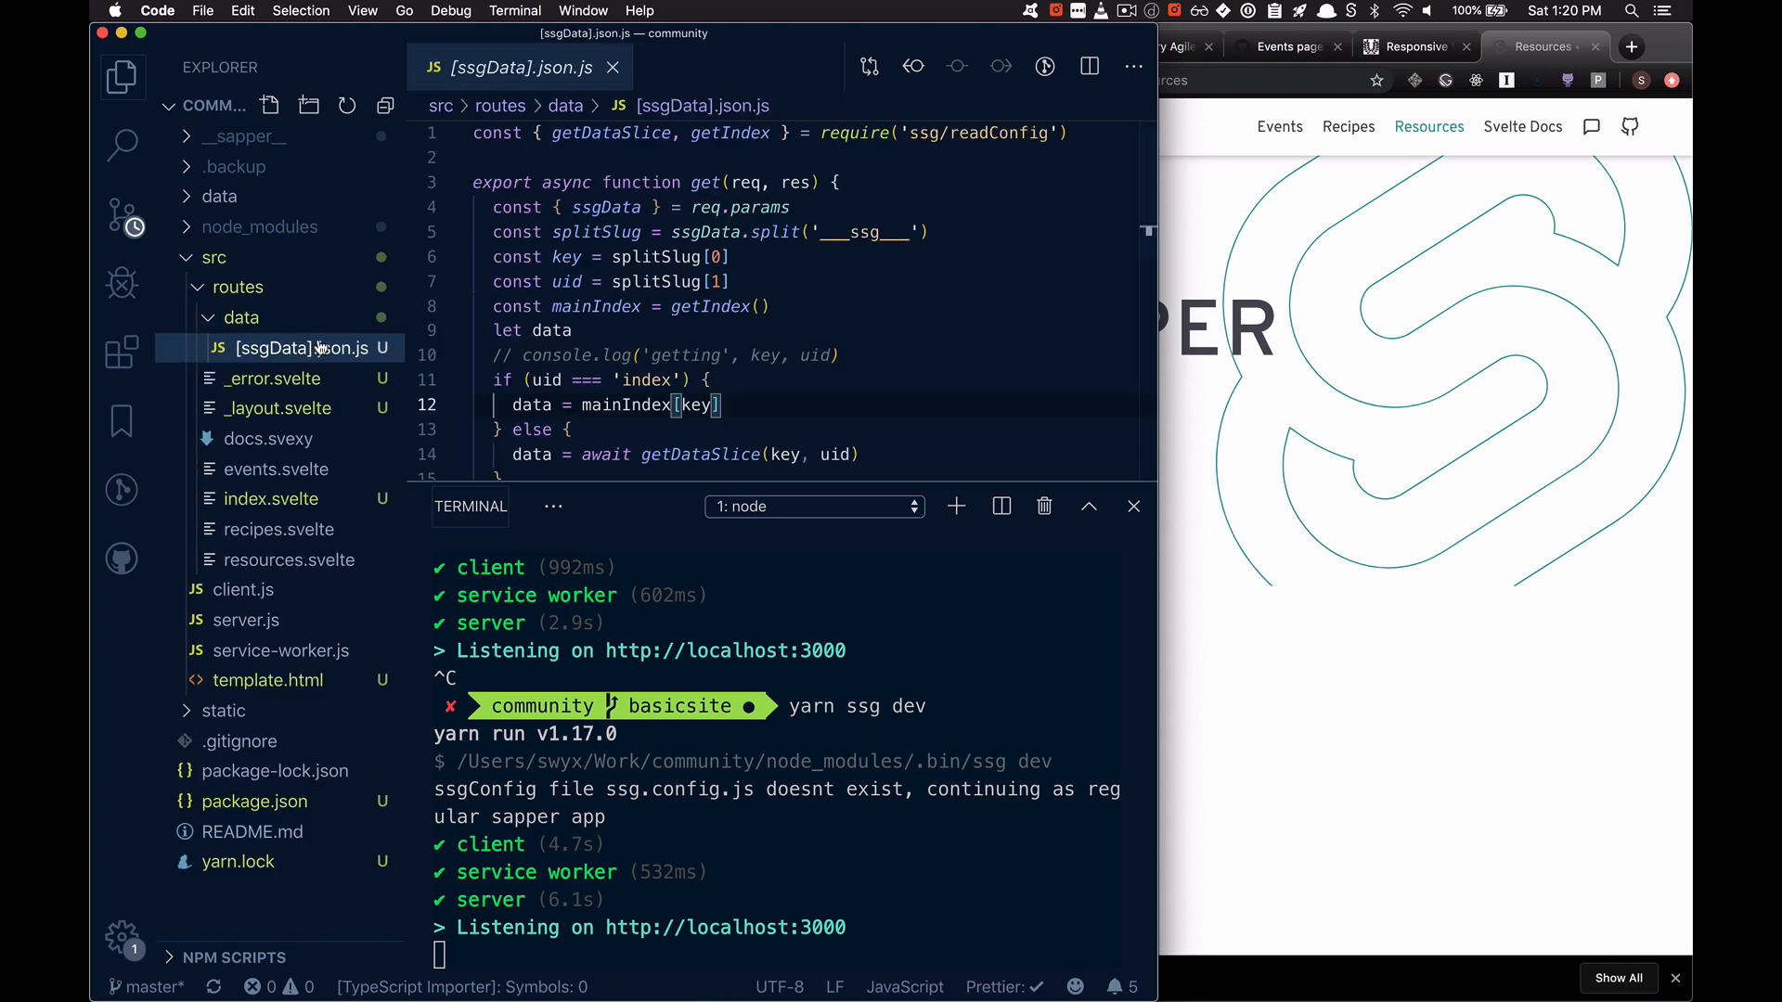
Step: Delete the old src/routes/data/[ssgData].json.js and run `yarn ssg eject` to scaffold a fresh copy
click(241, 318)
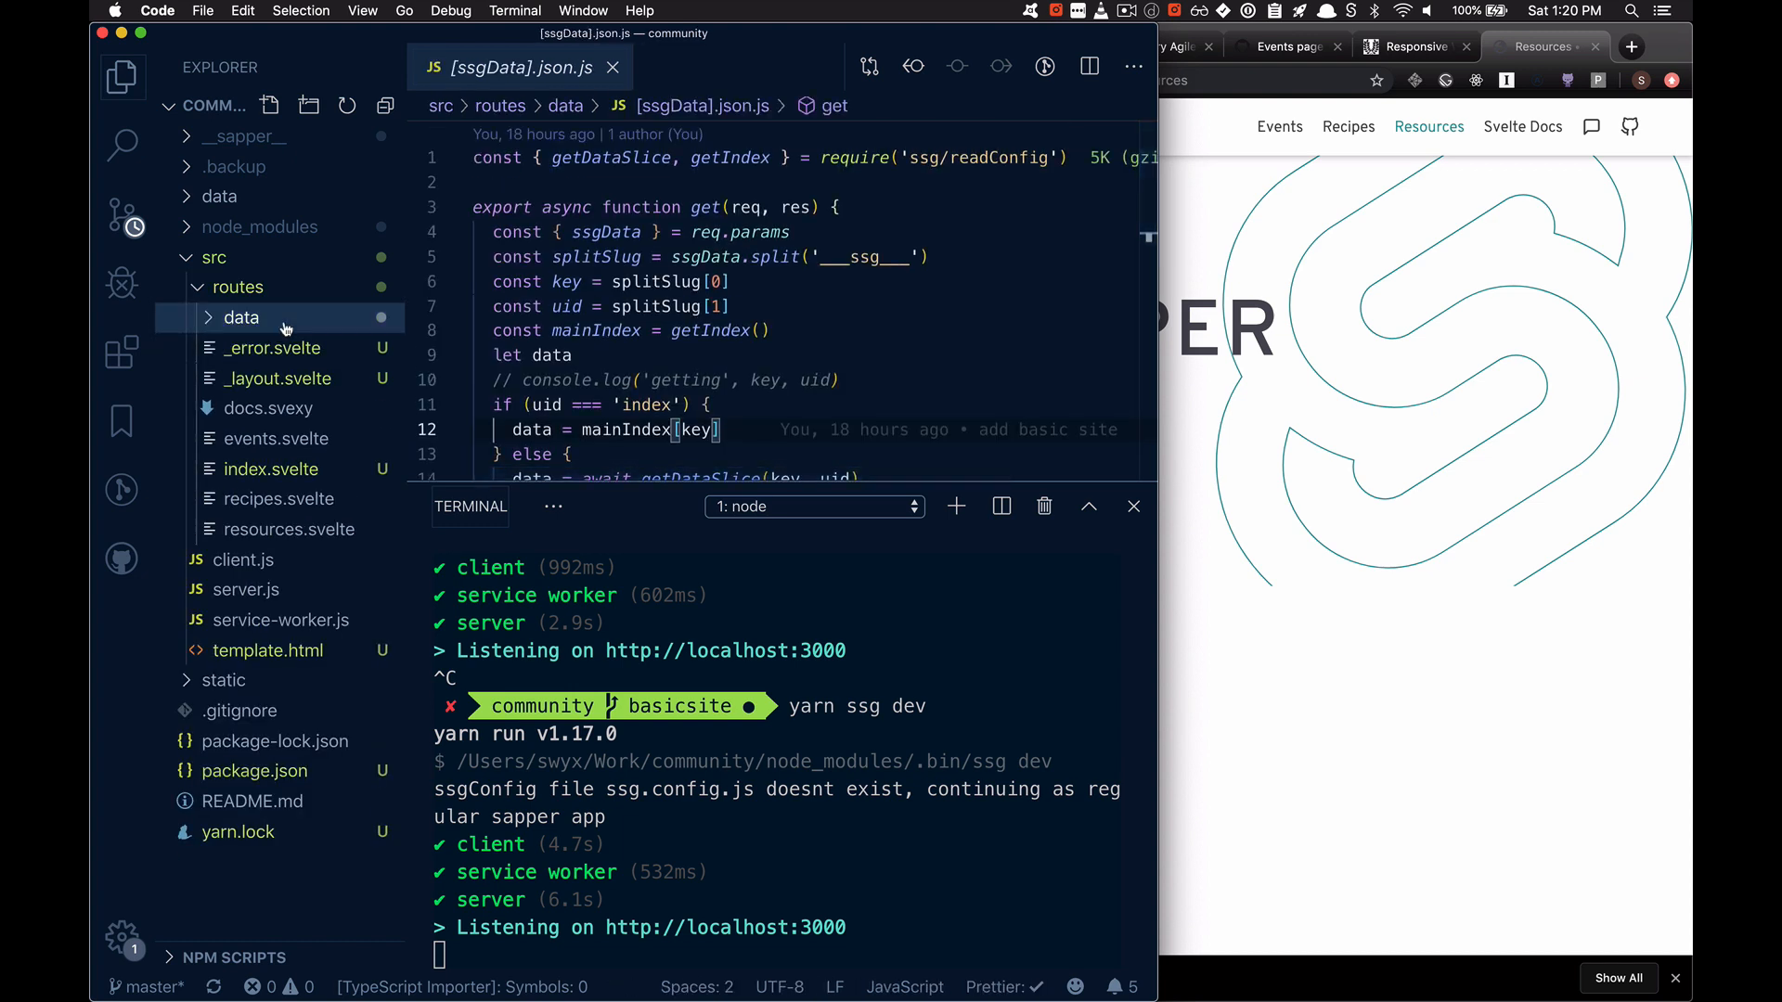
right_click(284, 327)
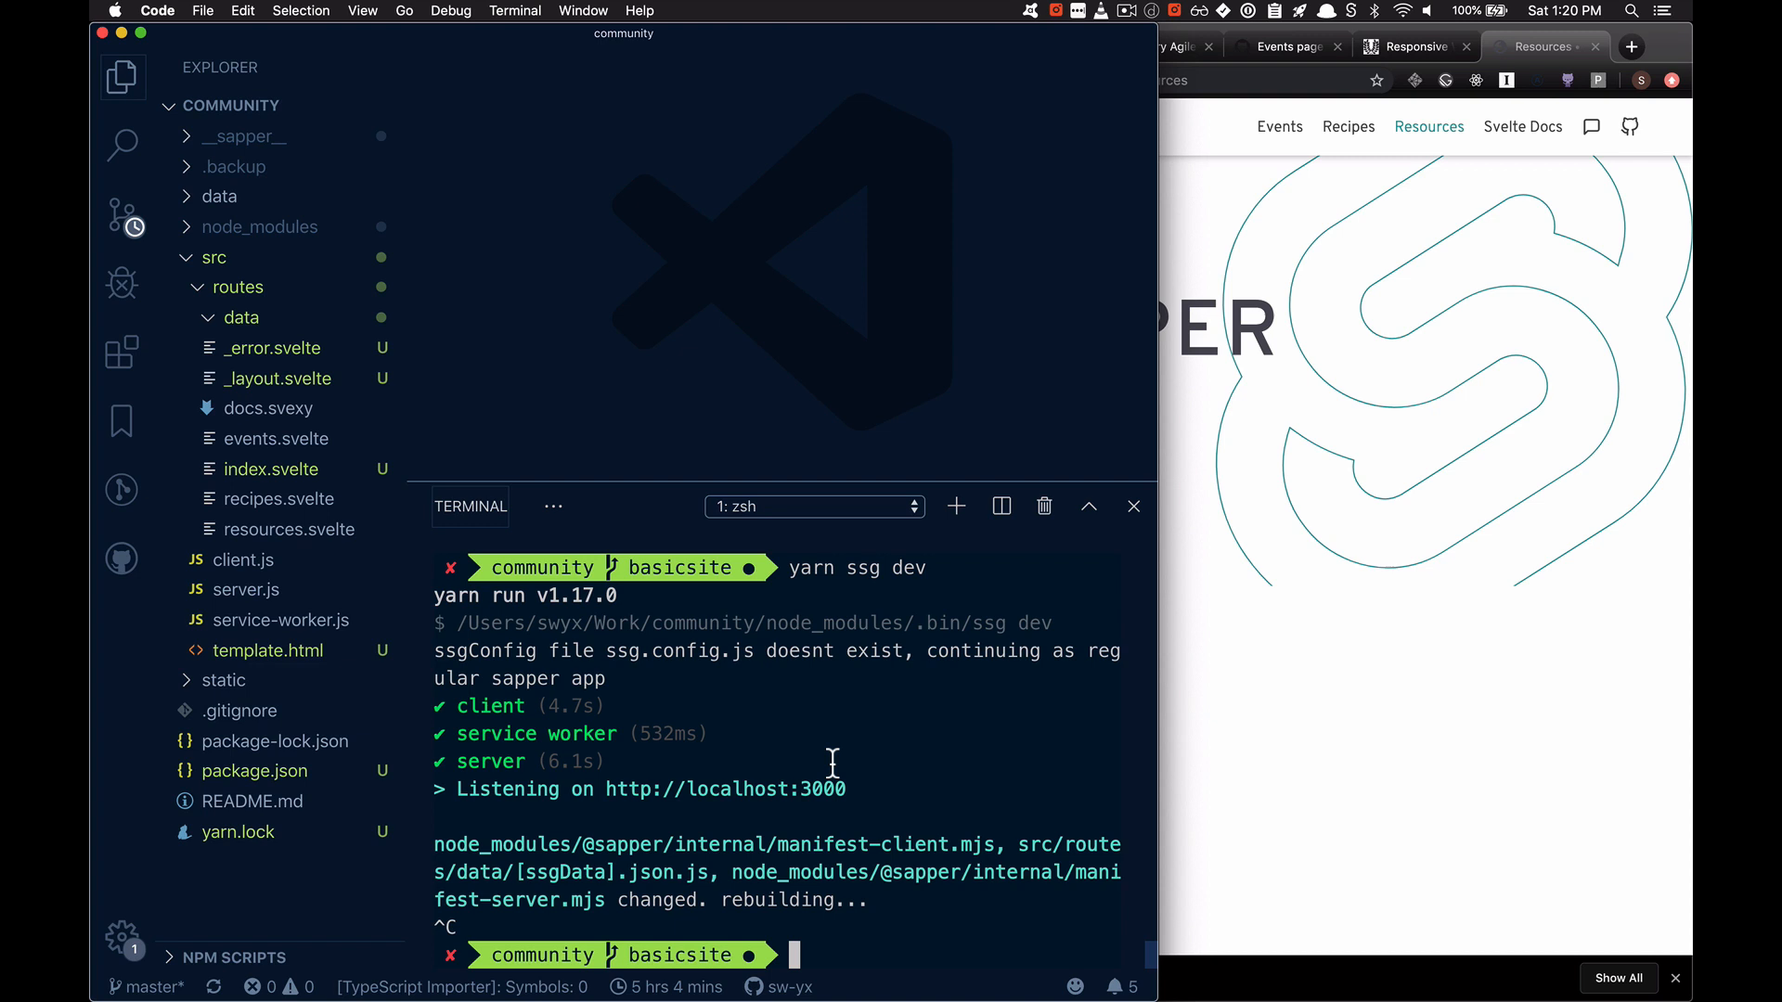
text(yarn ssg eject)
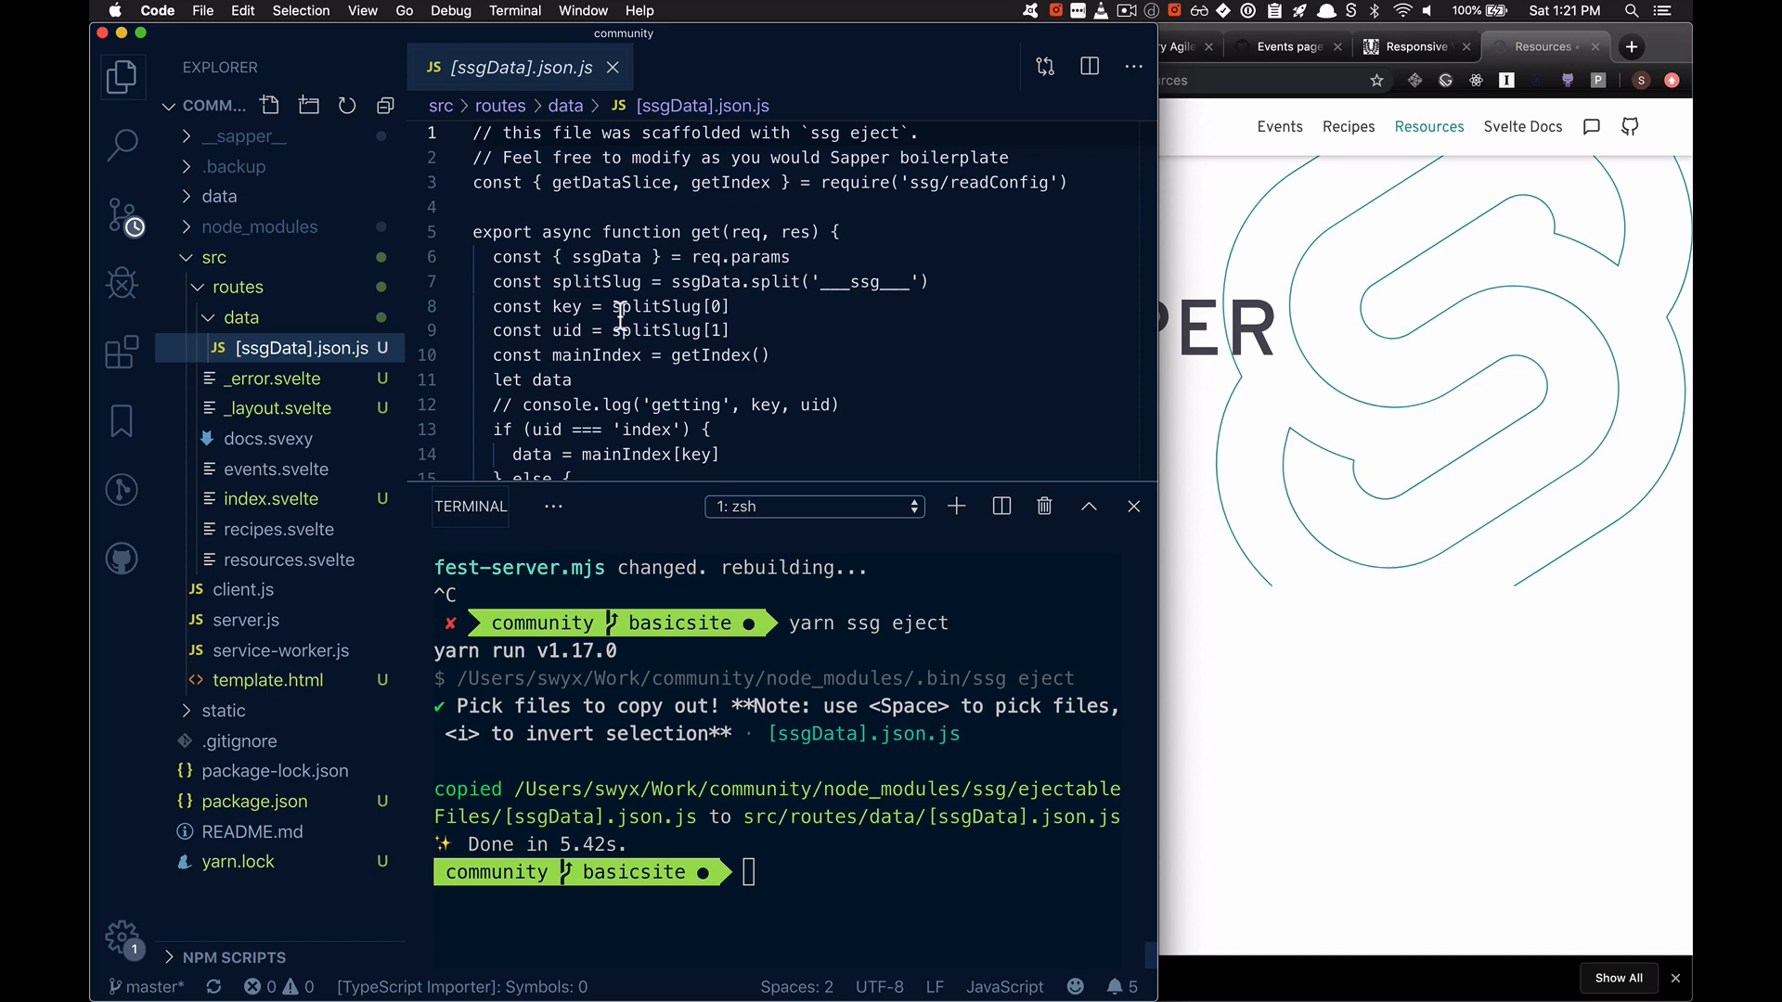
scroll(down, 3)
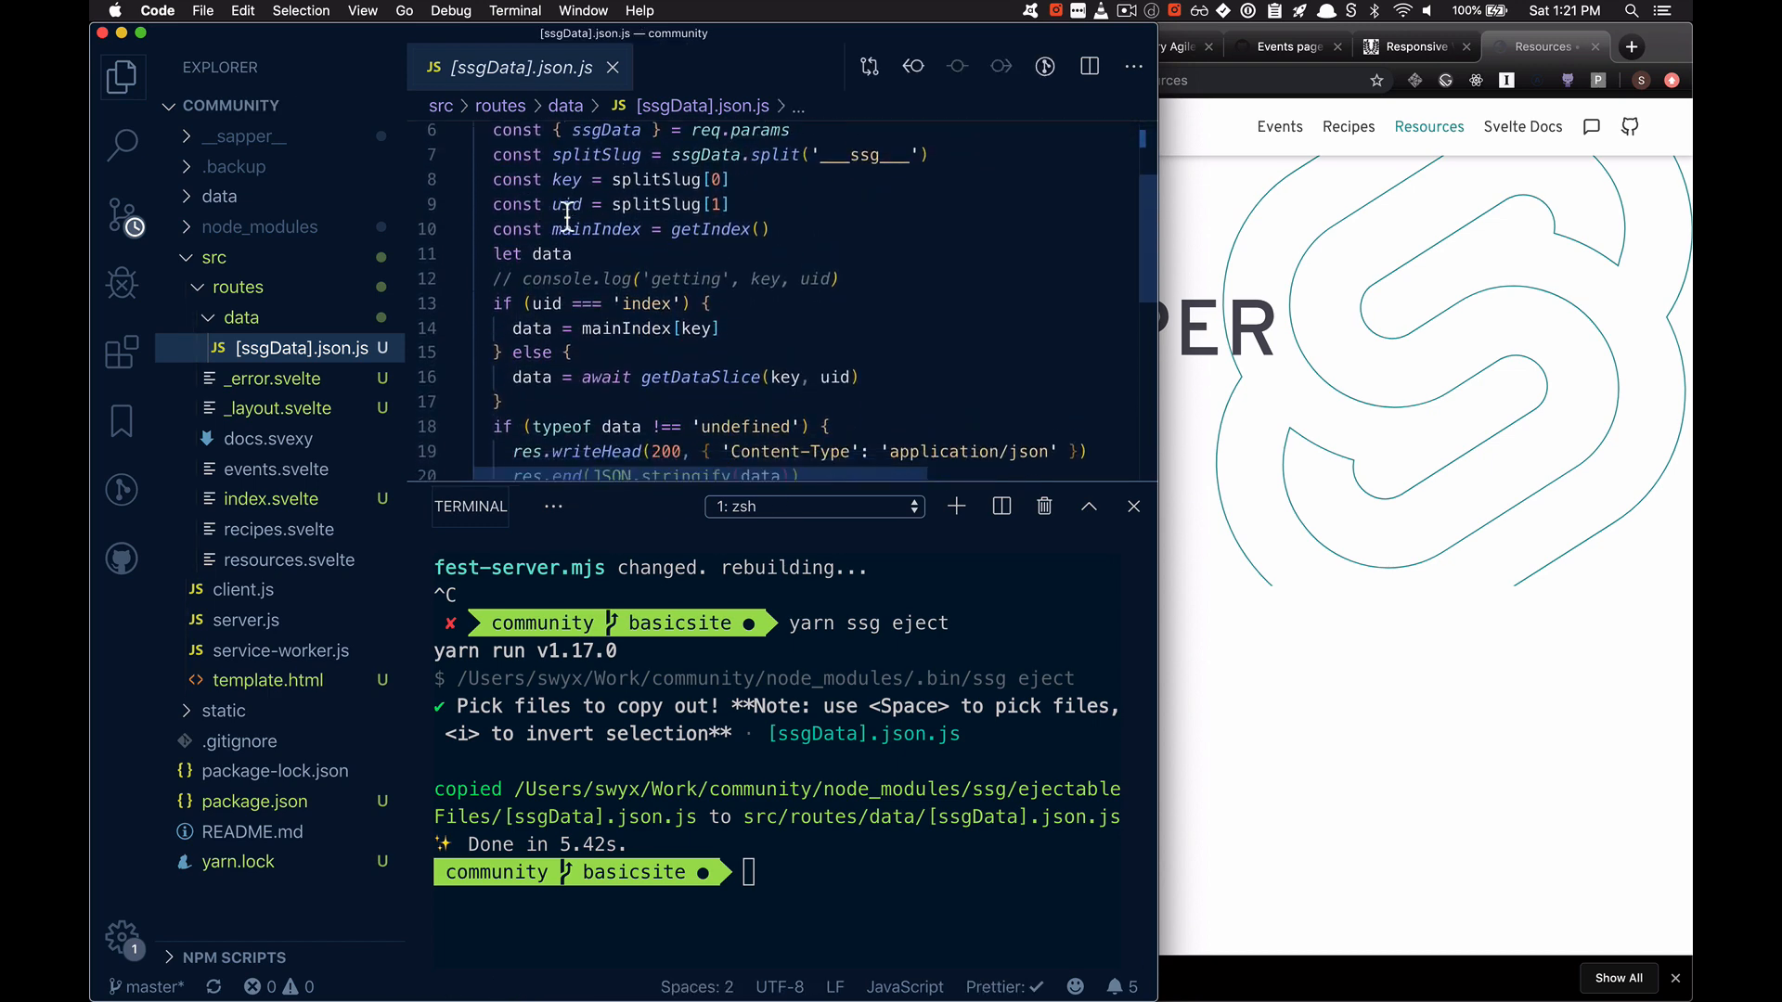
scroll(up, 3)
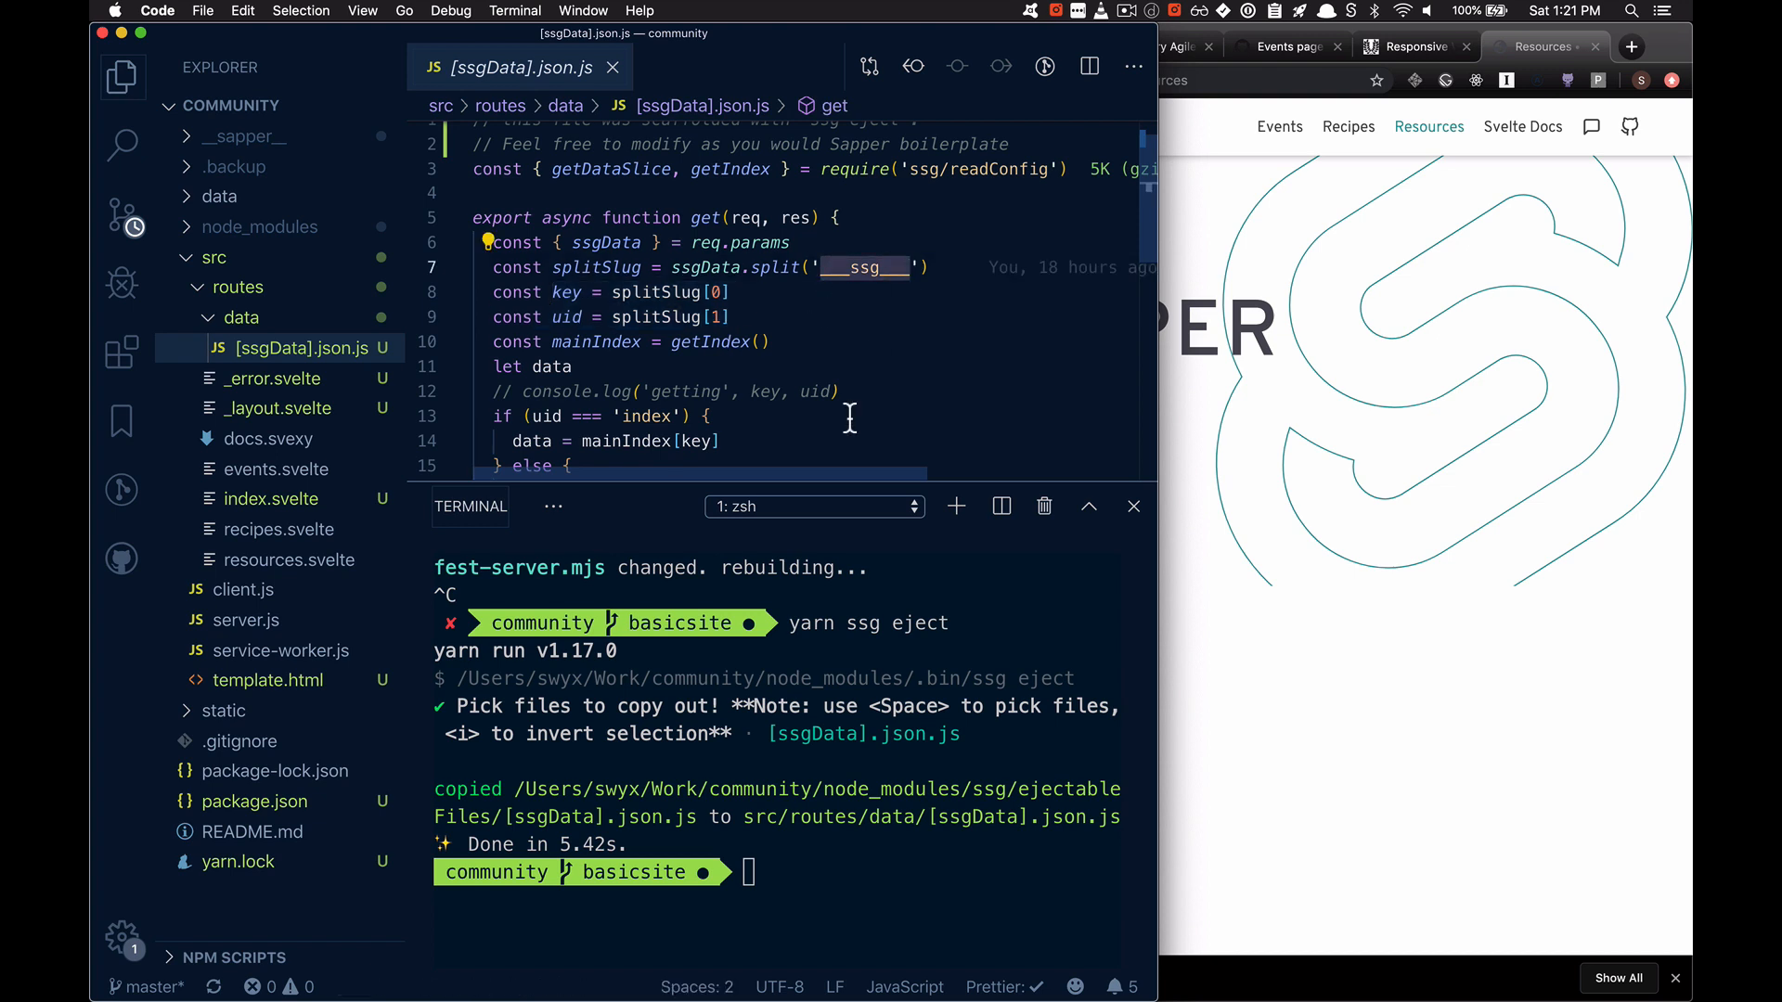
scroll(down, 3)
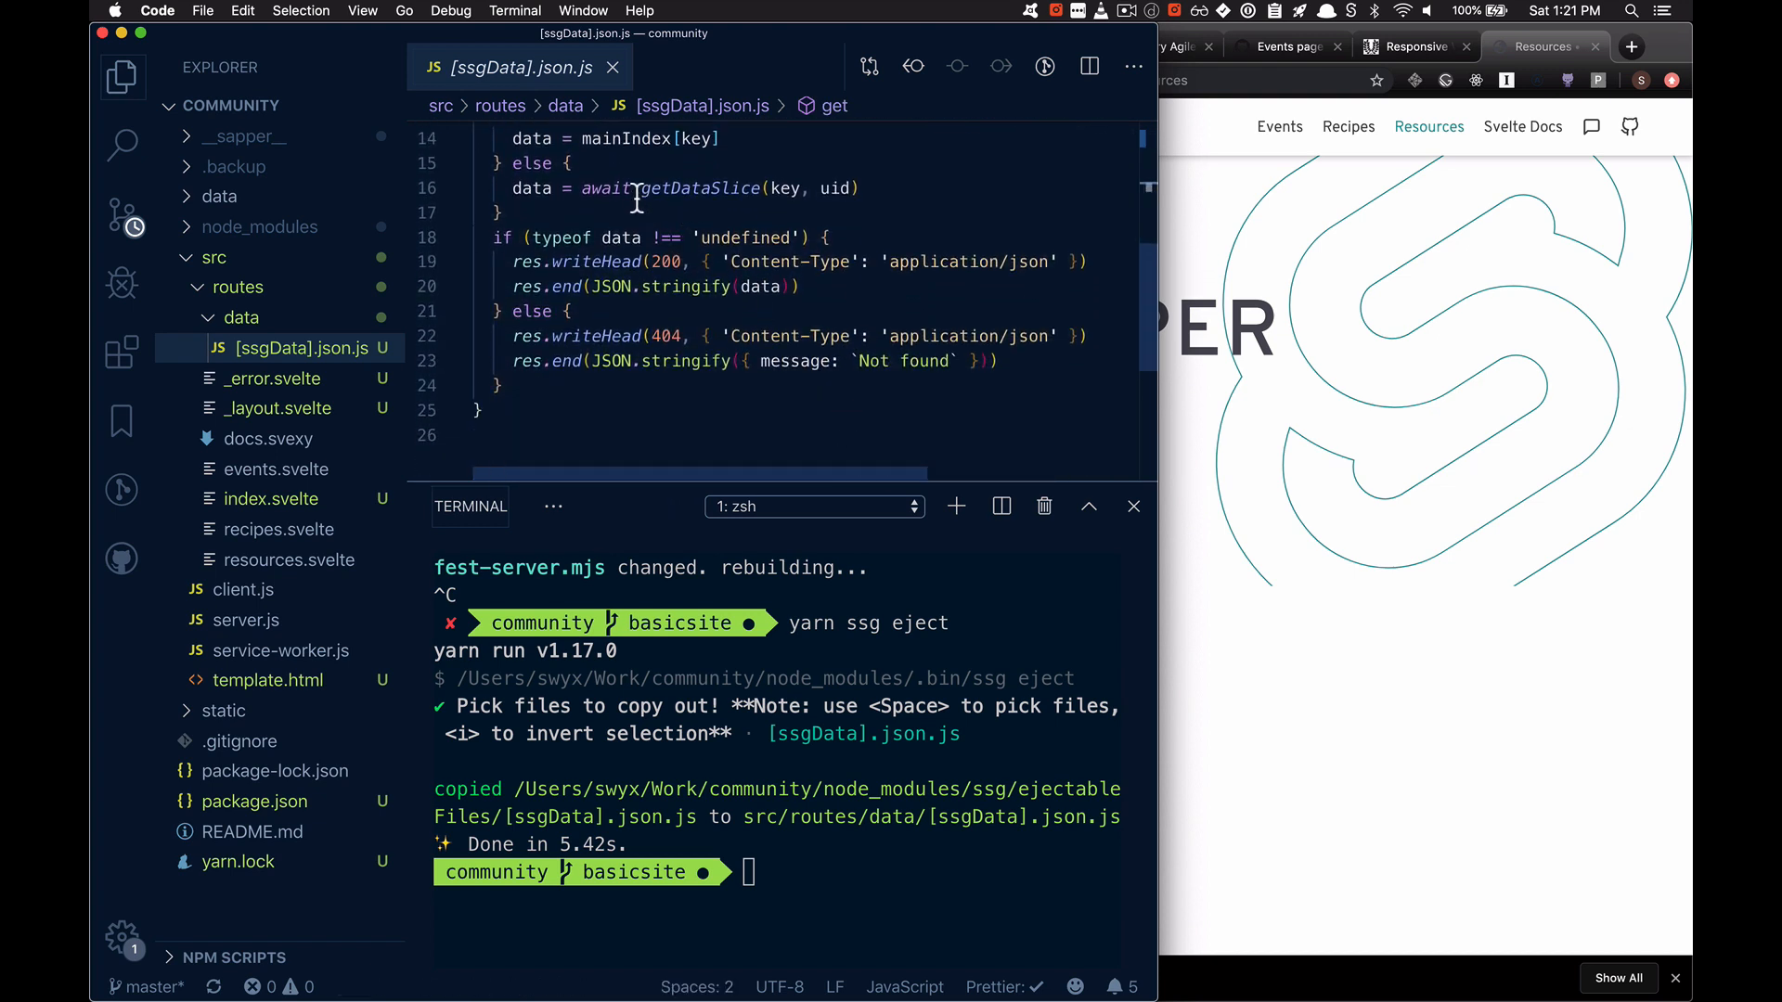
scroll(up, 3)
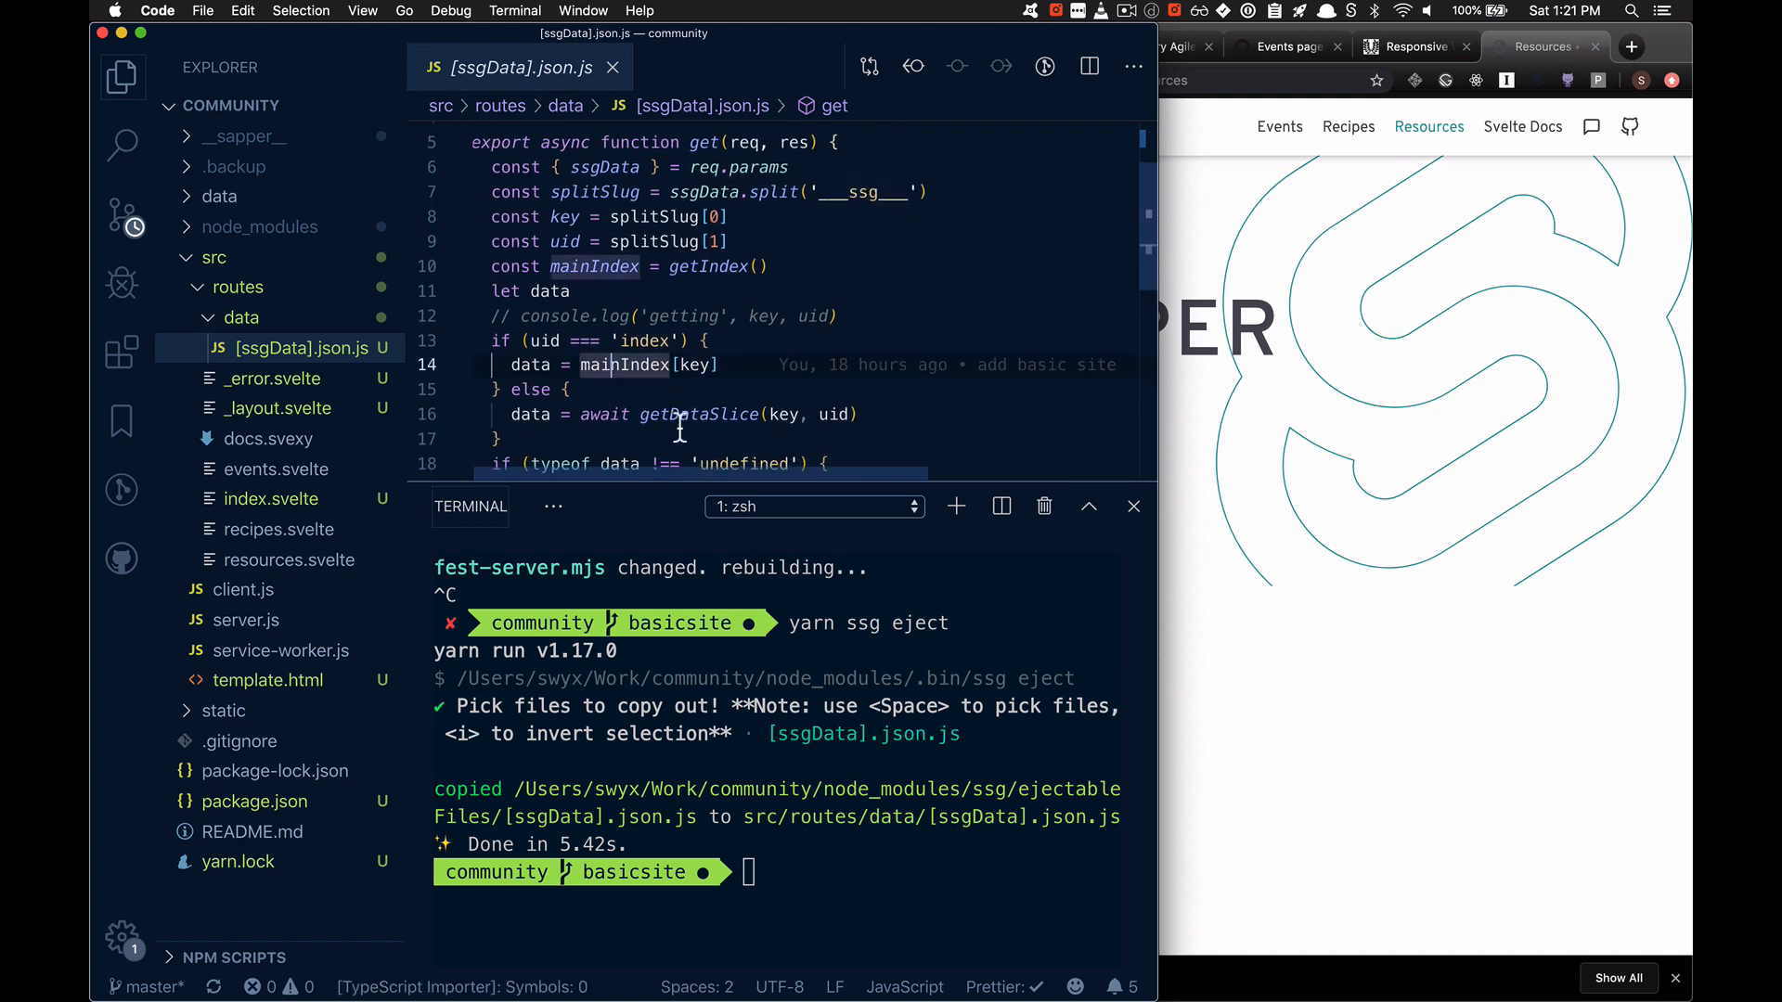
scroll(up, 3)
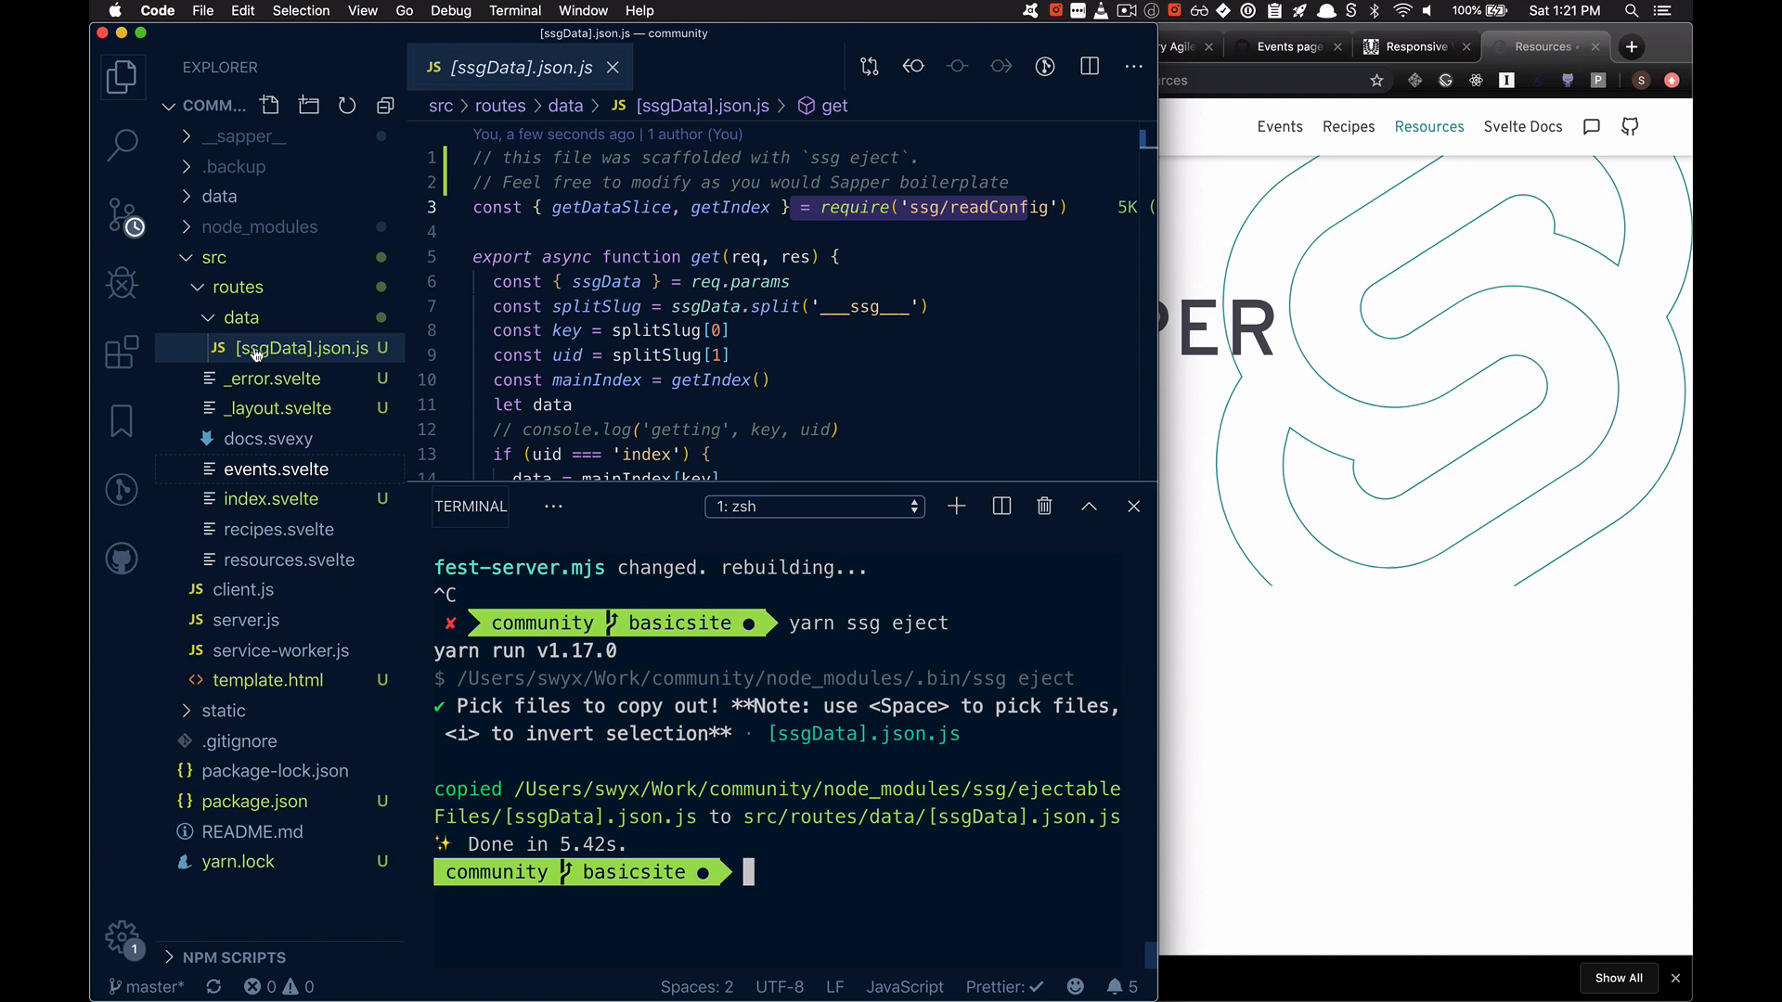
Step: Create ssg.config.js at the project root and start the exports.getDataSlice = () stub
click(216, 256)
text(ssg)
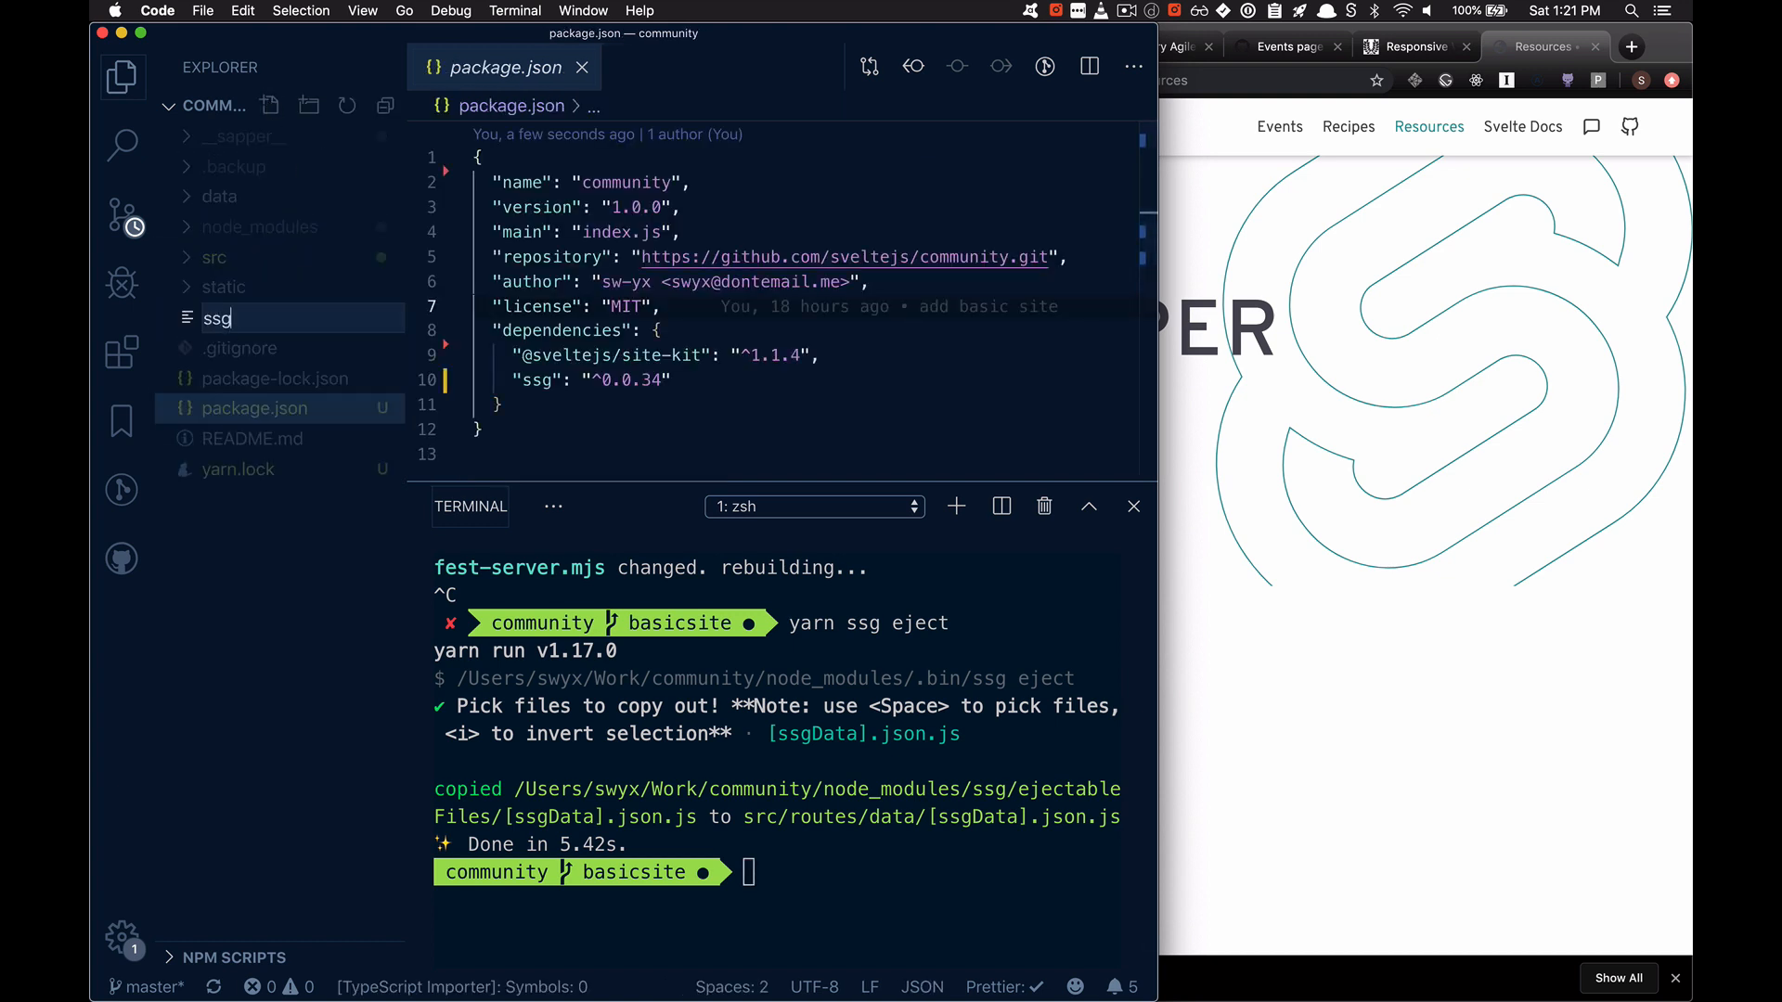
key(Enter)
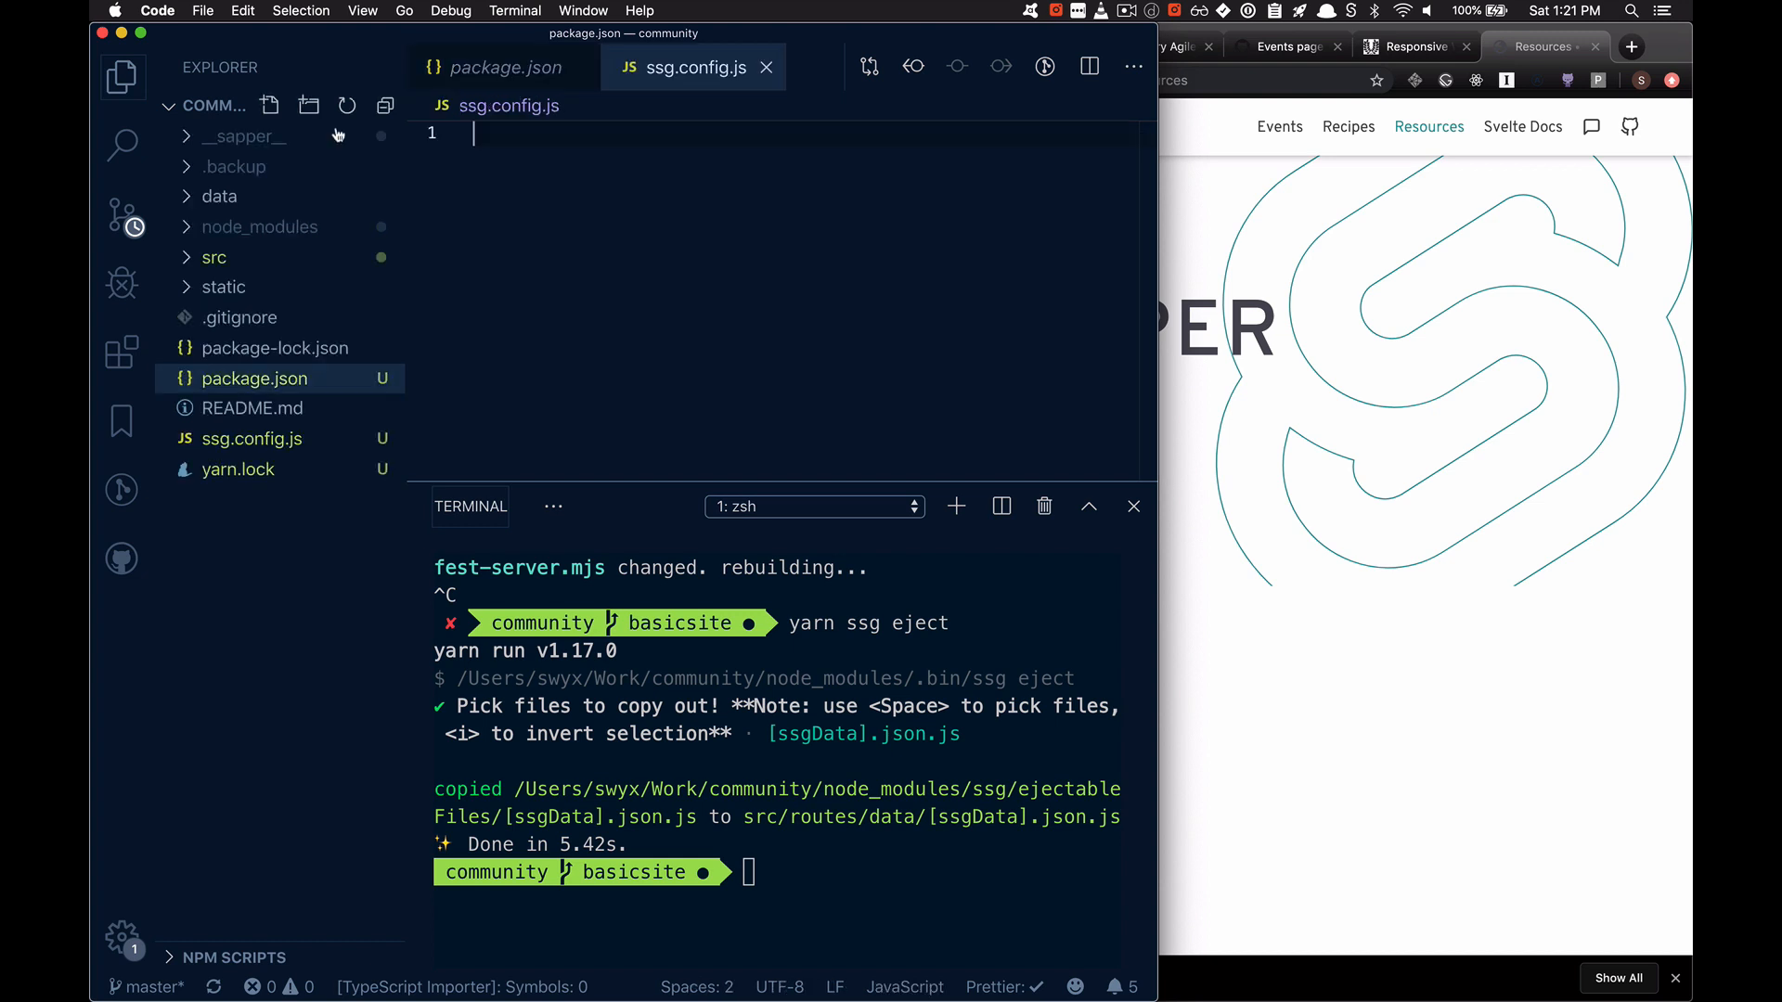
text(expor)
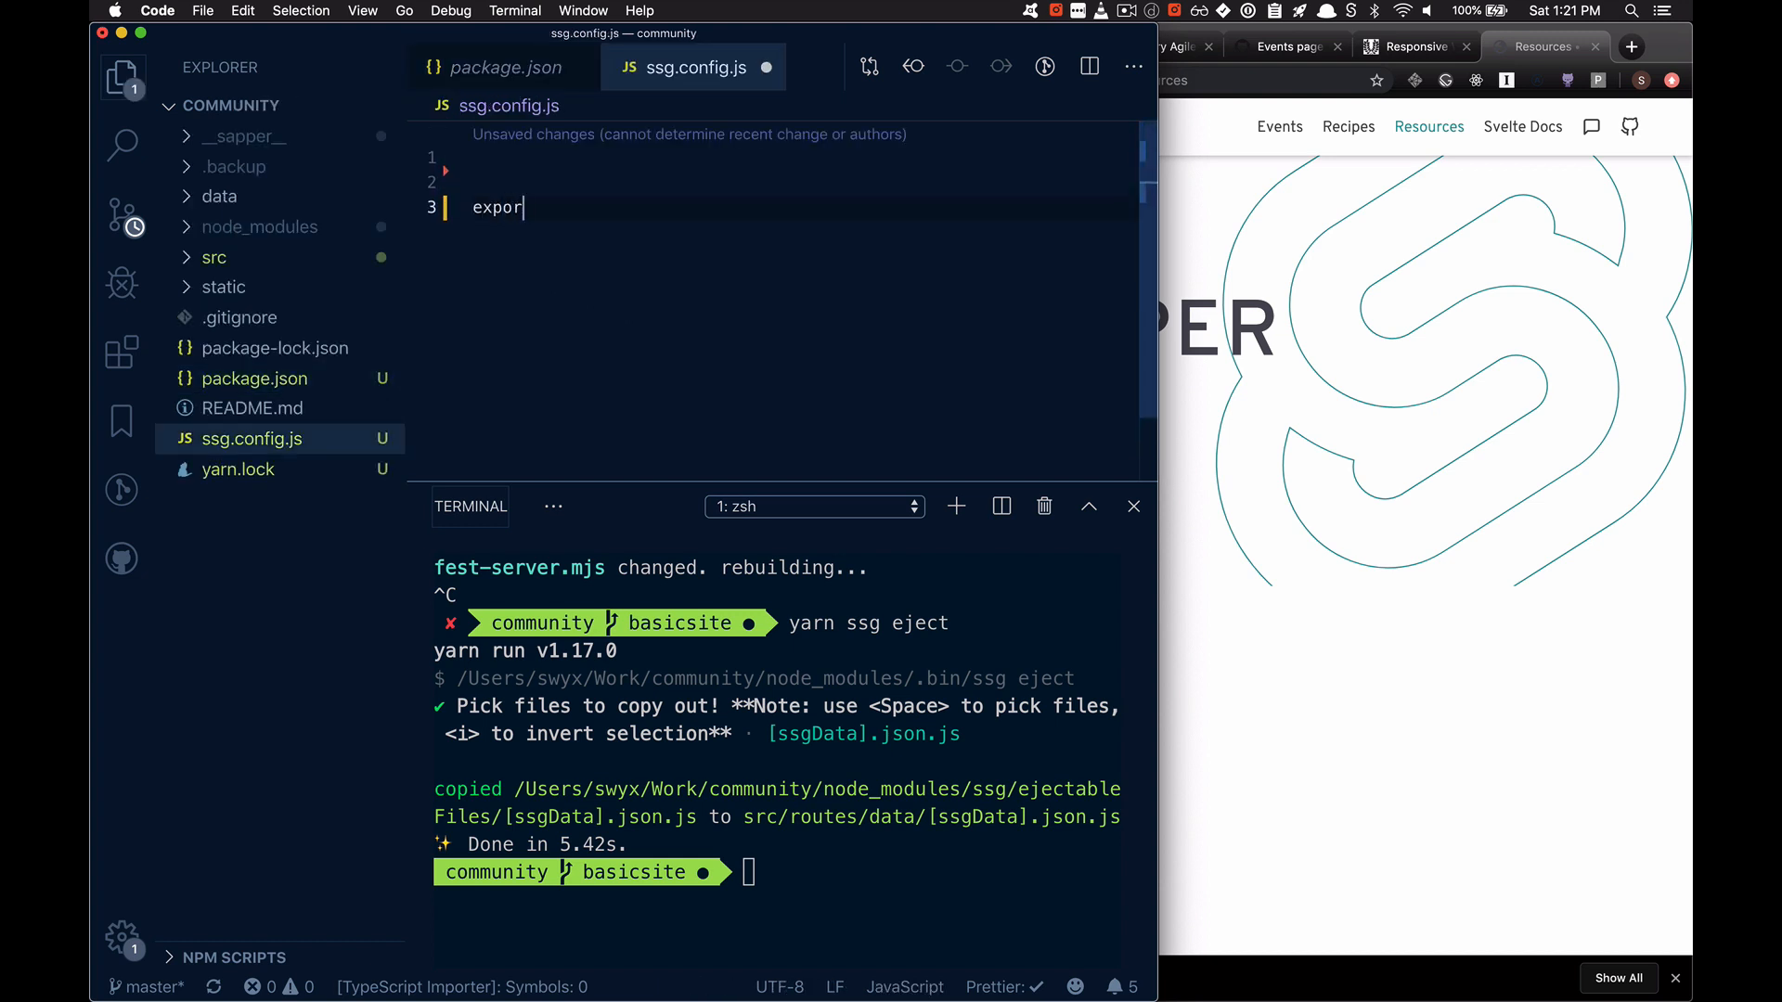
text(ts.getData)
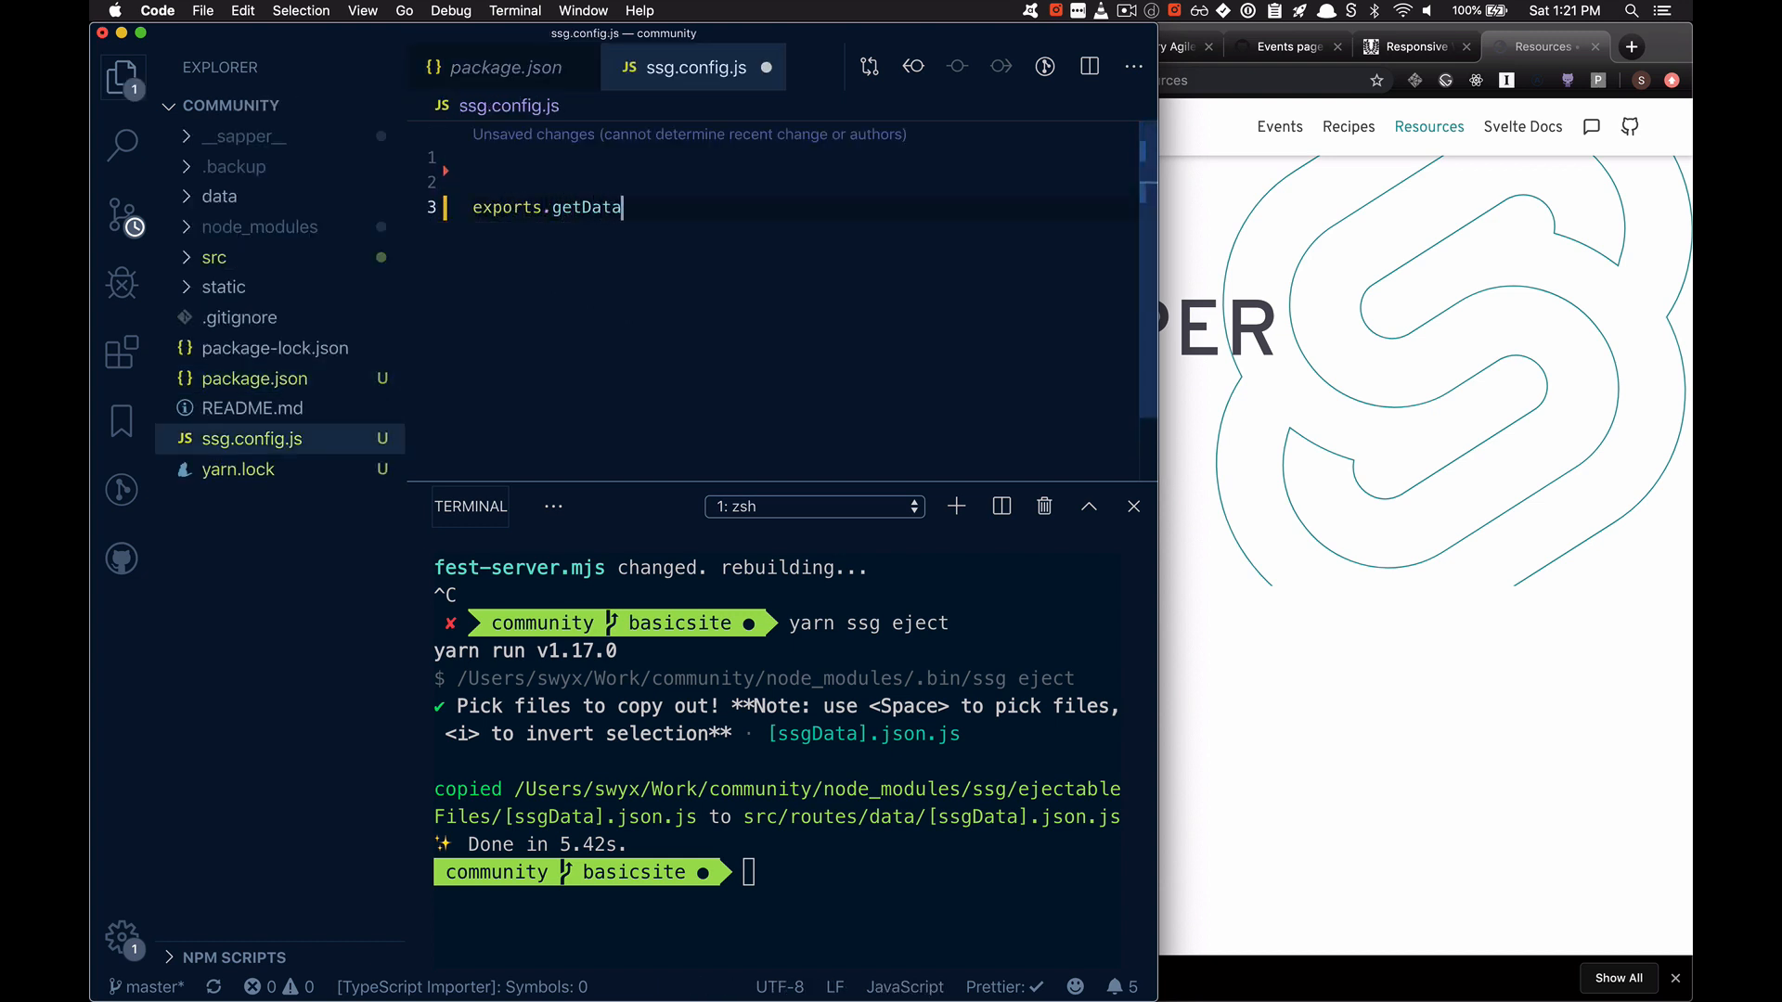
text(Slice =())
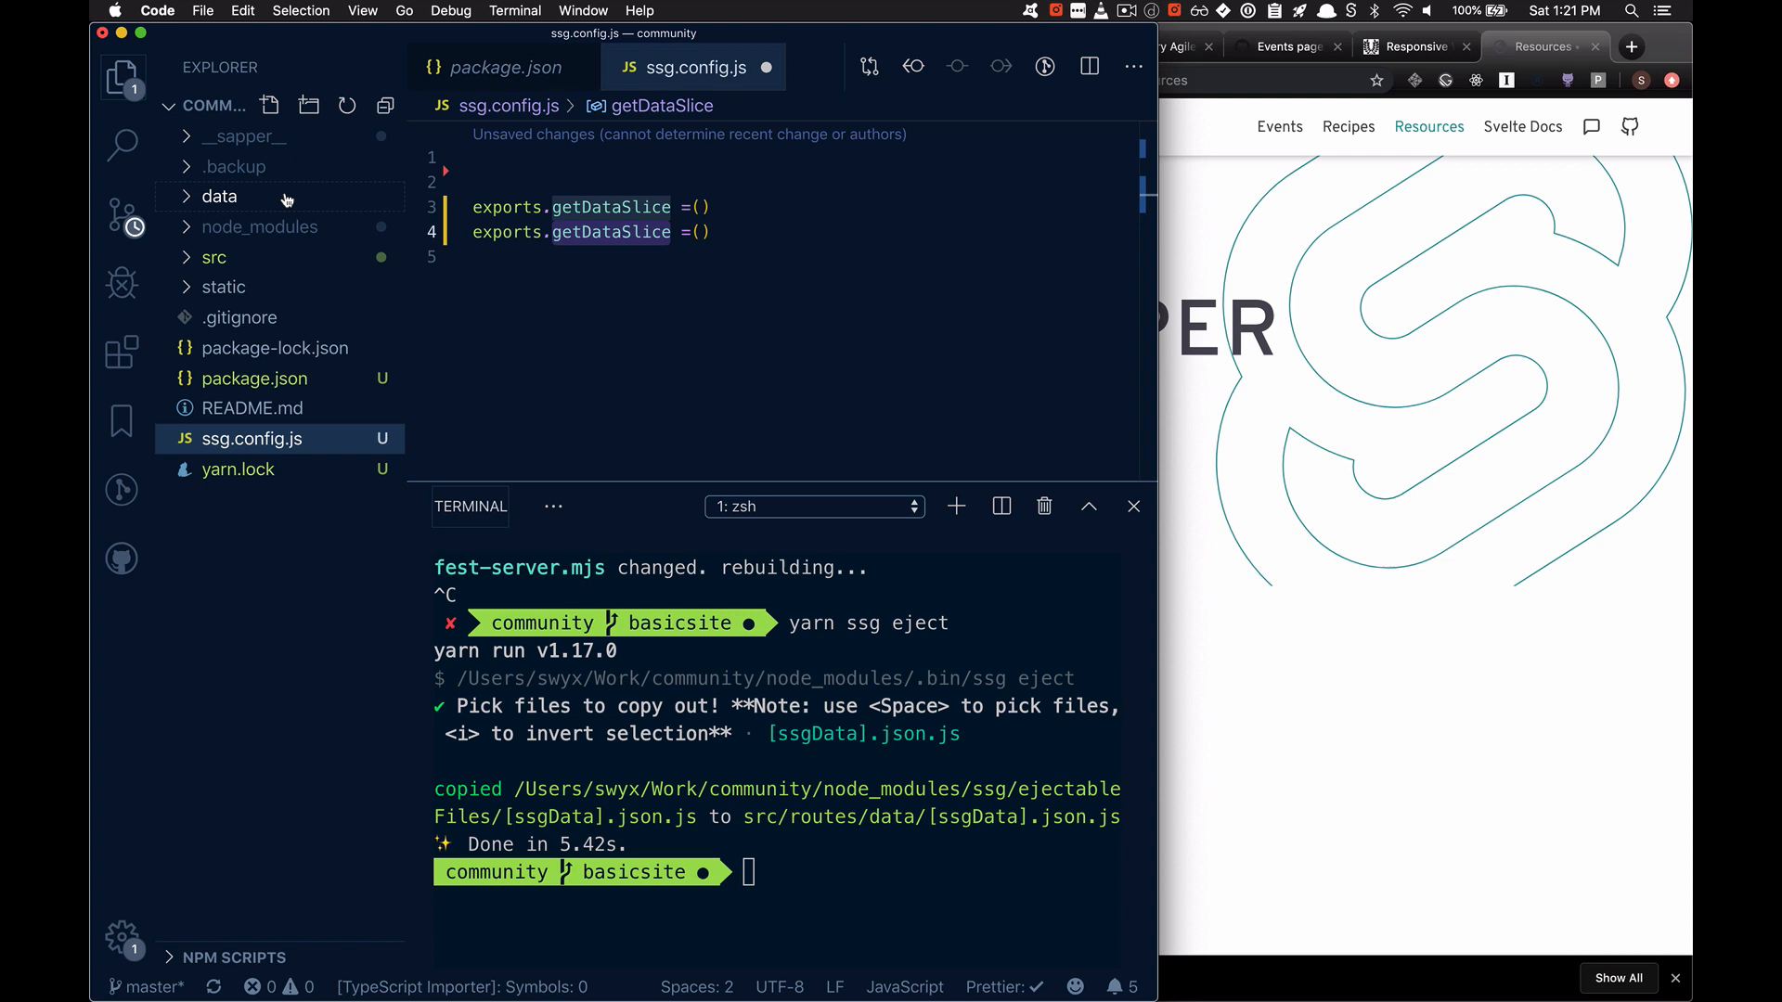
Step: Check the ejected [ssgData].json.js for reference, then continue the stub with the => arrow
click(216, 285)
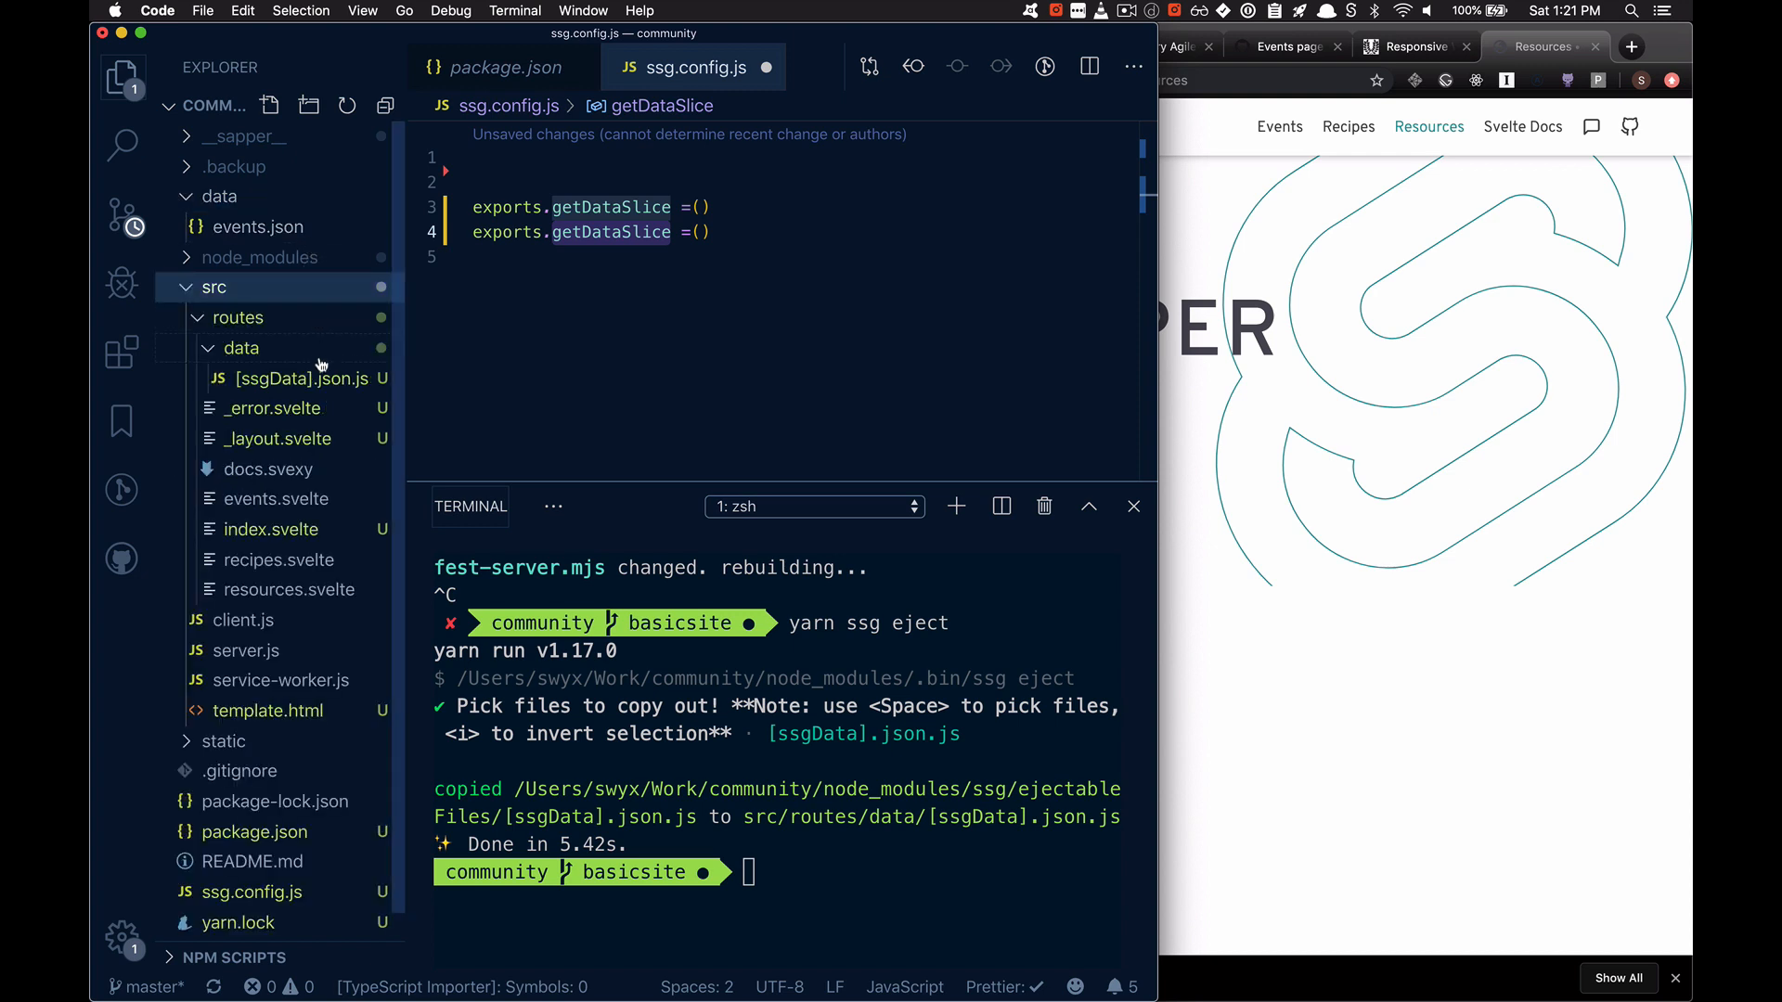
click(303, 379)
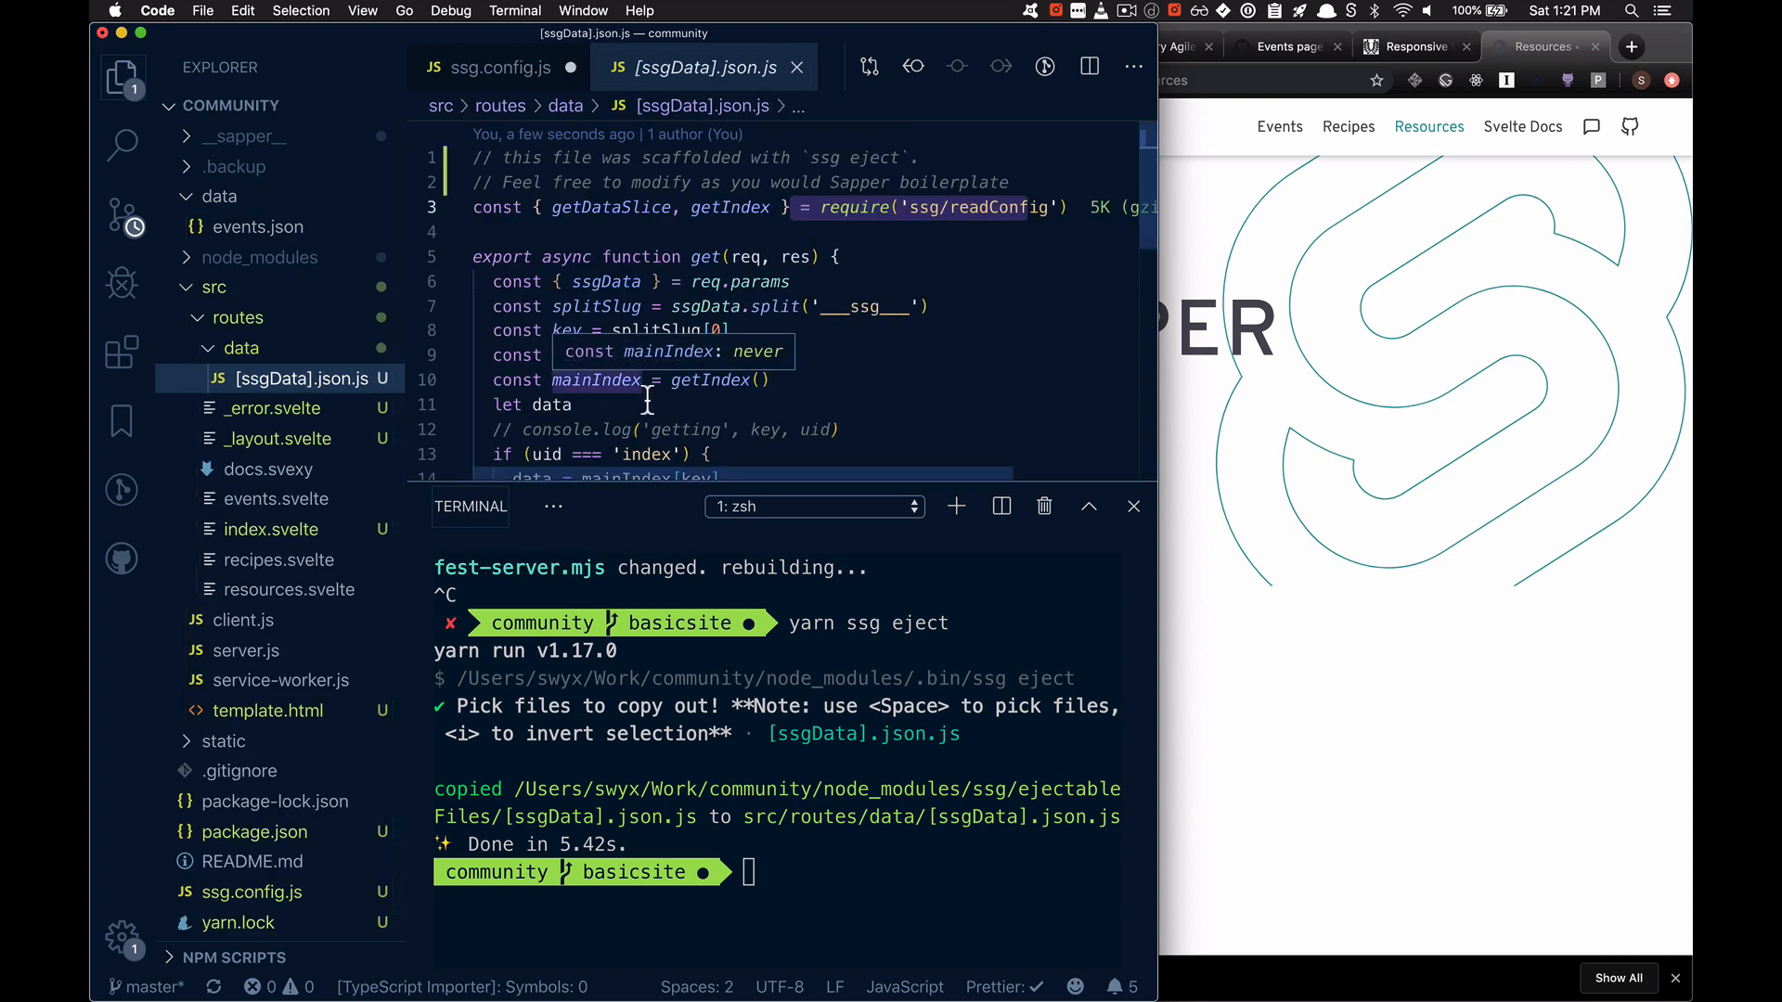
click(496, 66)
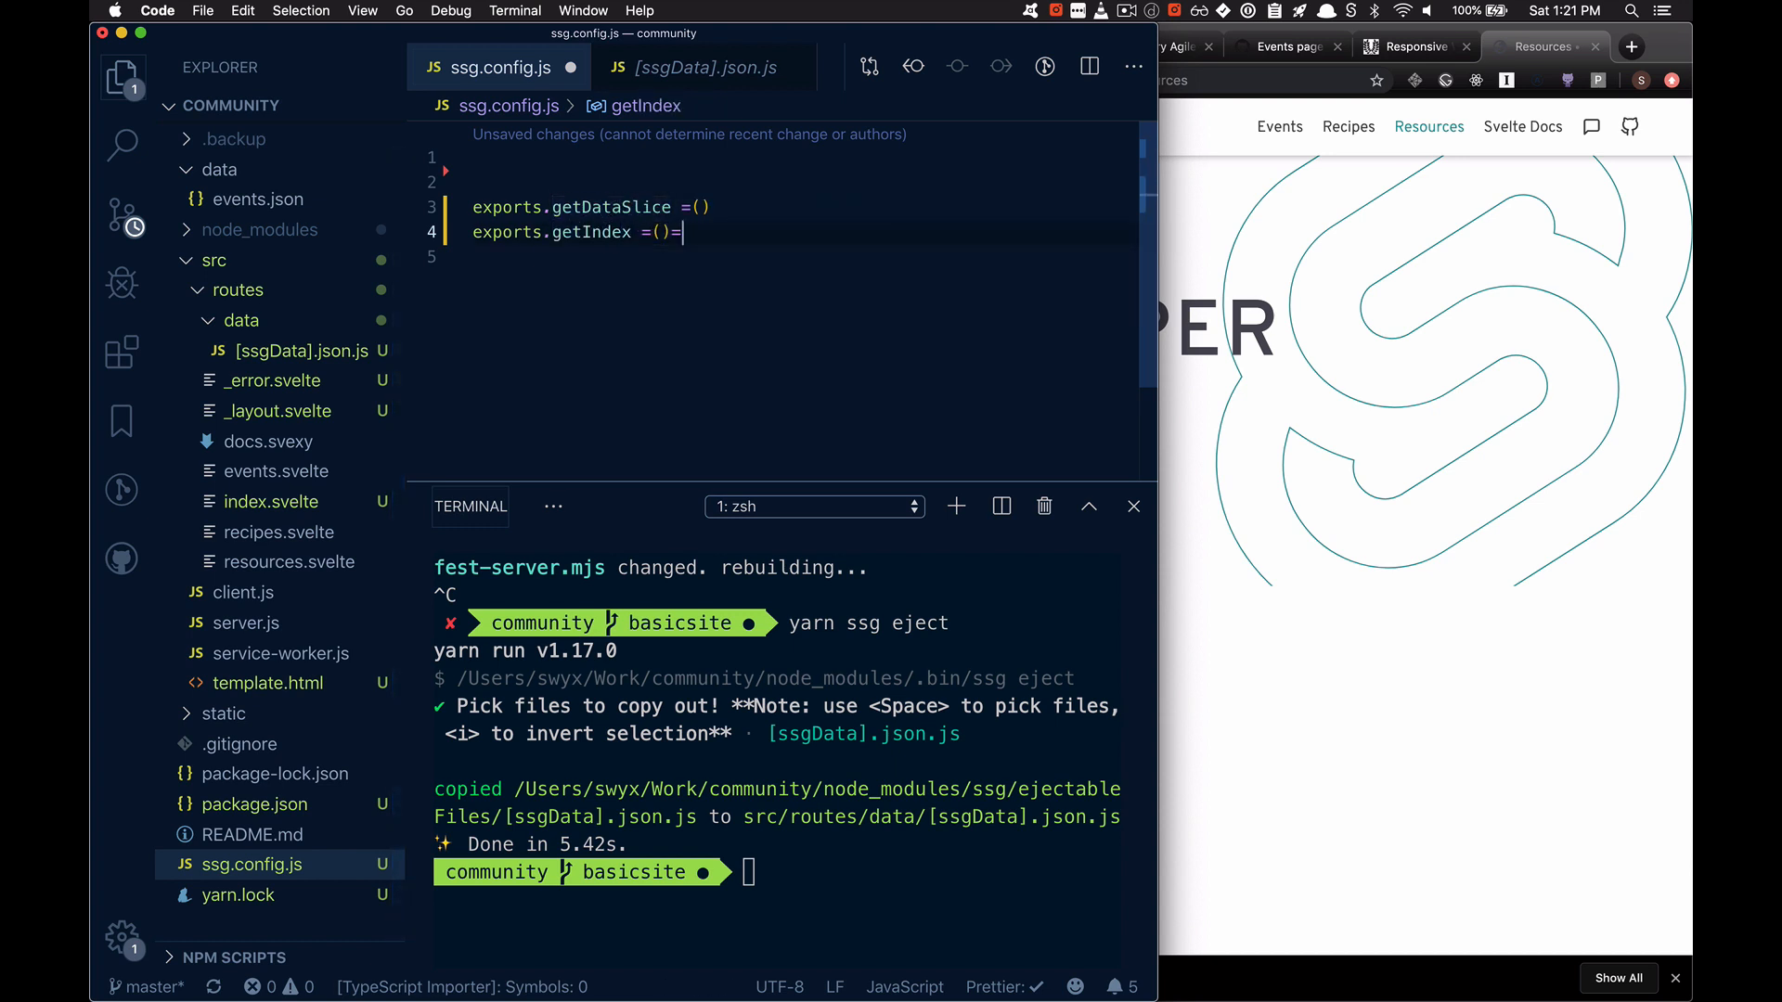
text(=>)
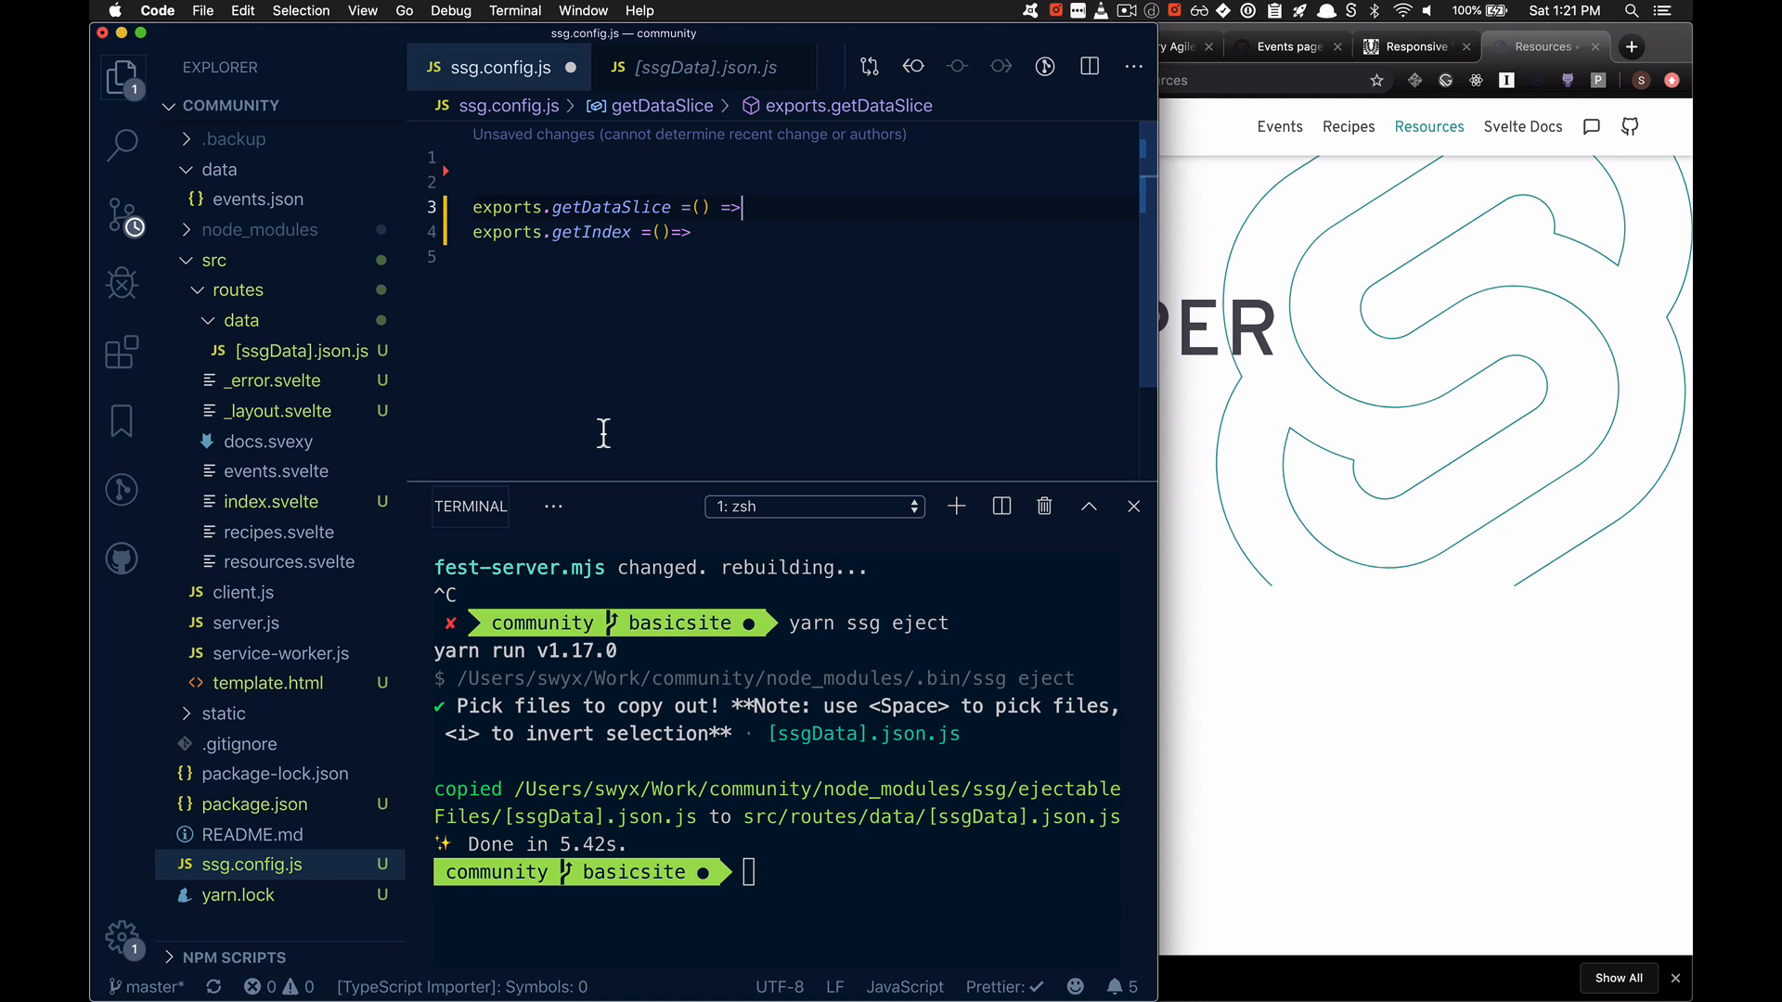
mouse_move(543, 296)
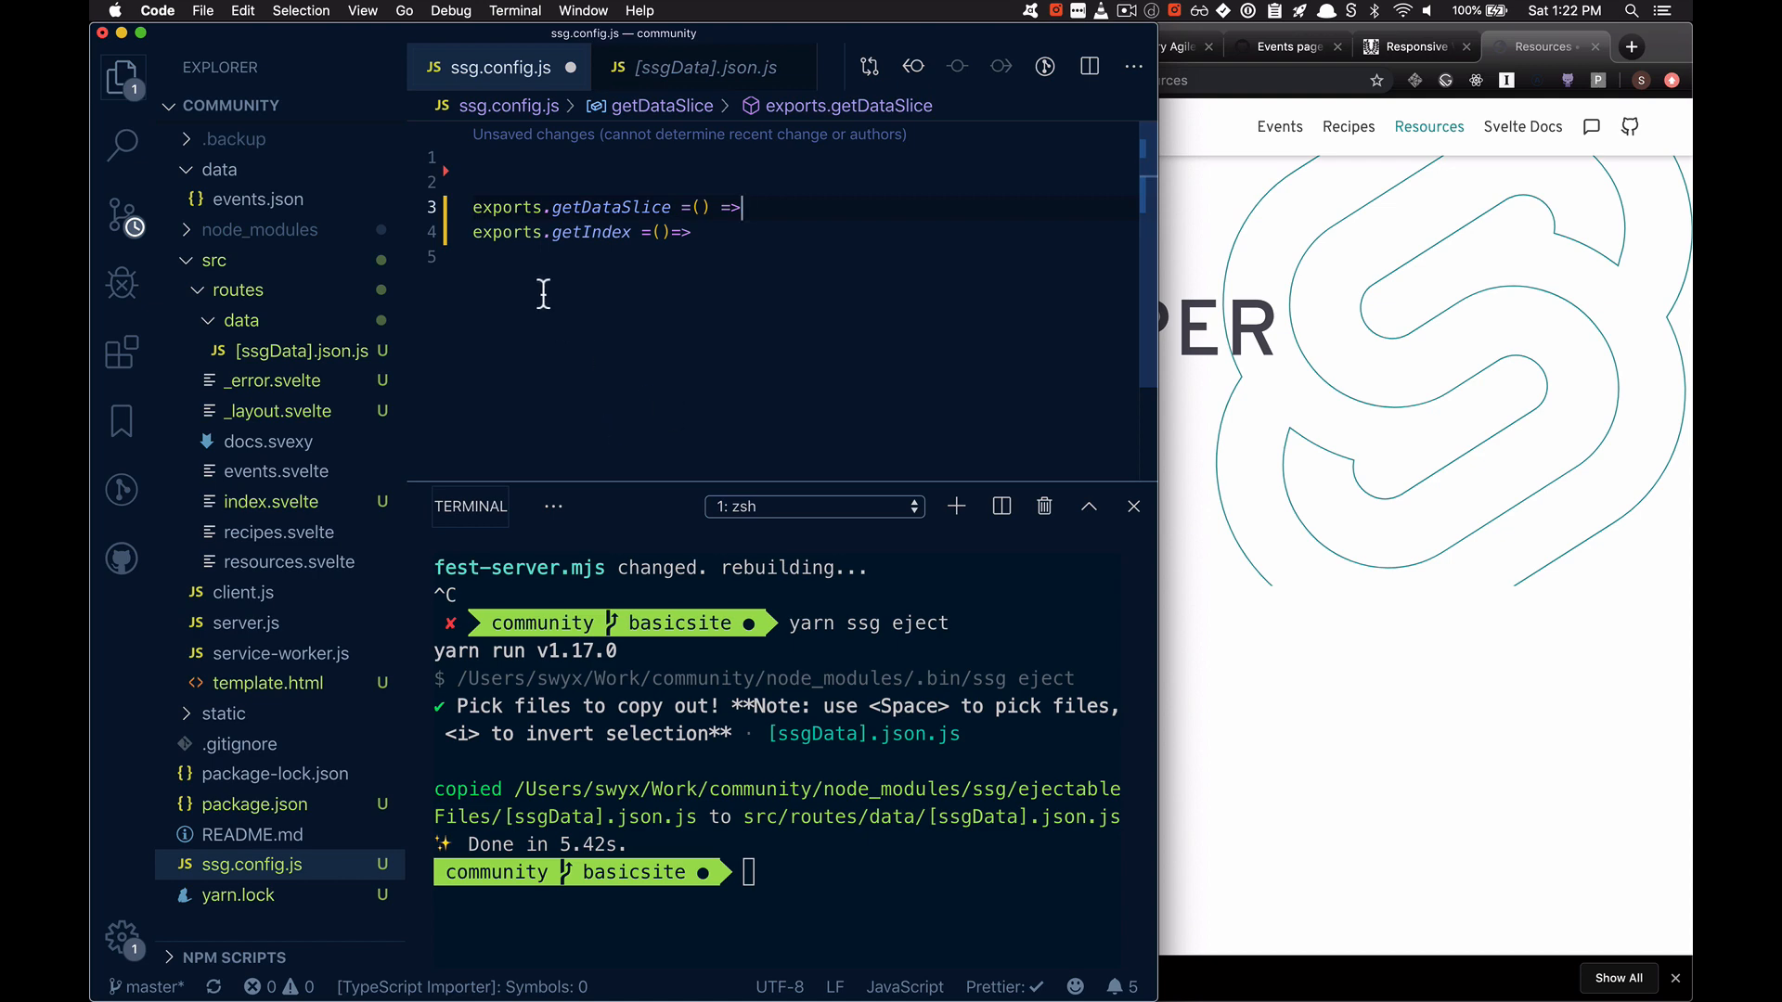
Step: Bring up events.svelte to expose its commented-out events export and JSON.stringify block
click(236, 139)
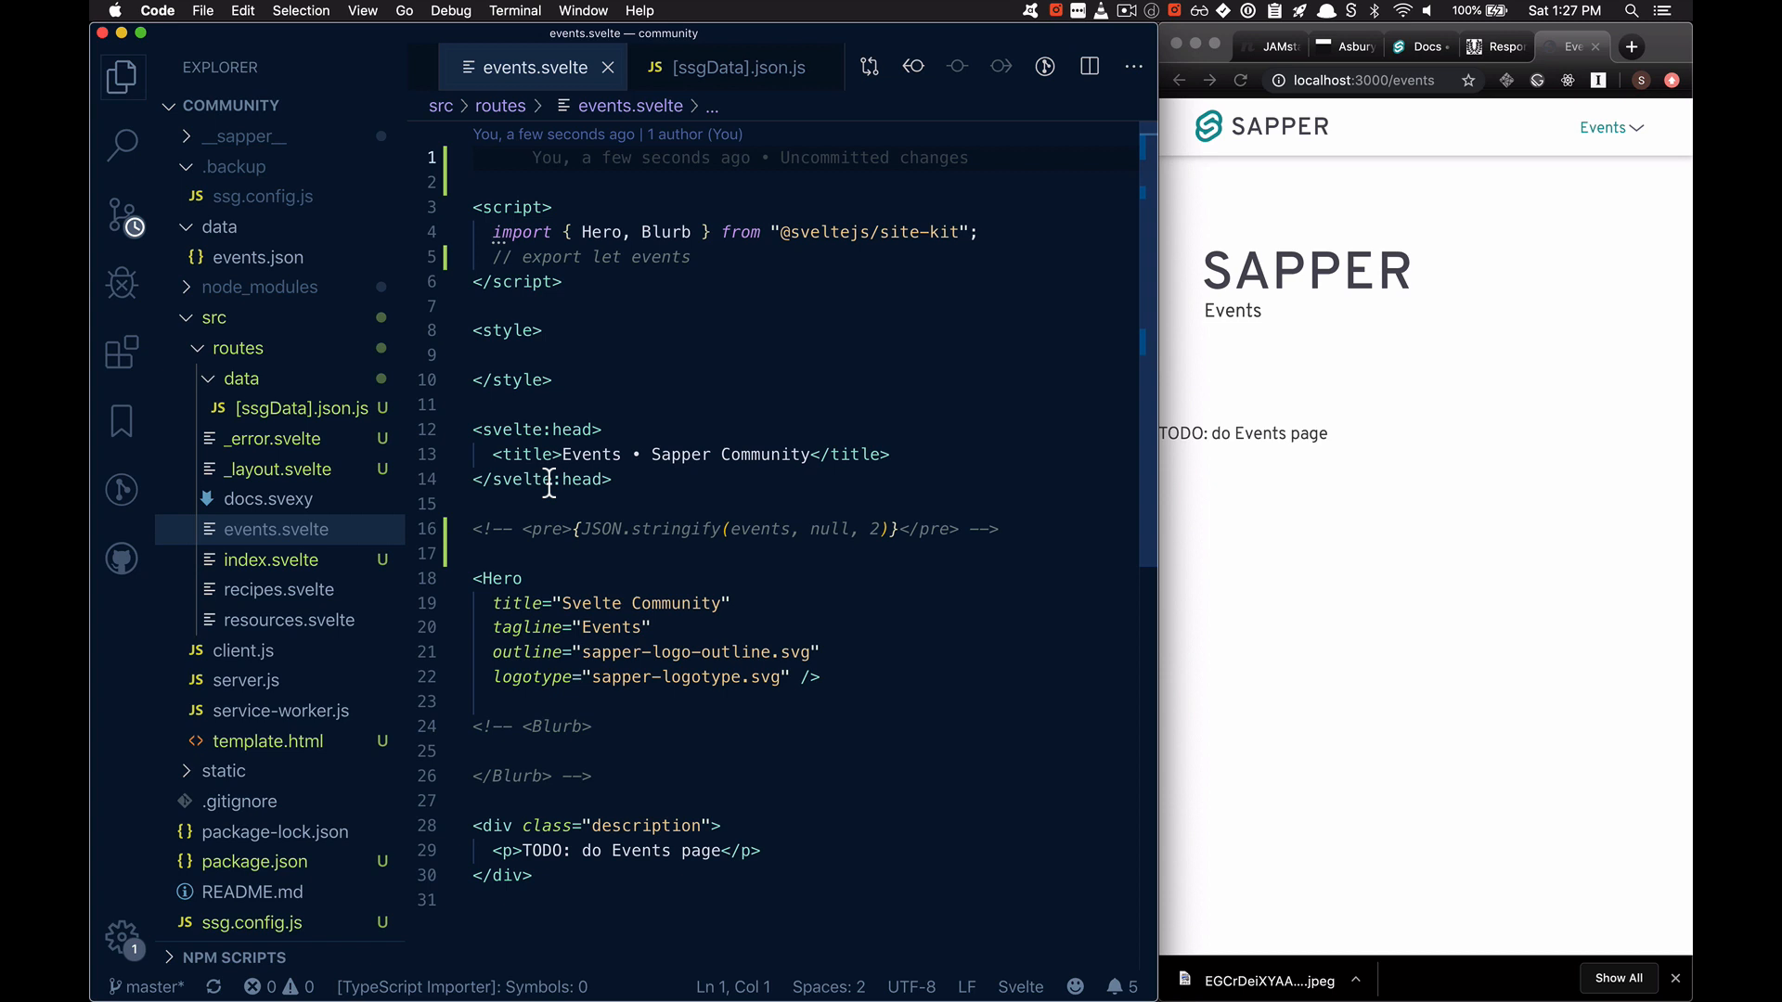
mouse_move(859, 514)
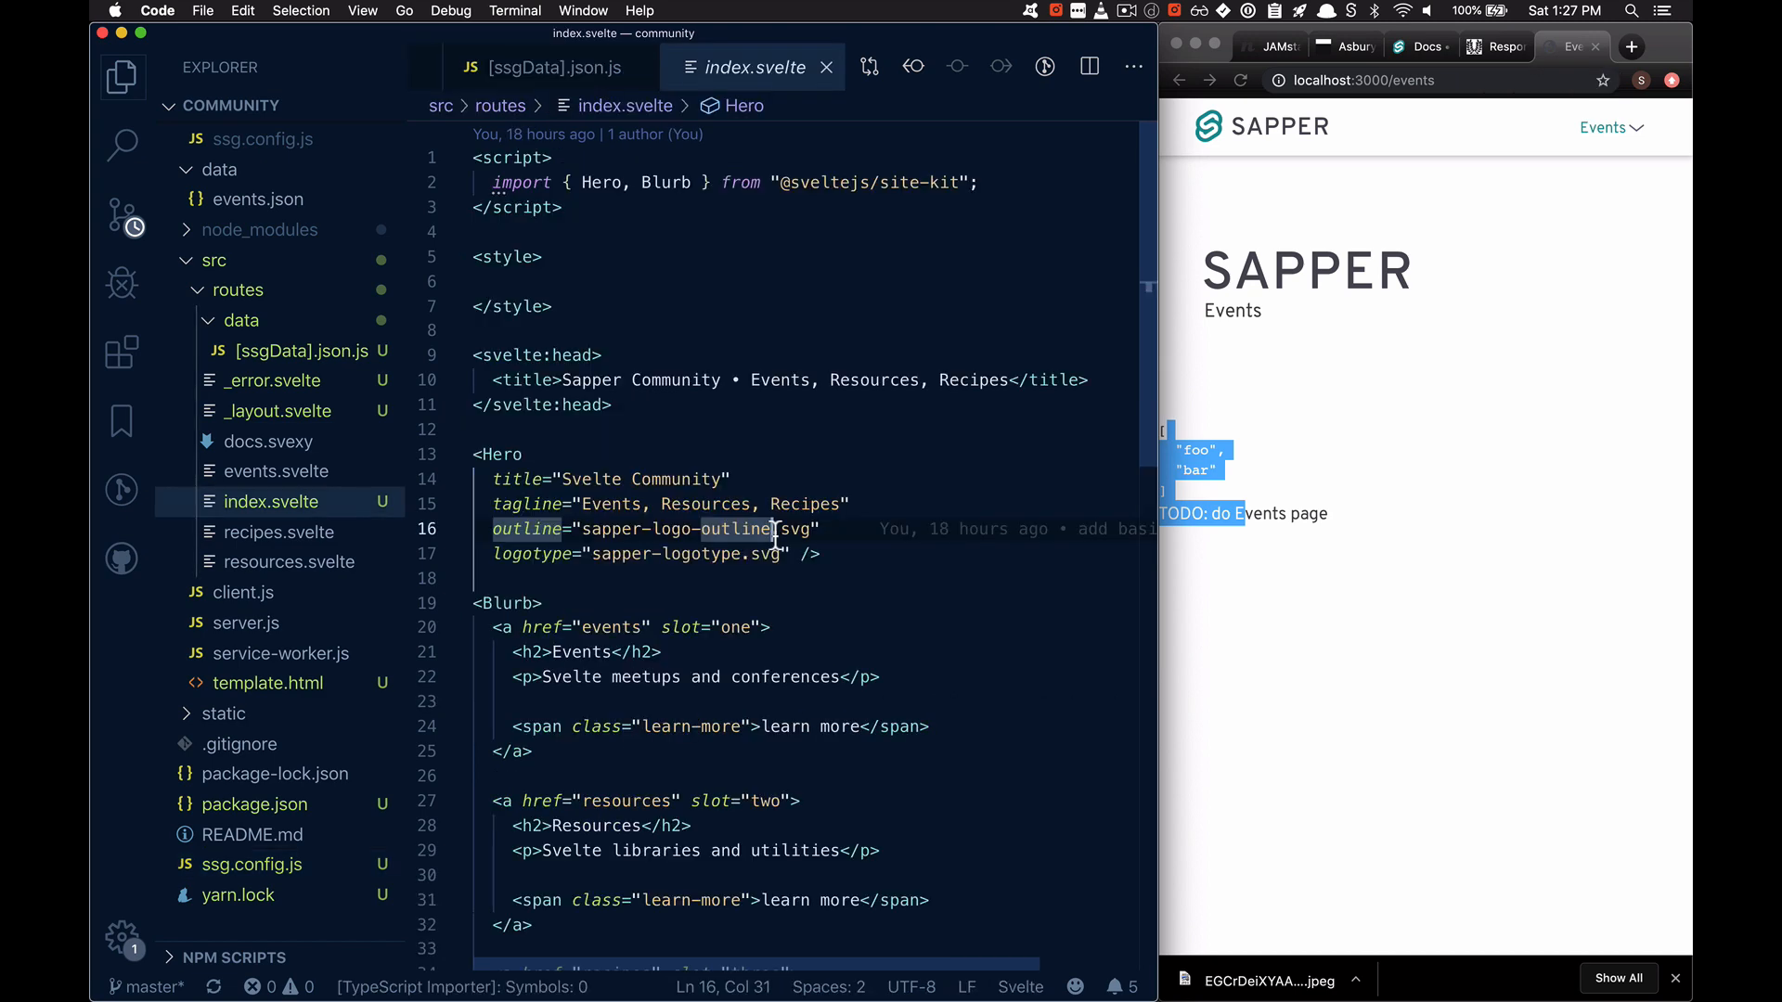
Step: View docs.svexy, _layout.svelte and the ejected [ssgData].json.js route that logs fetched data
click(271, 442)
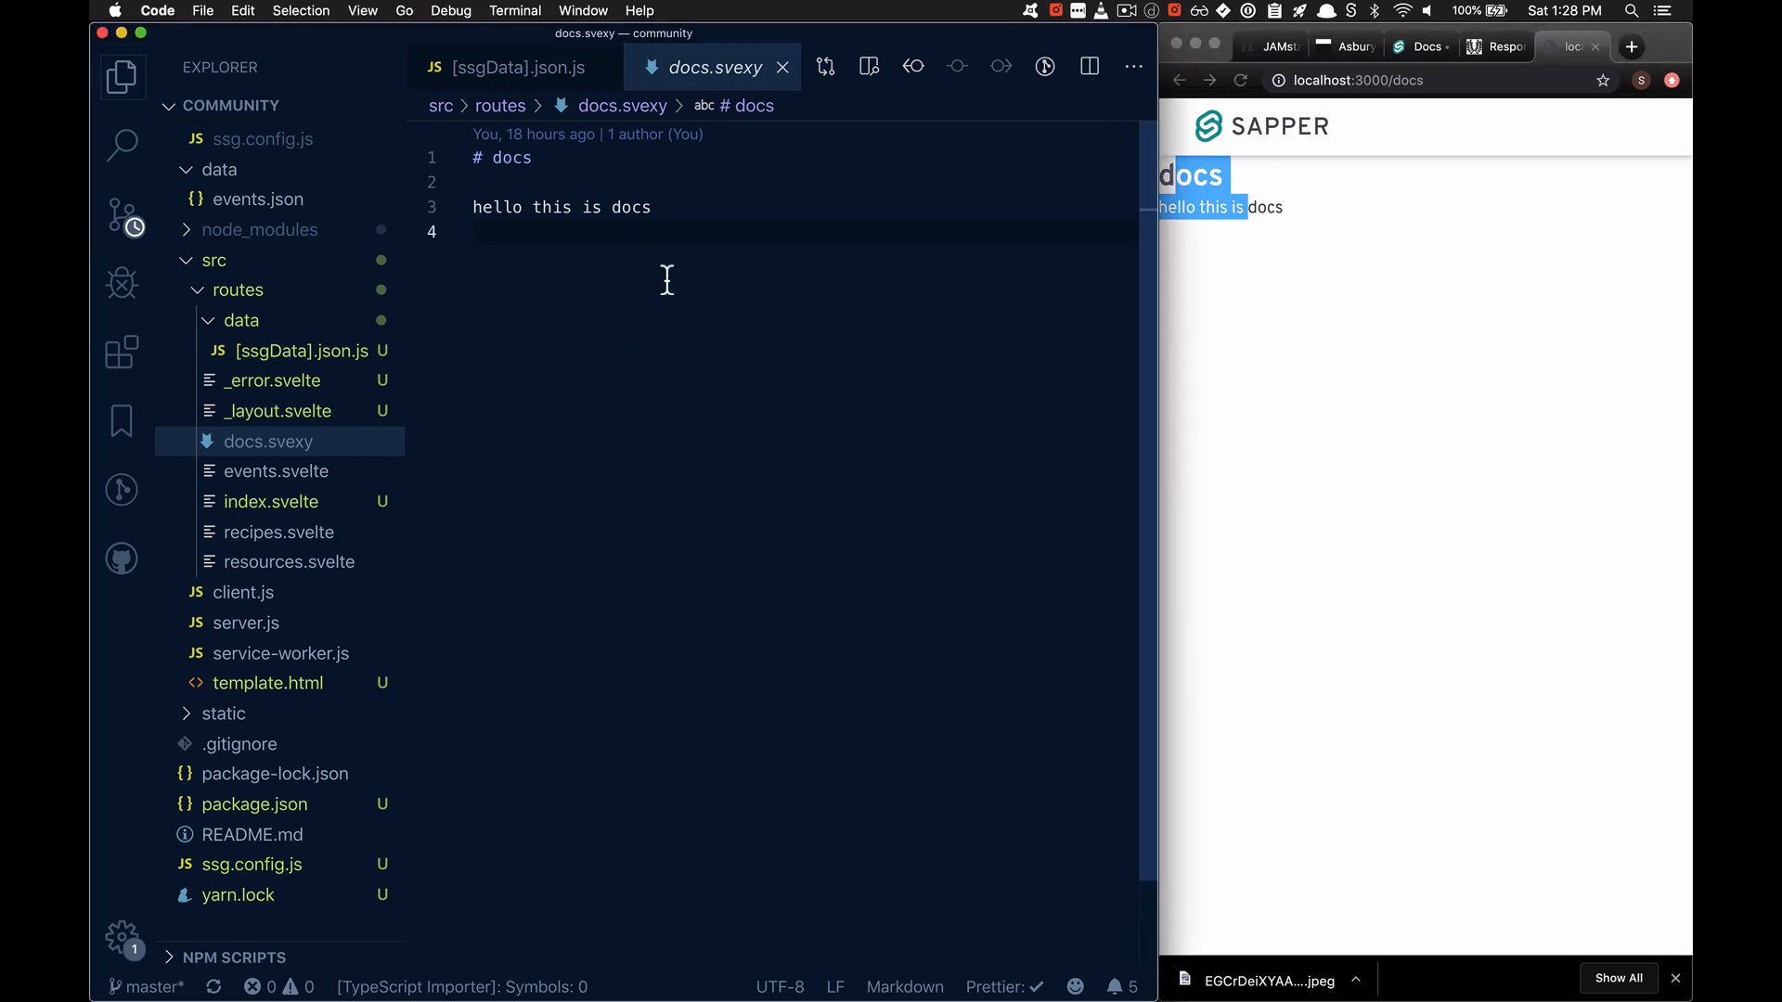
click(277, 410)
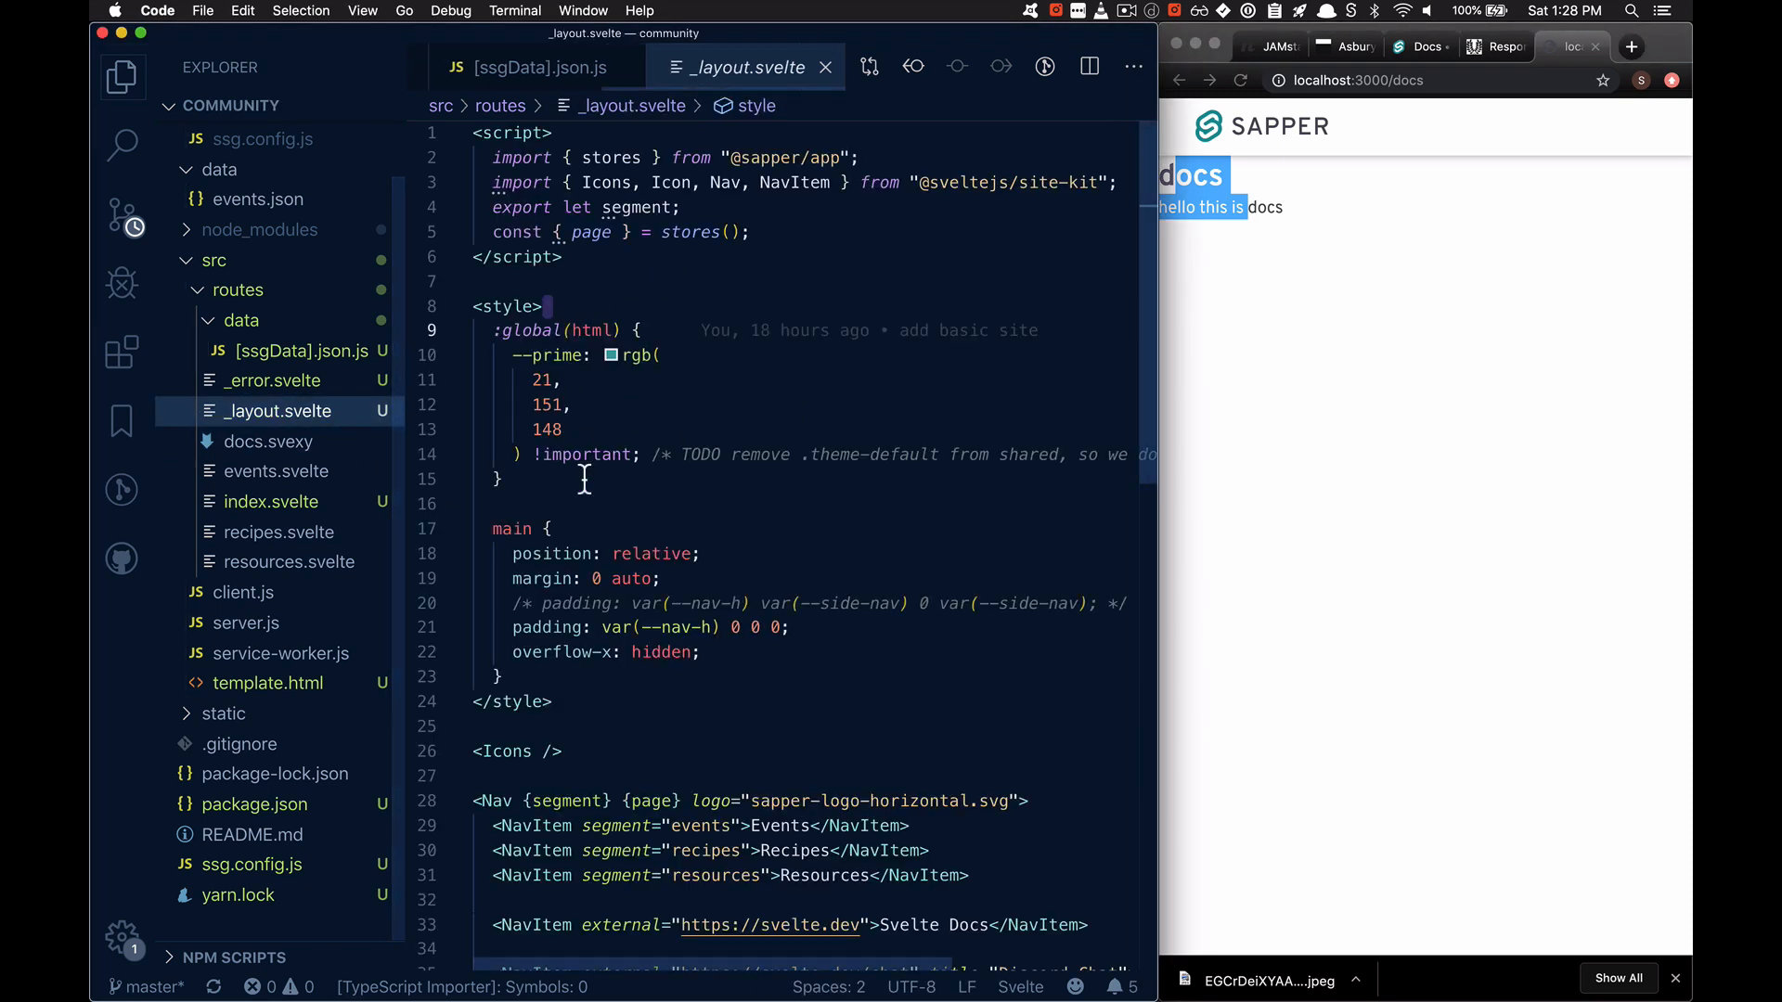
click(535, 67)
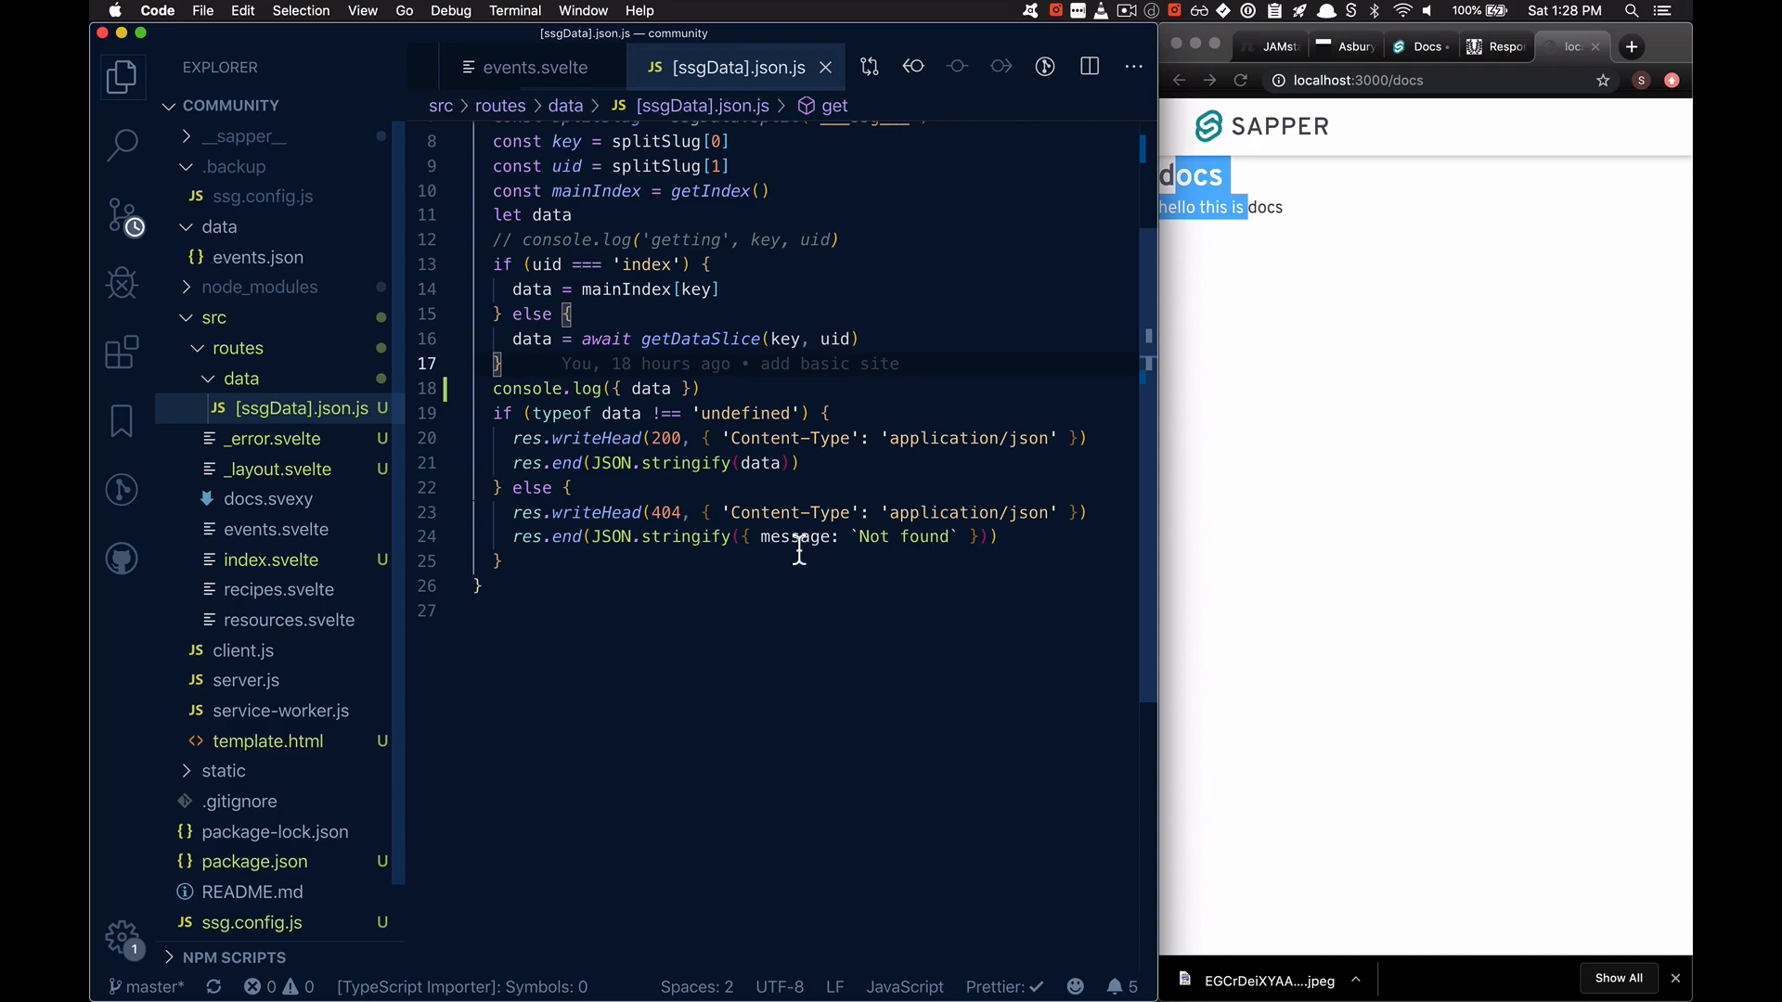